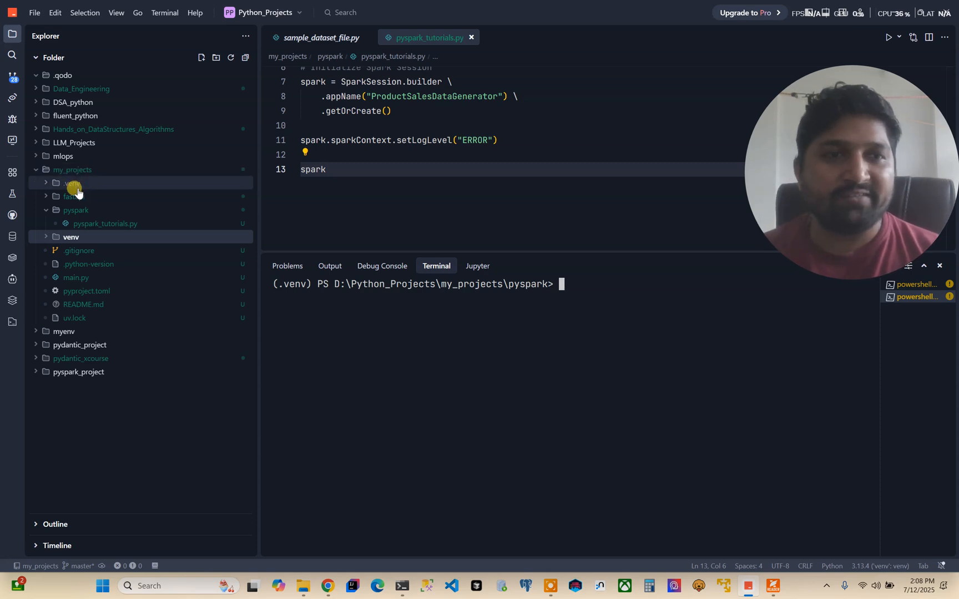
Collapse the pyspark folder inside my_projects in the Explorer tree
{"action": "left_click", "coordinate": [76, 209]}
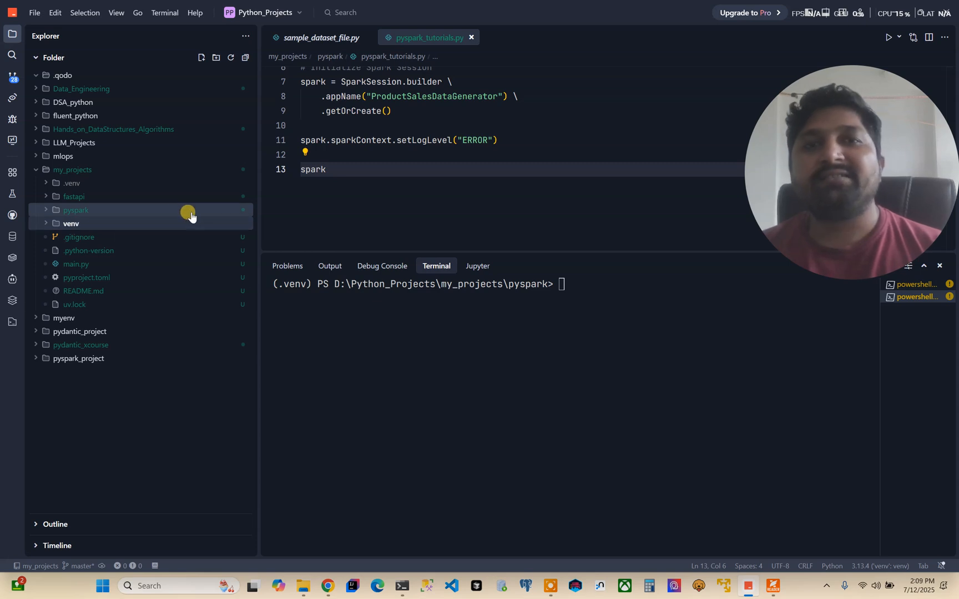
{"action": "mouse_move", "coordinate": [188, 213]}
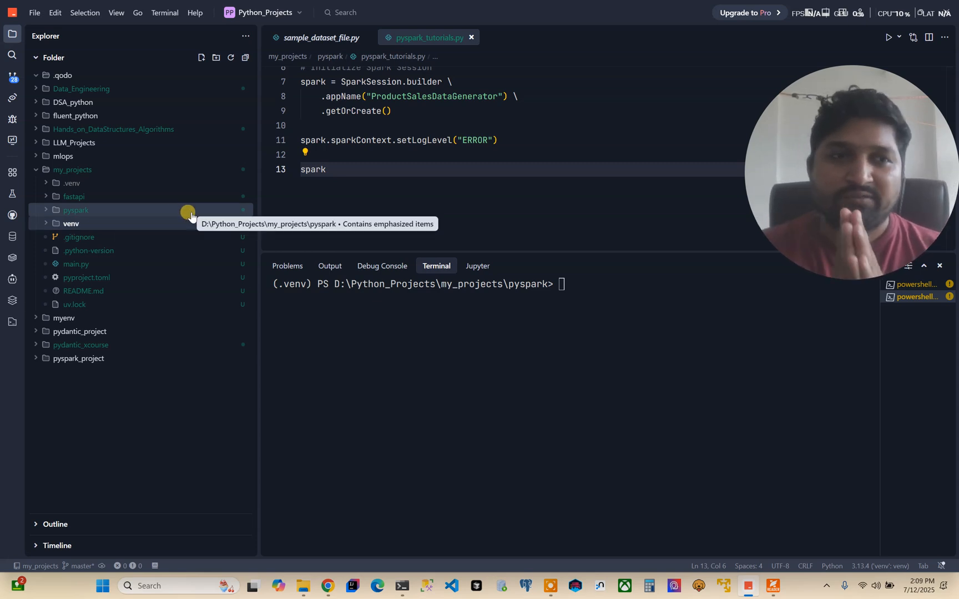
{"action": "mouse_move", "coordinate": [215, 270]}
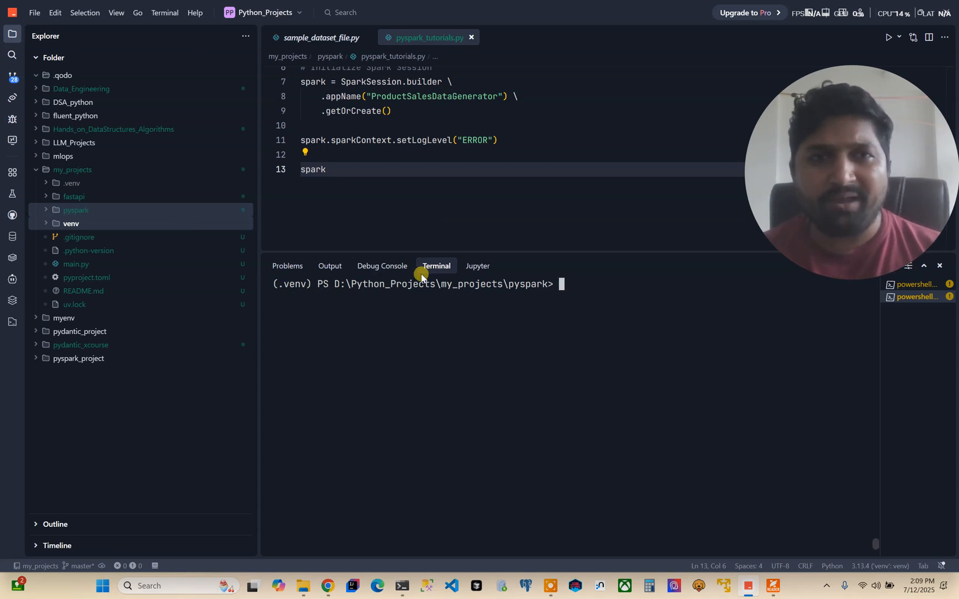
{"action": "mouse_move", "coordinate": [305, 291]}
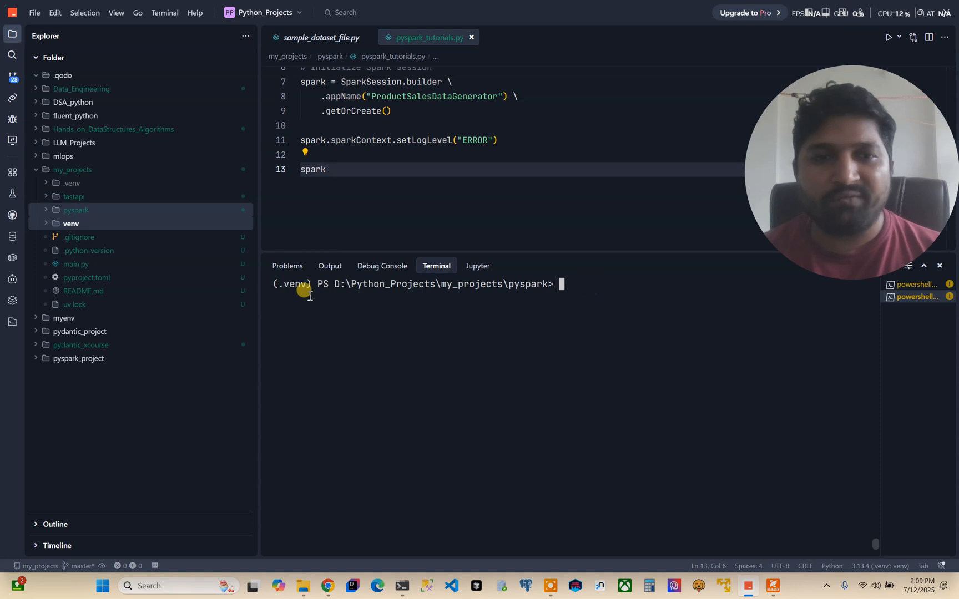
Begin a 'uv run' command at the pyspark project prompt in the terminal
{"action": "type", "text": "."}
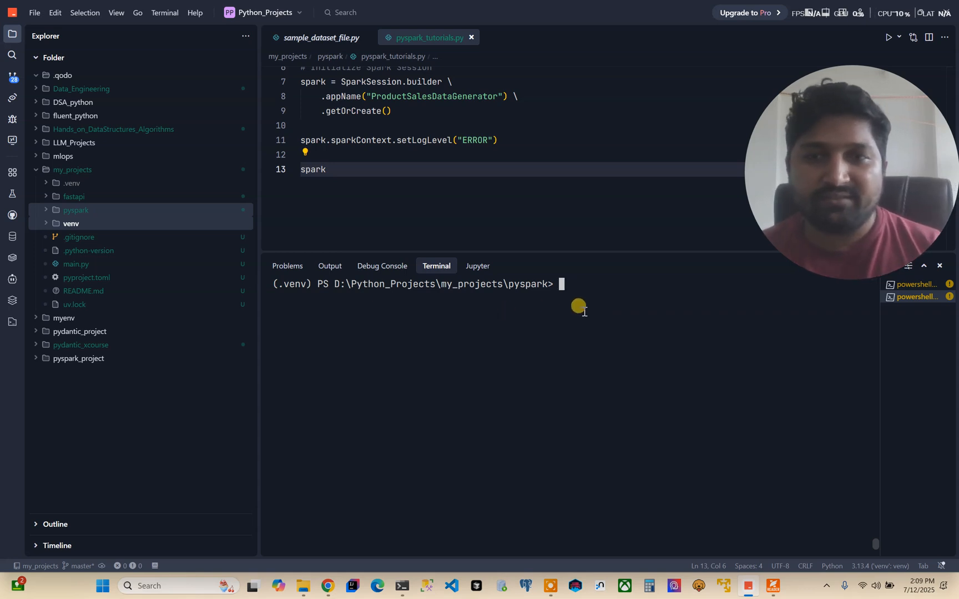
{"action": "type", "text": "u"}
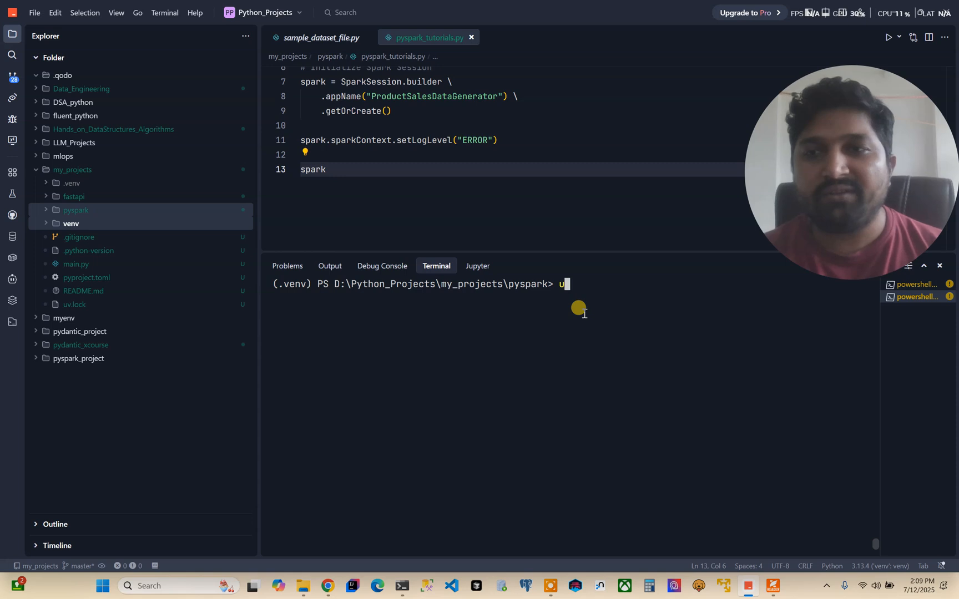
{"action": "type", "text": "v"}
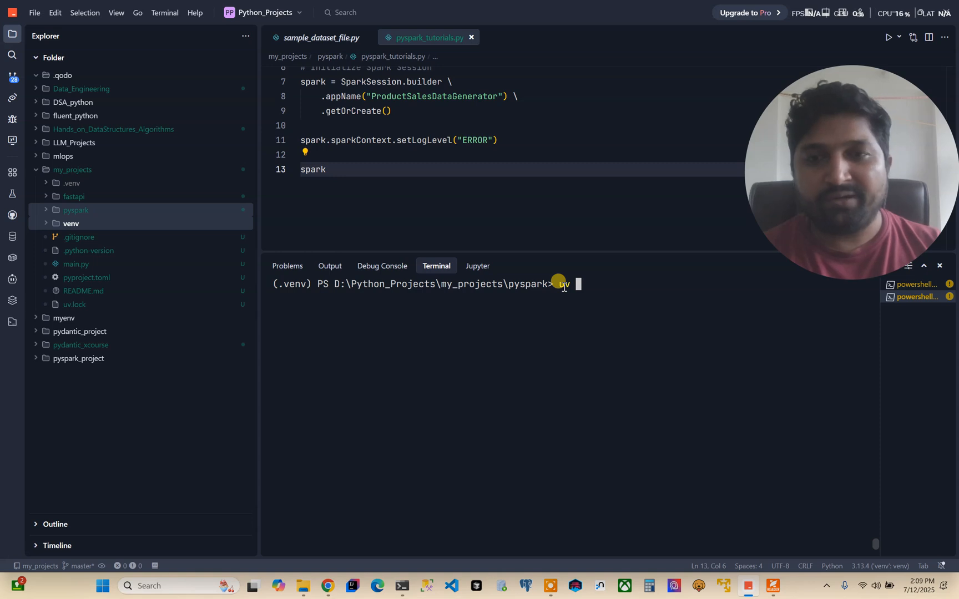
{"action": "type", "text": "run"}
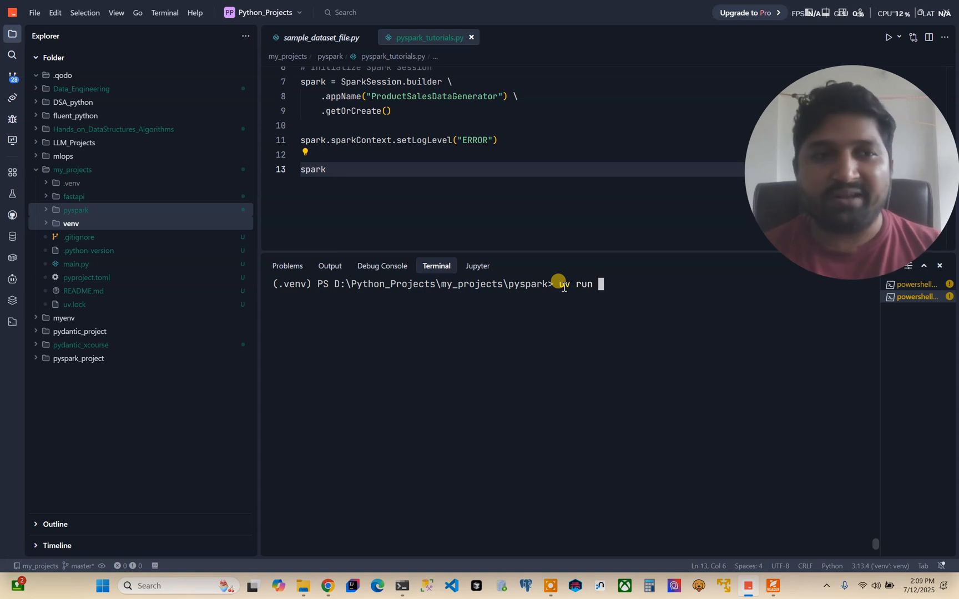
{"action": "mouse_move", "coordinate": [655, 317]}
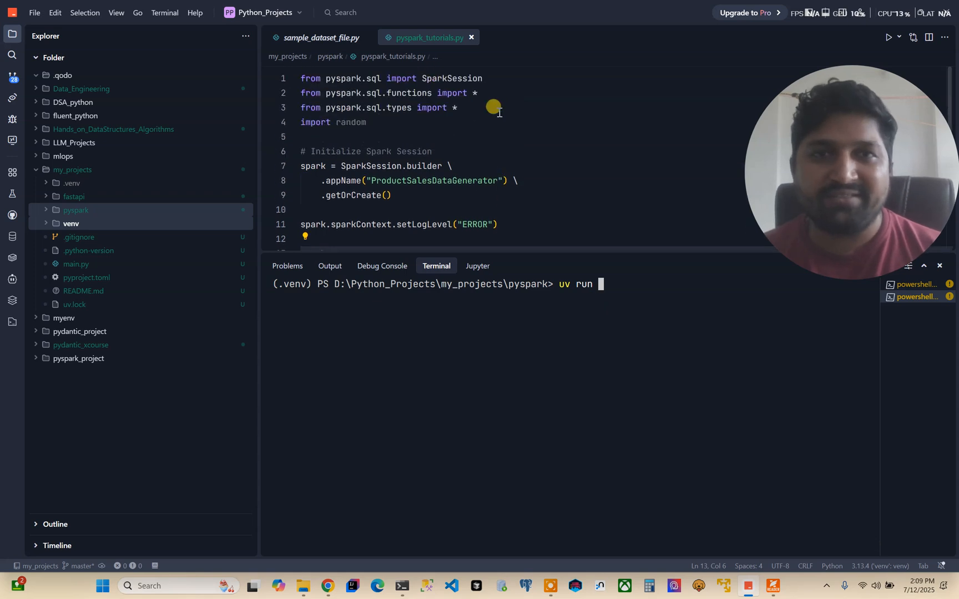
{"action": "mouse_move", "coordinate": [453, 151]}
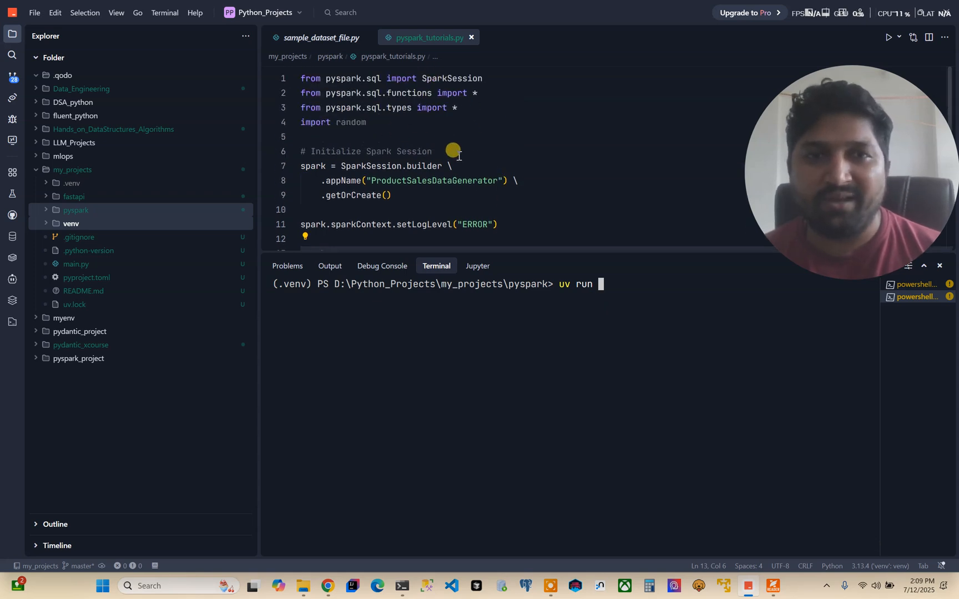
{"action": "mouse_move", "coordinate": [357, 78]}
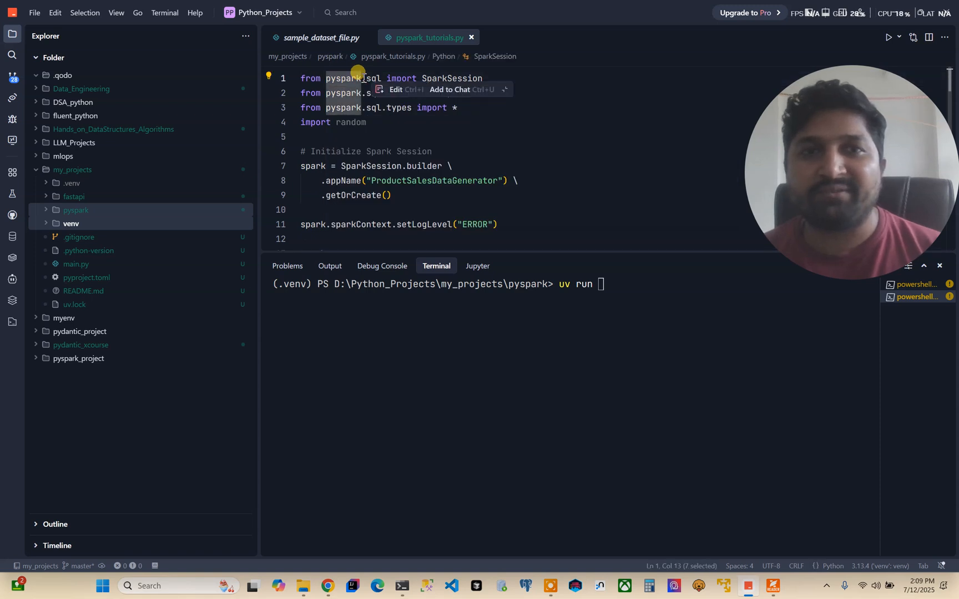
{"action": "mouse_move", "coordinate": [343, 78]}
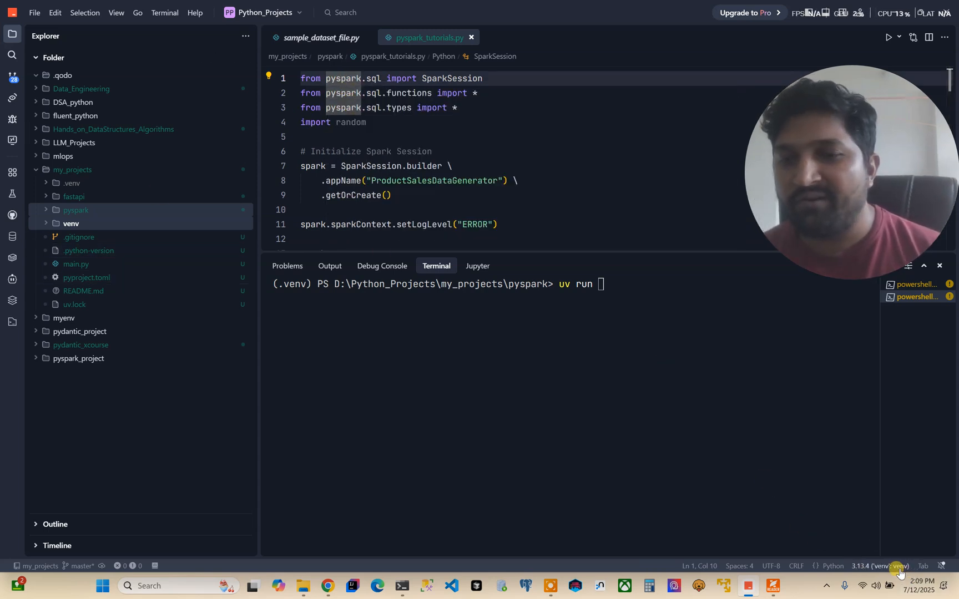
{"action": "mouse_move", "coordinate": [902, 571]}
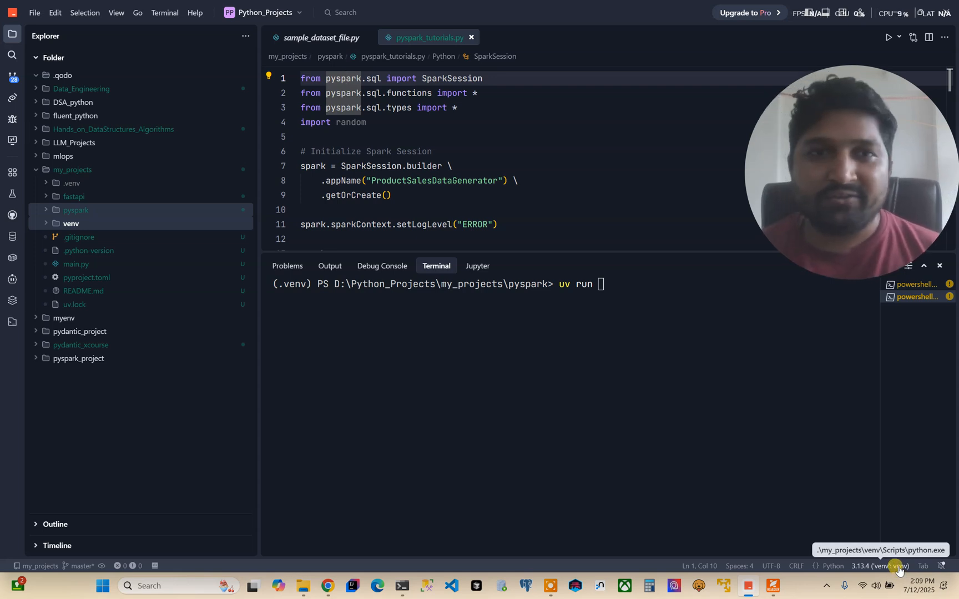
Browse for an interpreter path into my_projects\.venv\Scripts to pick its Python 3.13.3
{"action": "left_click", "coordinate": [885, 566]}
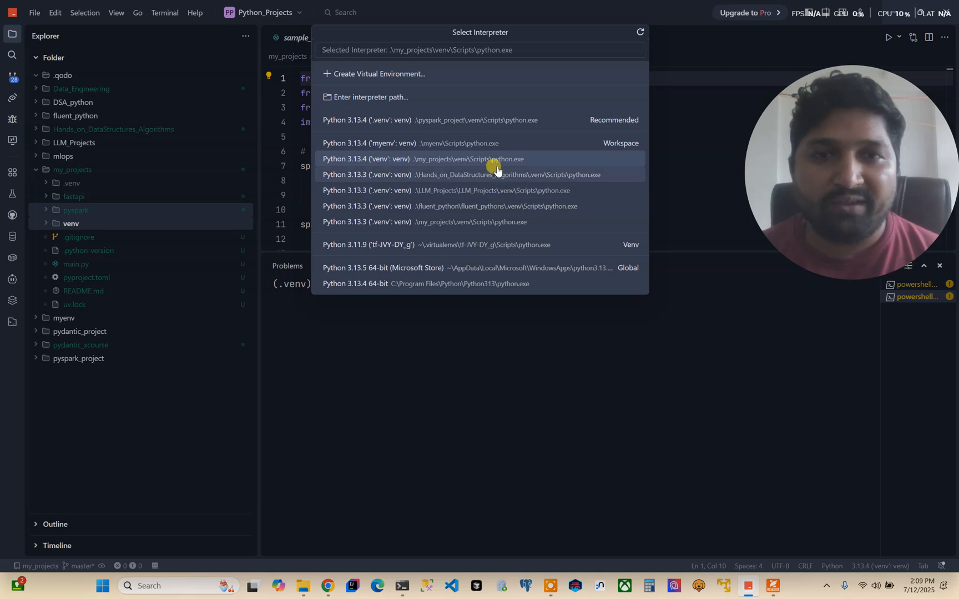
{"action": "left_click", "coordinate": [371, 97]}
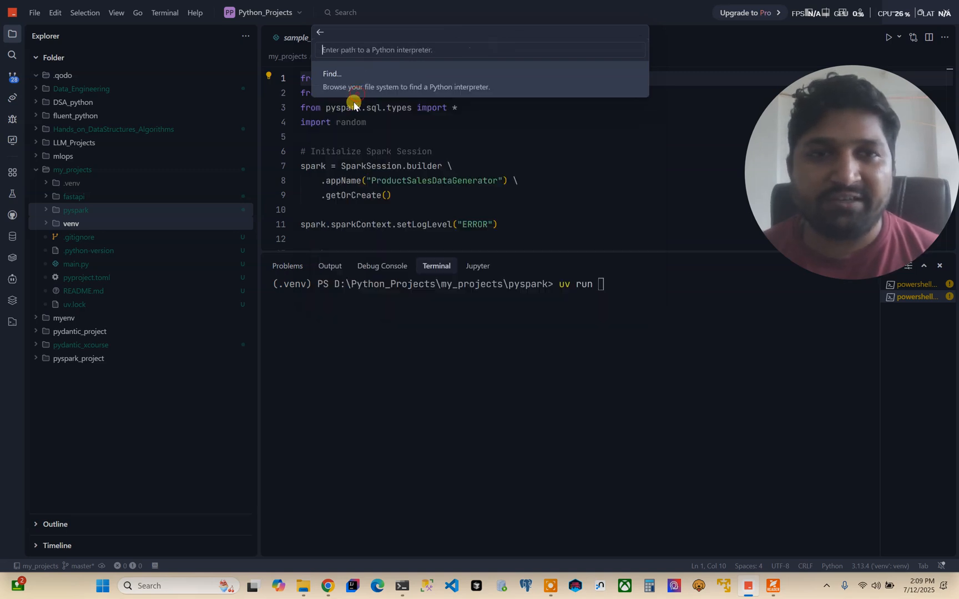
{"action": "left_click", "coordinate": [332, 73]}
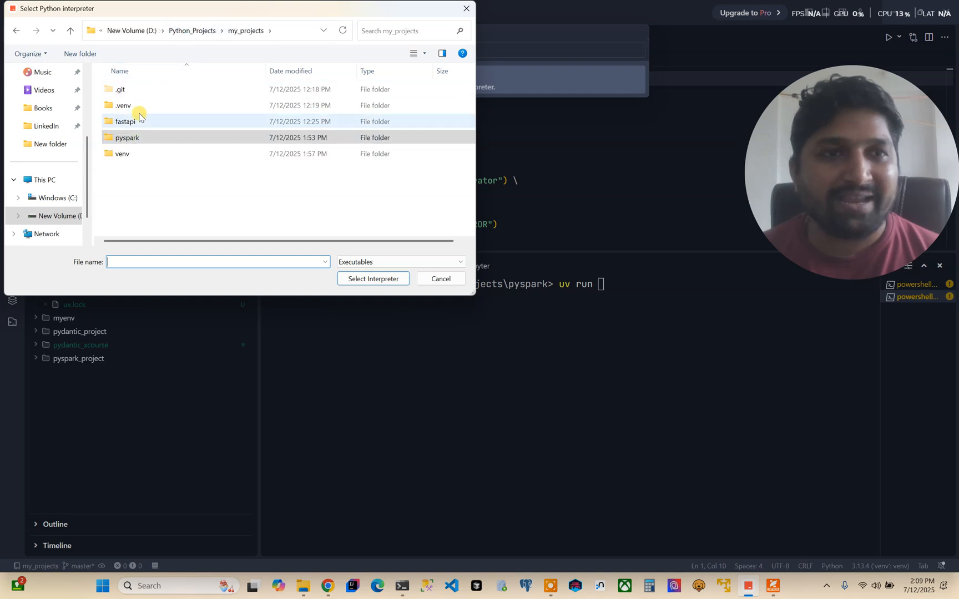
{"action": "double_click", "coordinate": [124, 105]}
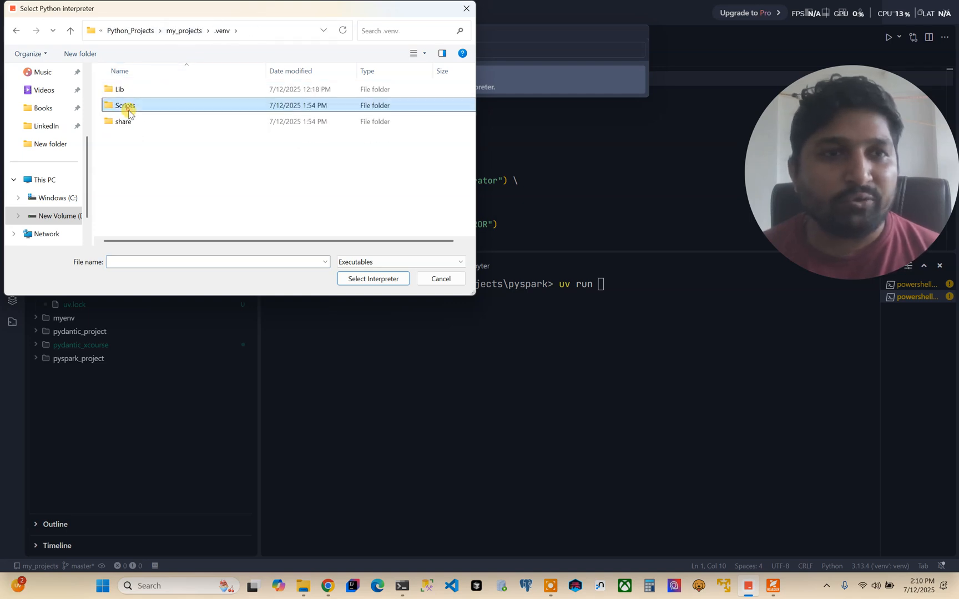
{"action": "double_click", "coordinate": [125, 105]}
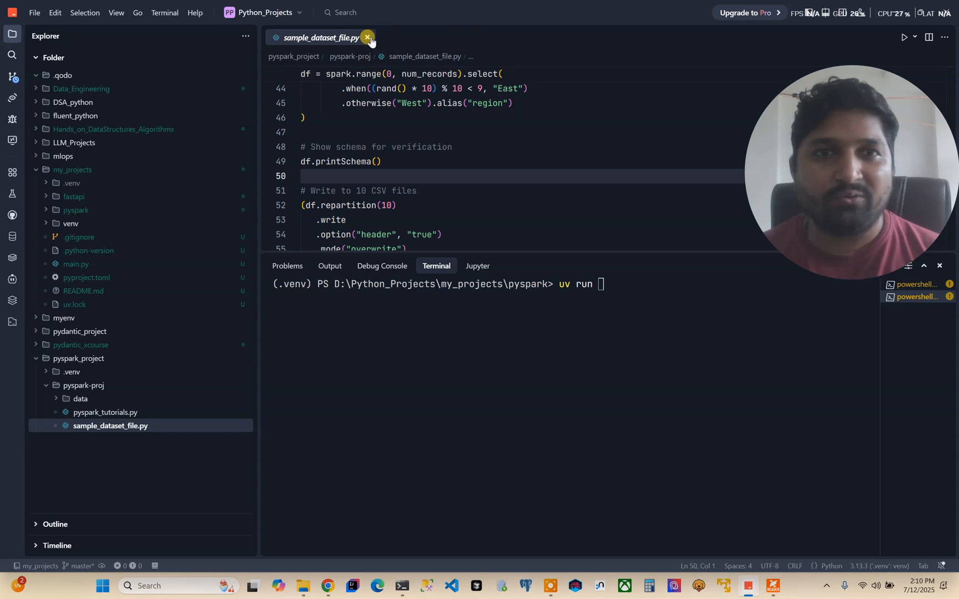
Close sample_dataset_file.py and list the pyspark project folder with ls
{"action": "left_click", "coordinate": [366, 37]}
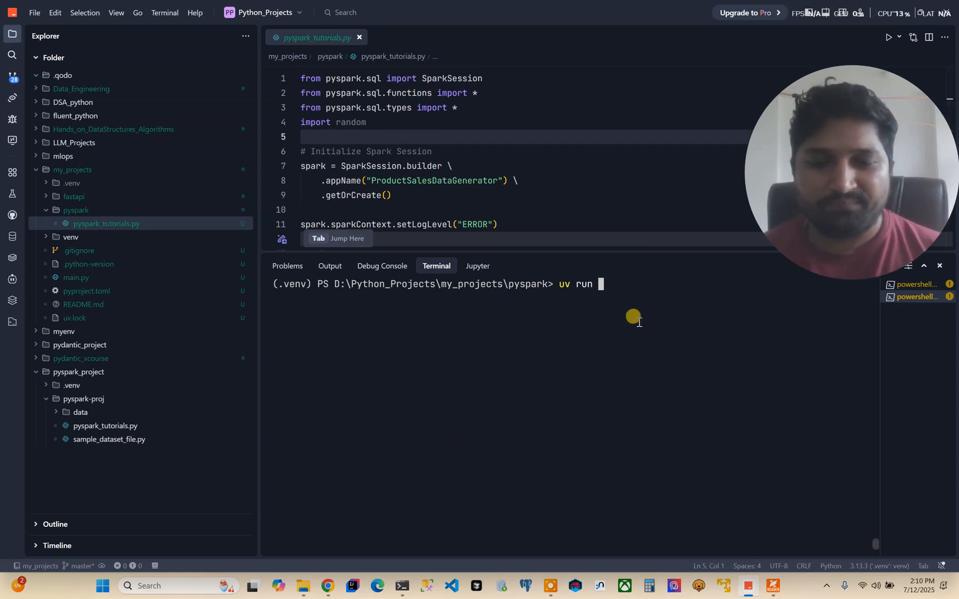
{"action": "type", "text": "l"}
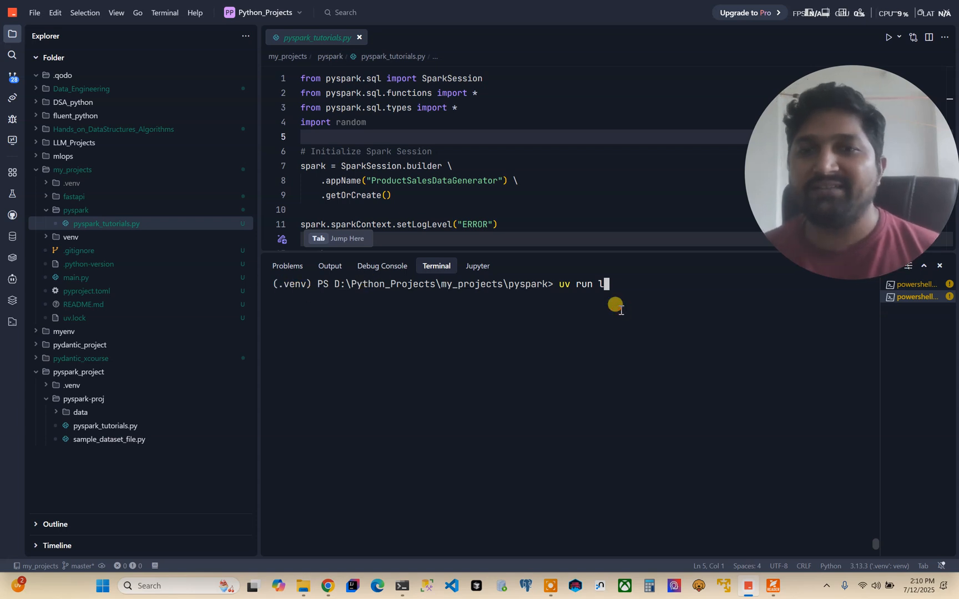
{"action": "key", "text": "Backspace"}
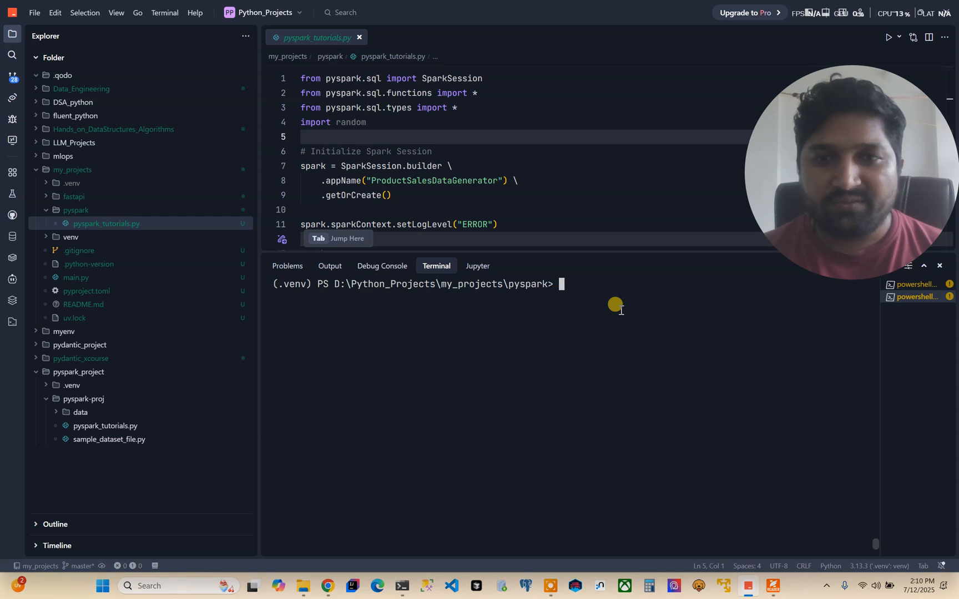
{"action": "type", "text": "ls"}
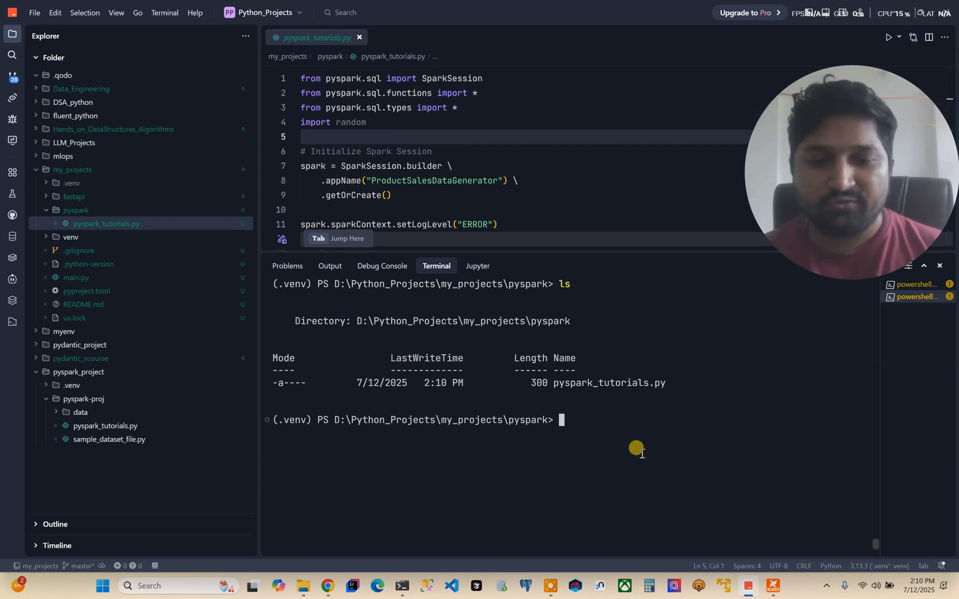
Run 'uv run .\pyspark_tutorials.py', which fails with a 'JavaPackage' not callable error
{"action": "type", "text": "uv r"}
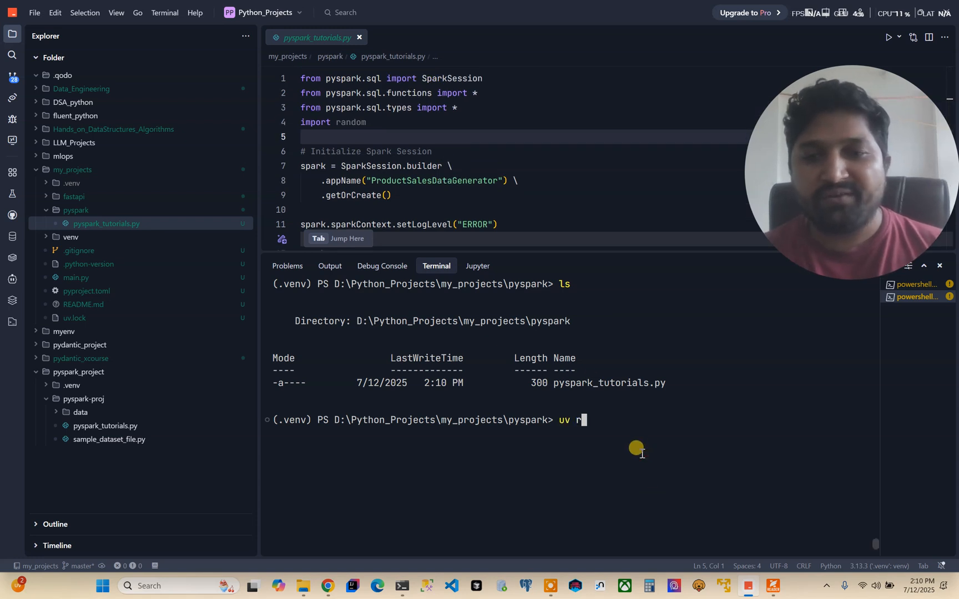
{"action": "type", "text": "un .\\pyspark_tutorials.py"}
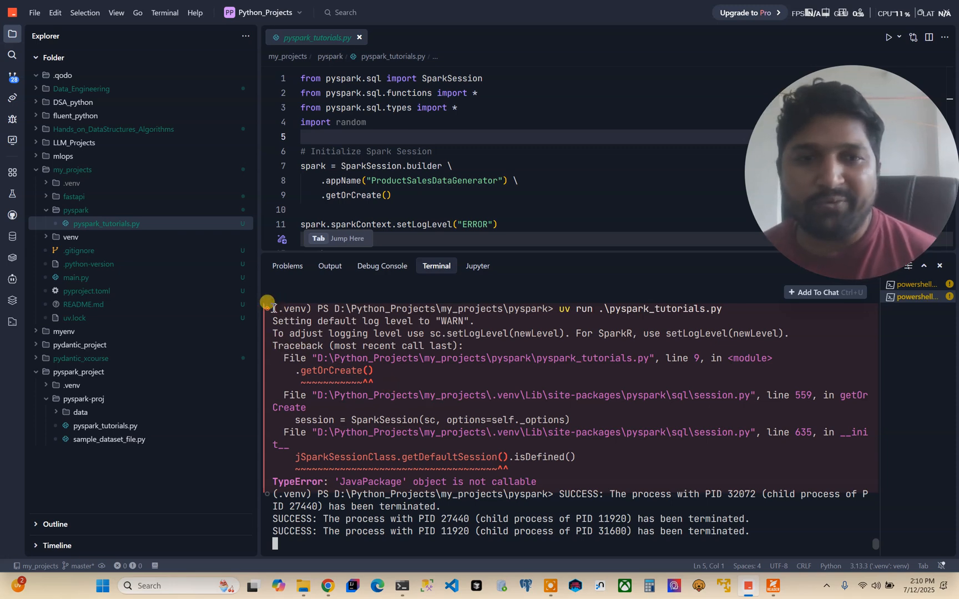
Select the failed run's traceback in the terminal up to the 'JavaPackage' TypeError
{"action": "left_click_drag", "start_coordinate": [272, 308], "coordinate": [631, 469]}
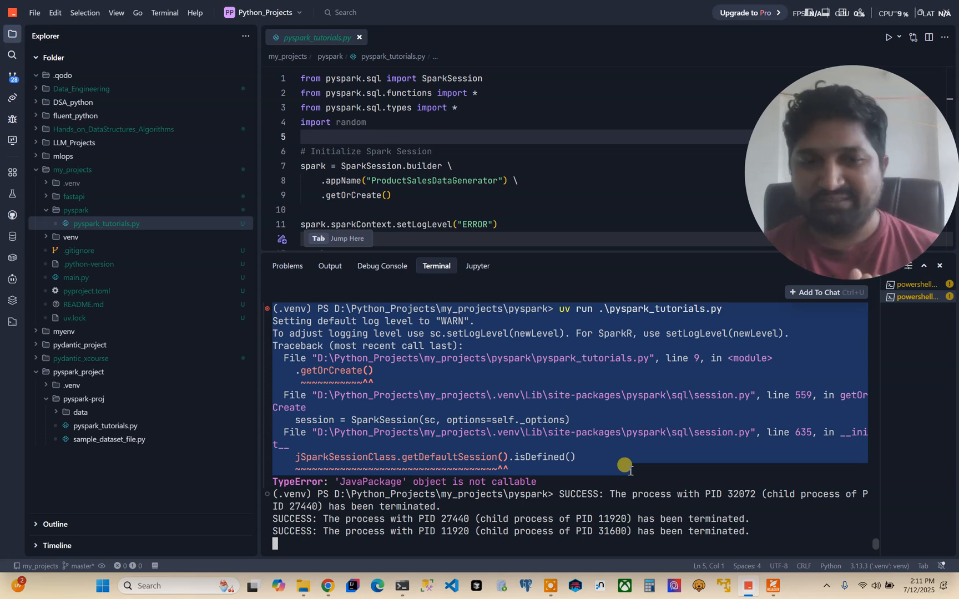
{"action": "mouse_move", "coordinate": [596, 465]}
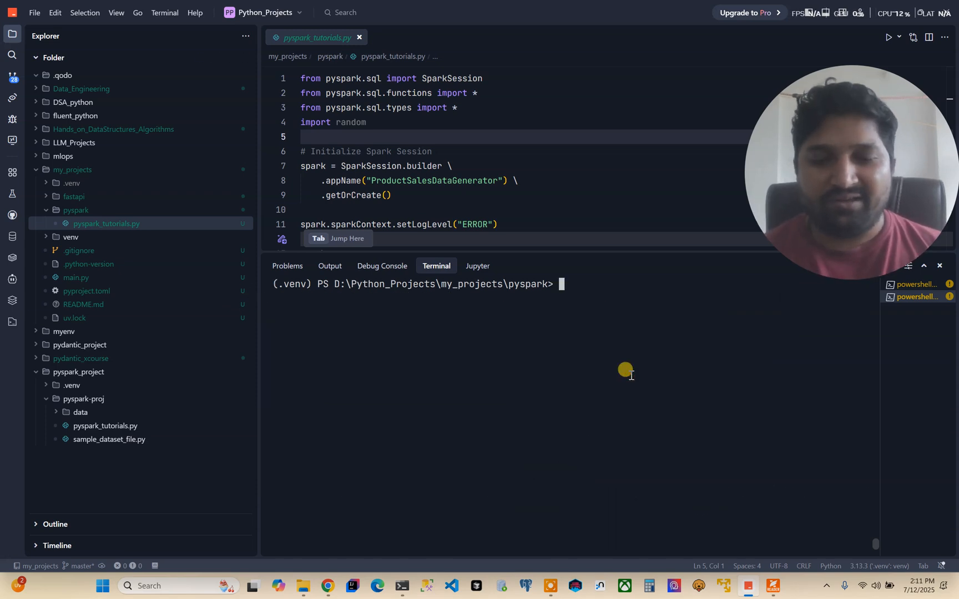
Force-delete the old venv folder from my_projects with Remove-Item -Recurse -Force venv
{"action": "type", "text": "de"}
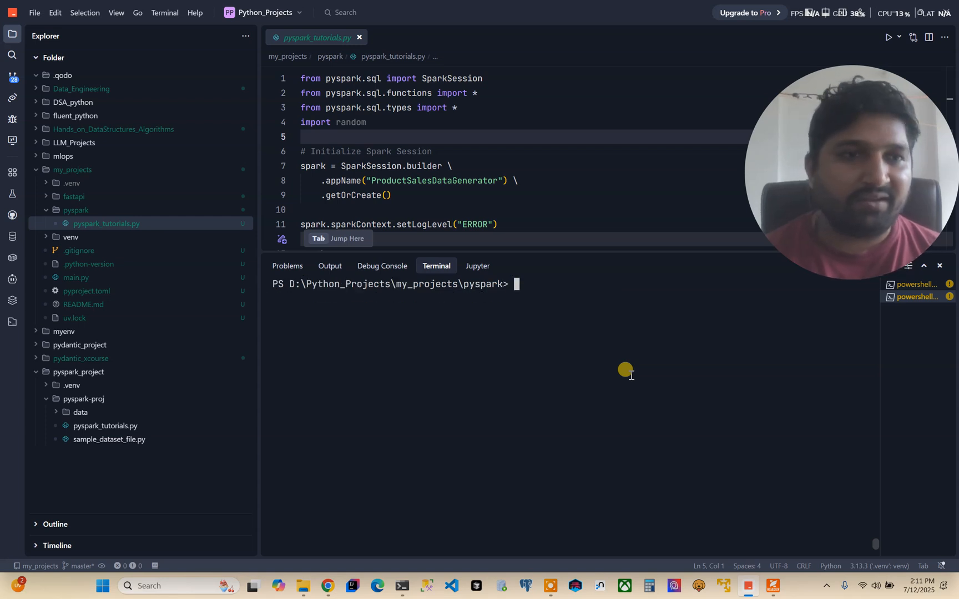
{"action": "type", "text": "LS"}
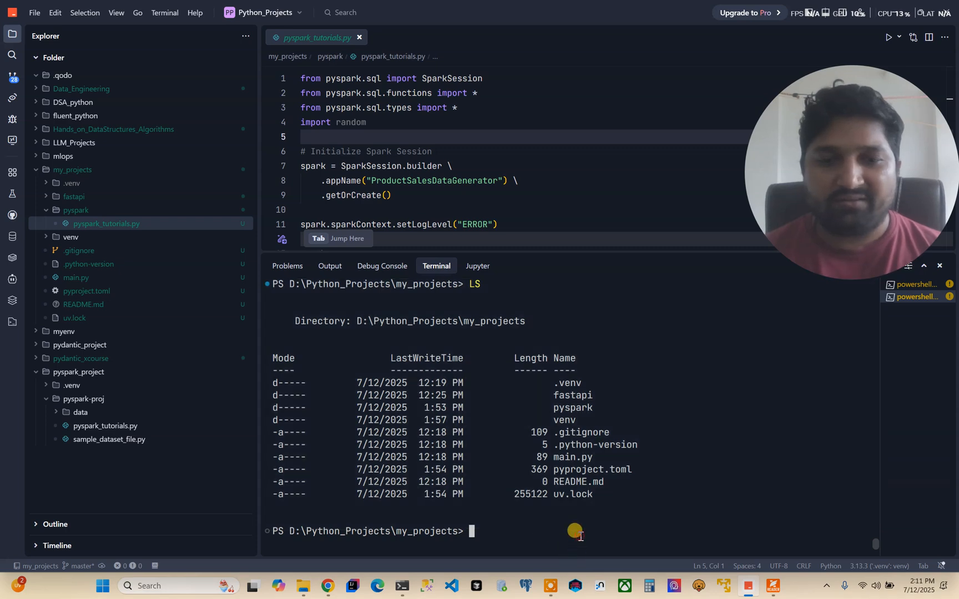
{"action": "type", "text": "rEM"}
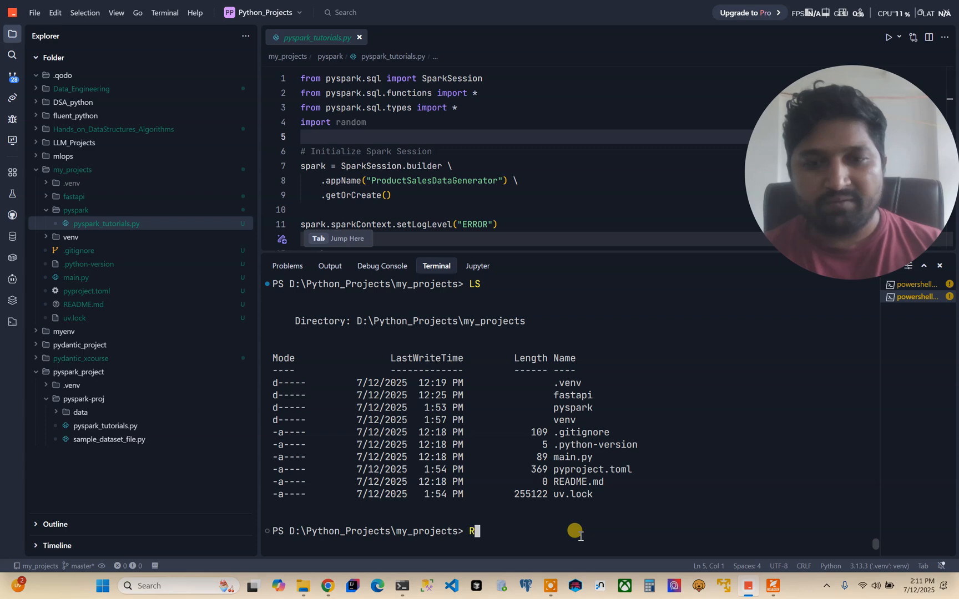
{"action": "type", "text": "emove"}
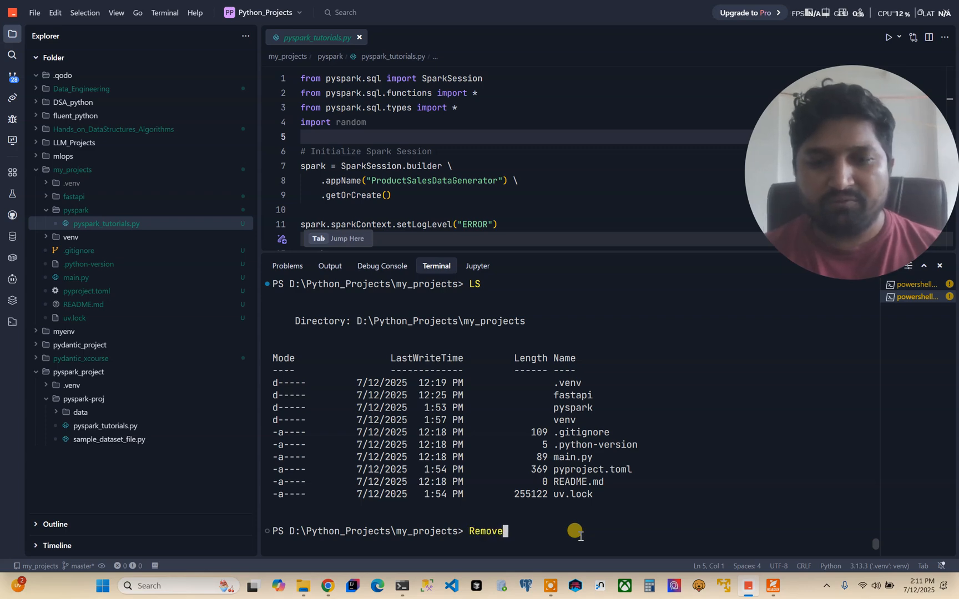
{"action": "type", "text": "-Item"}
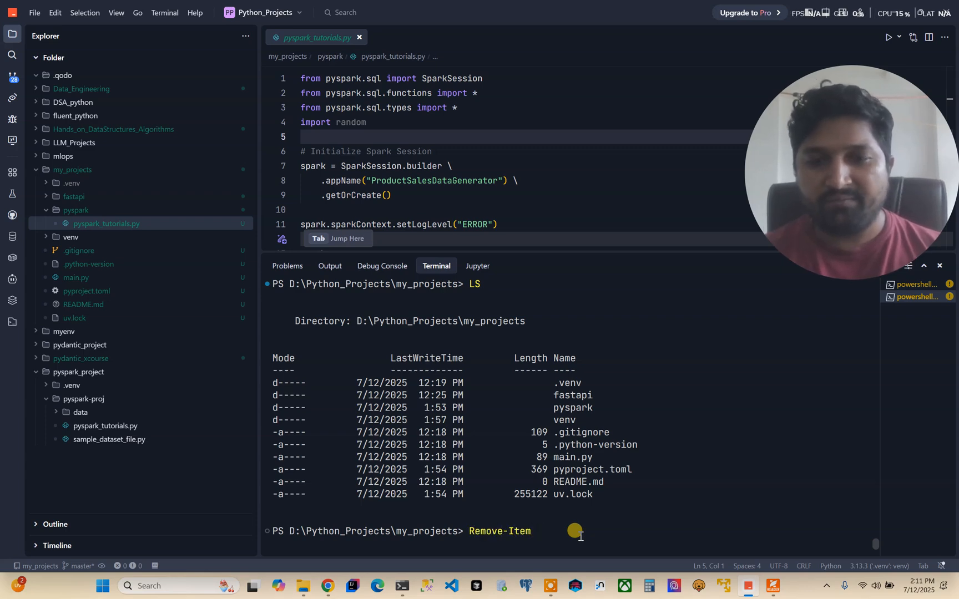
{"action": "type", "text": "-Recurse -"}
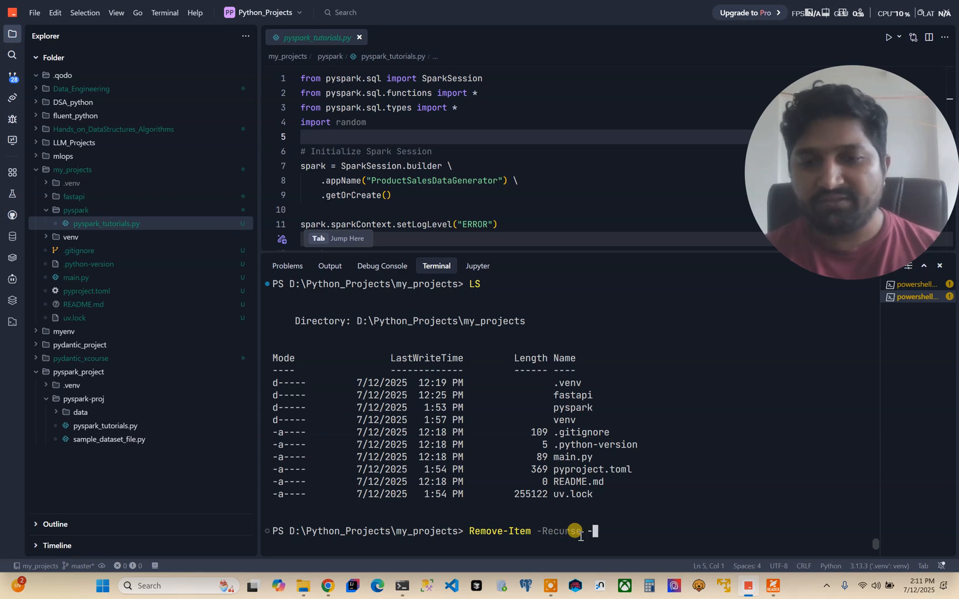
{"action": "type", "text": "Force"}
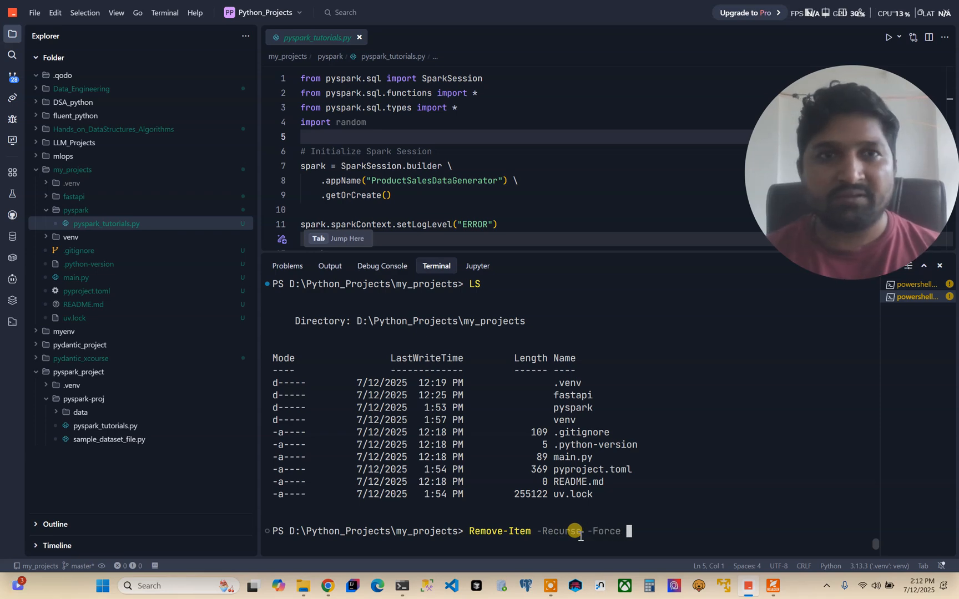
{"action": "type", "text": "venv"}
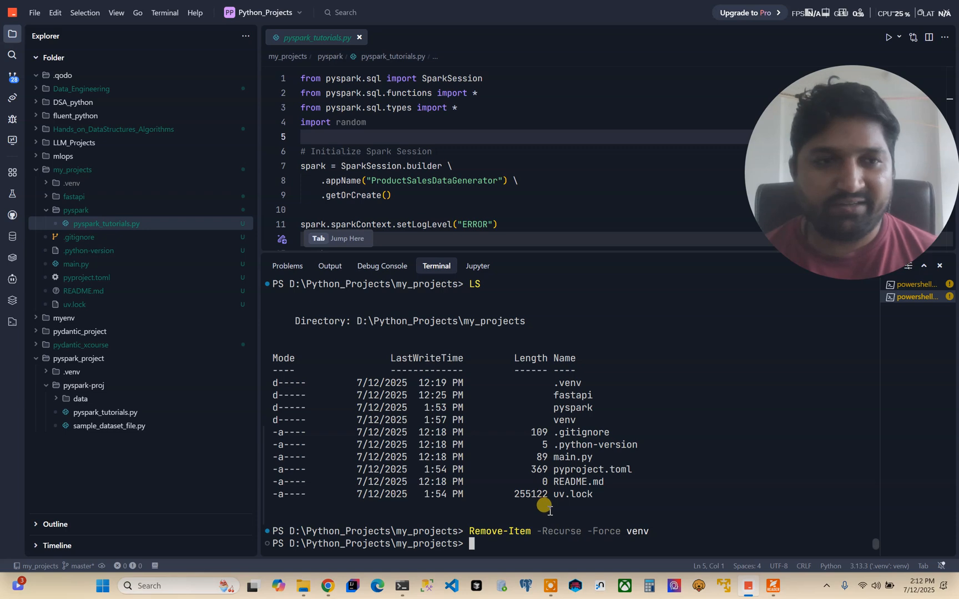
{"action": "left_click", "coordinate": [76, 209]}
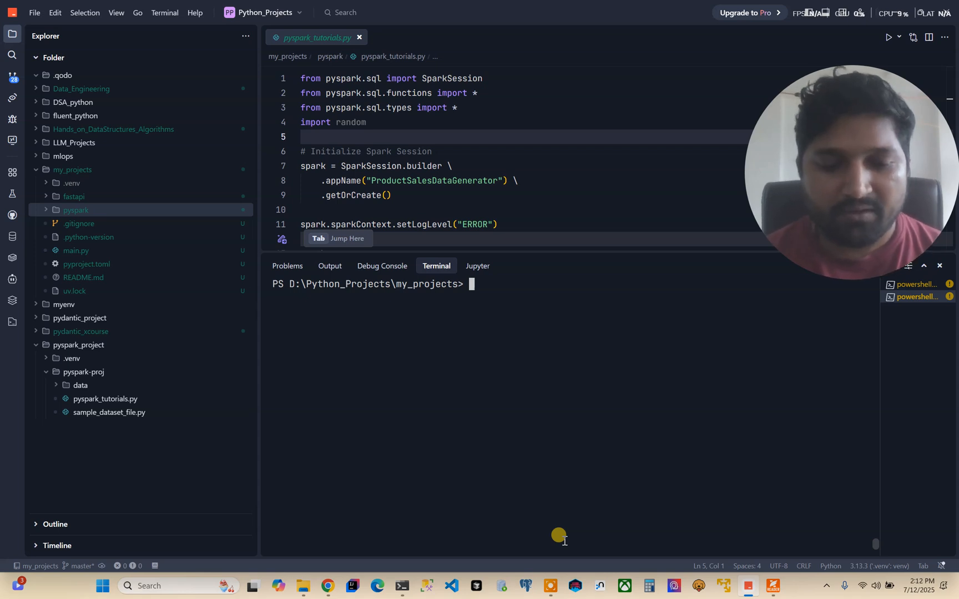
Create a fresh venv folder in my_projects with python -m venv venv
{"action": "type", "text": "python -m"}
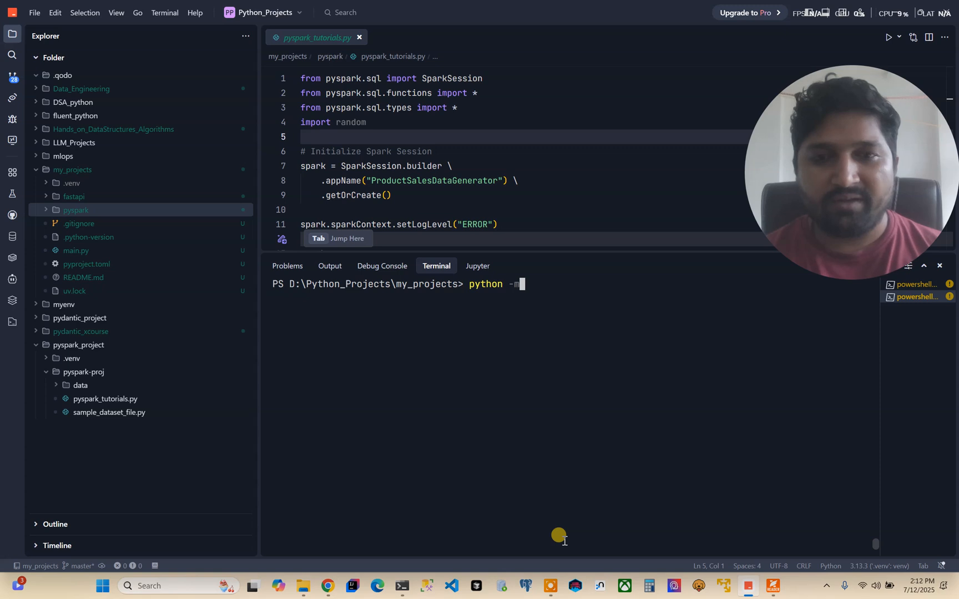
{"action": "type", "text": "venv"}
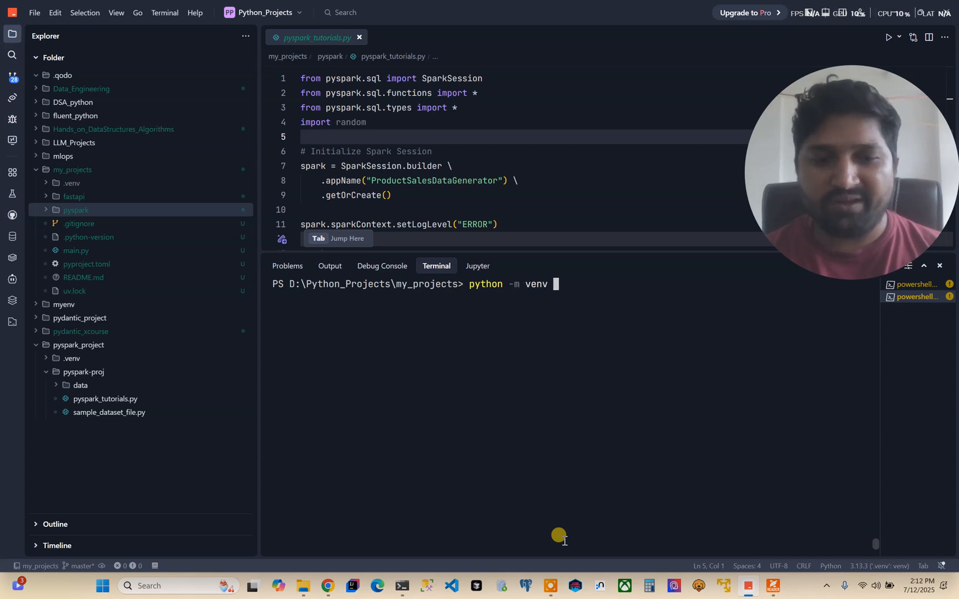
{"action": "type", "text": "venv"}
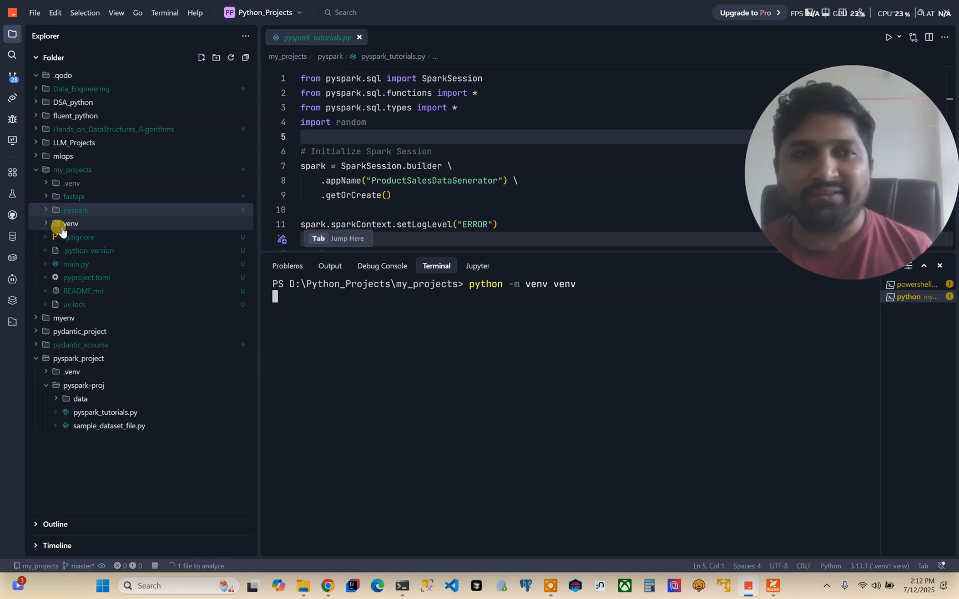
{"action": "mouse_move", "coordinate": [62, 225]}
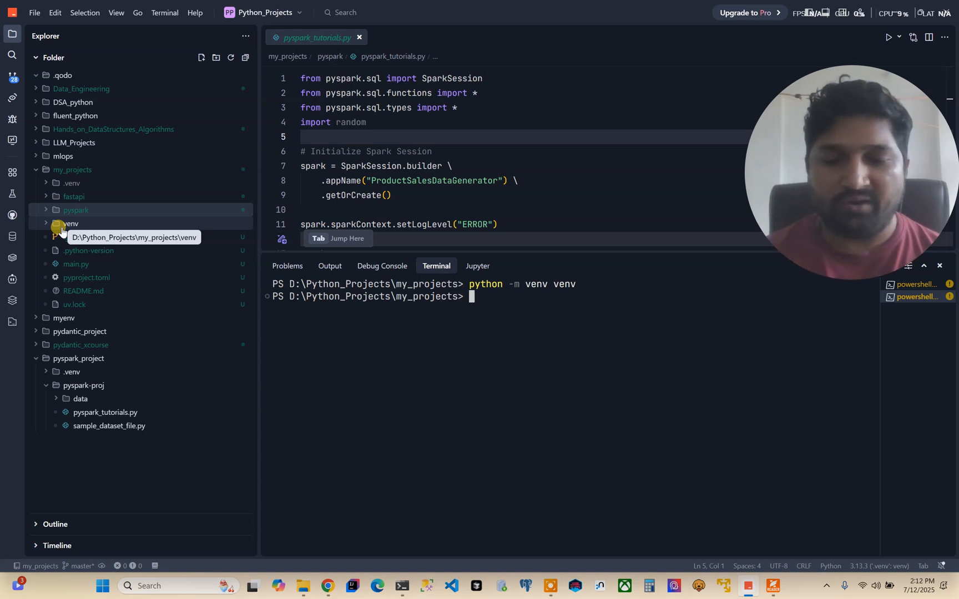
Install pyspark==3.5.6 with pip and start the next pip command
{"action": "type", "text": "pip install"}
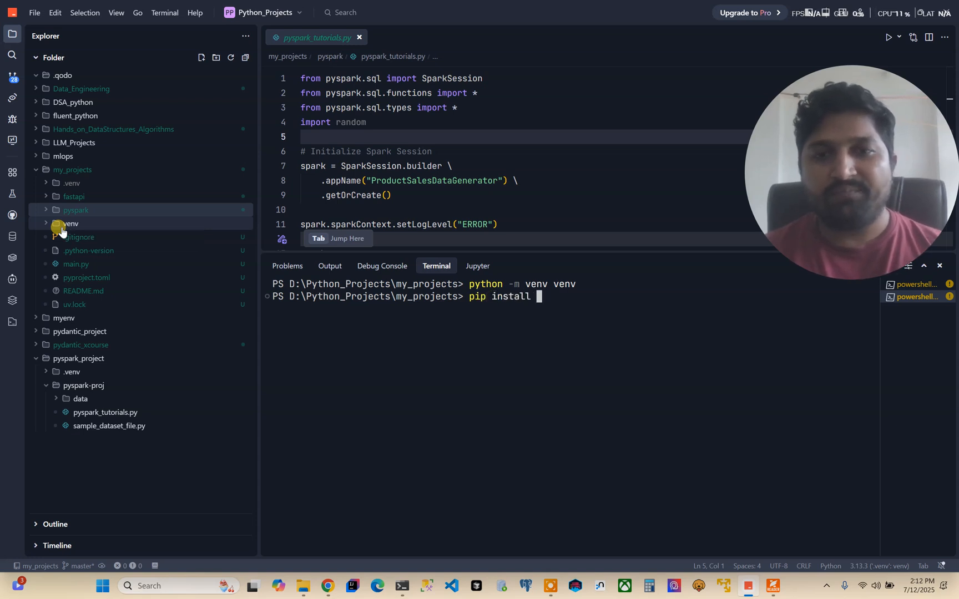
{"action": "type", "text": "pyspark"}
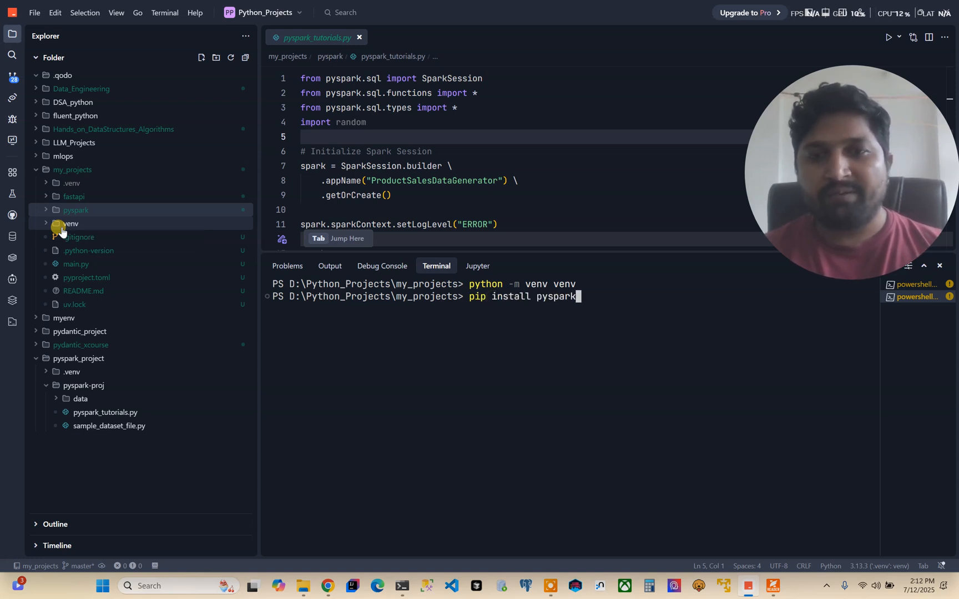
{"action": "type", "text": "==3.5"}
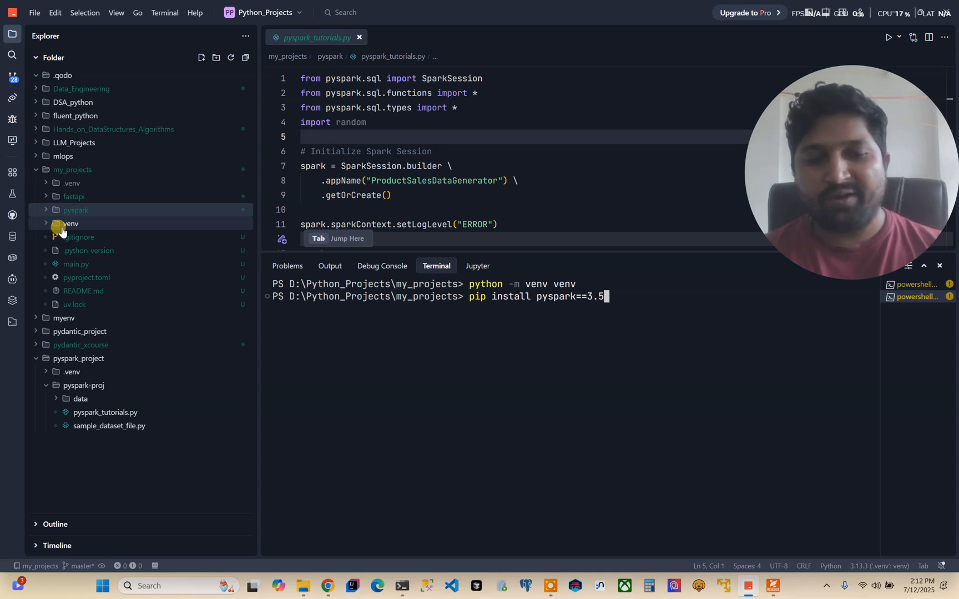
{"action": "key", "text": "Enter"}
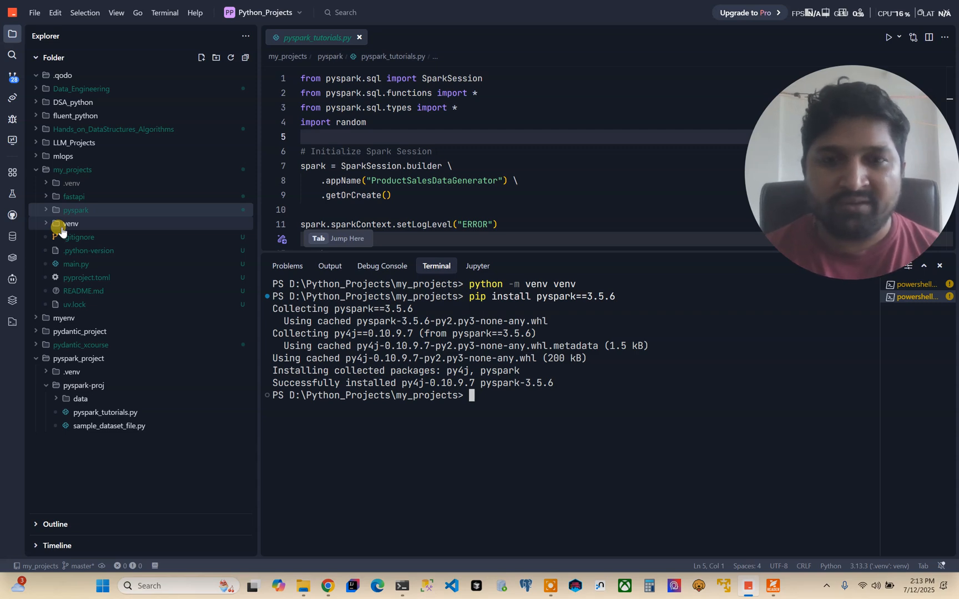
{"action": "type", "text": "pip"}
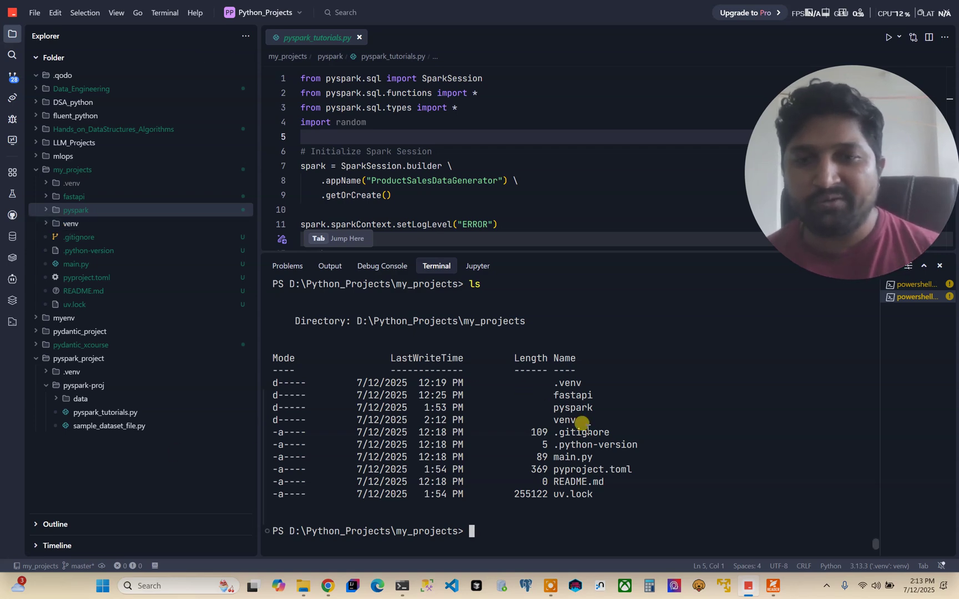
Activate the venv via .\venv\Scripts\activate and install pyspark==3.5.6 into it
{"action": "double_click", "coordinate": [564, 420]}
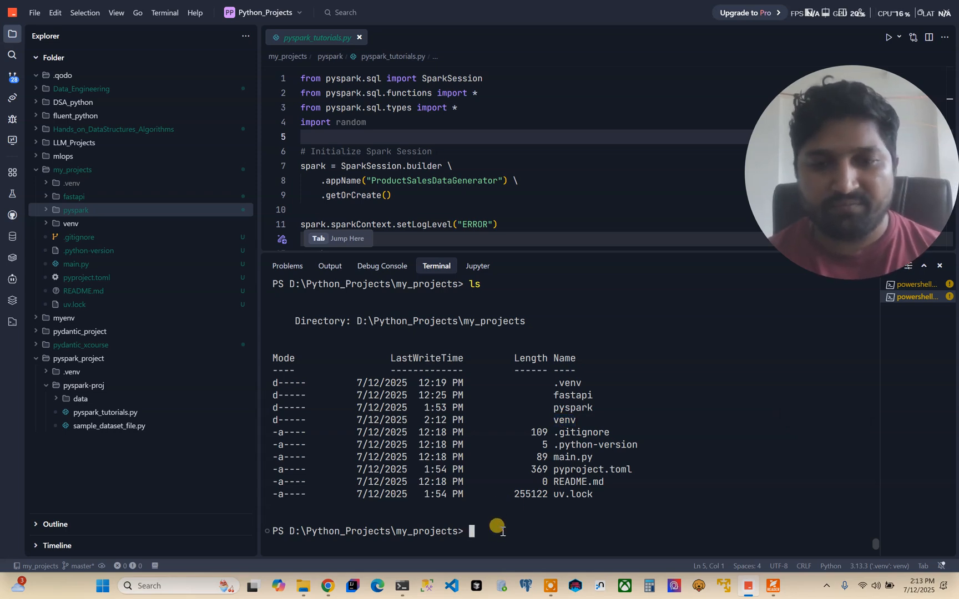
{"action": "type", "text": ".\\venv"}
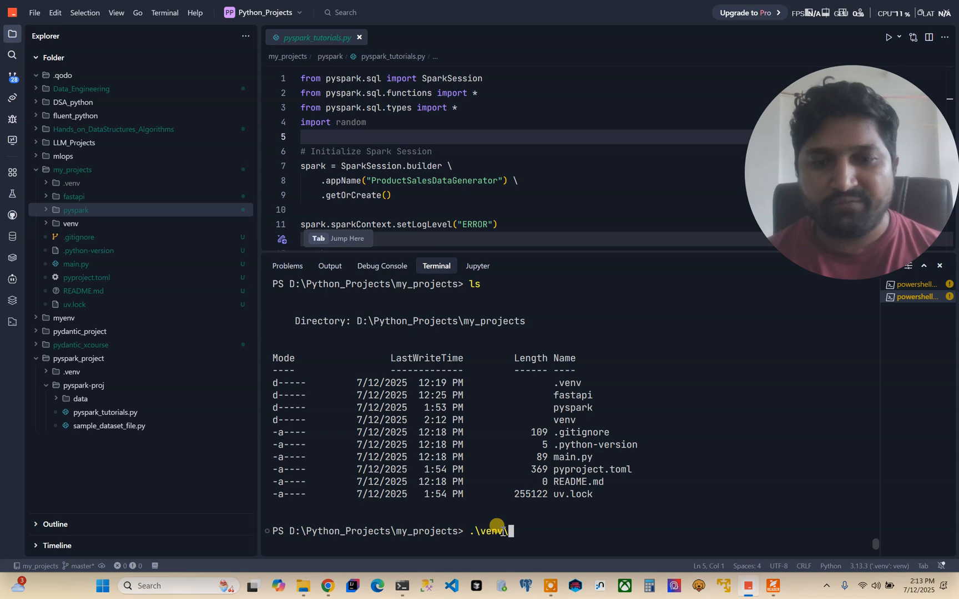
{"action": "type", "text": "\\Scripts\\a"}
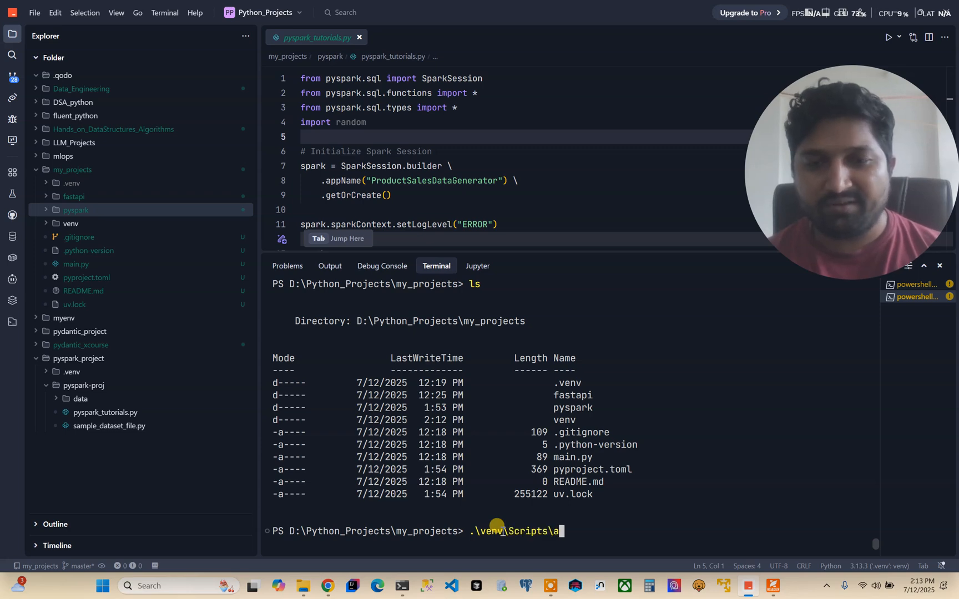
{"action": "key", "text": "Enter"}
{"action": "type", "text": "ls"}
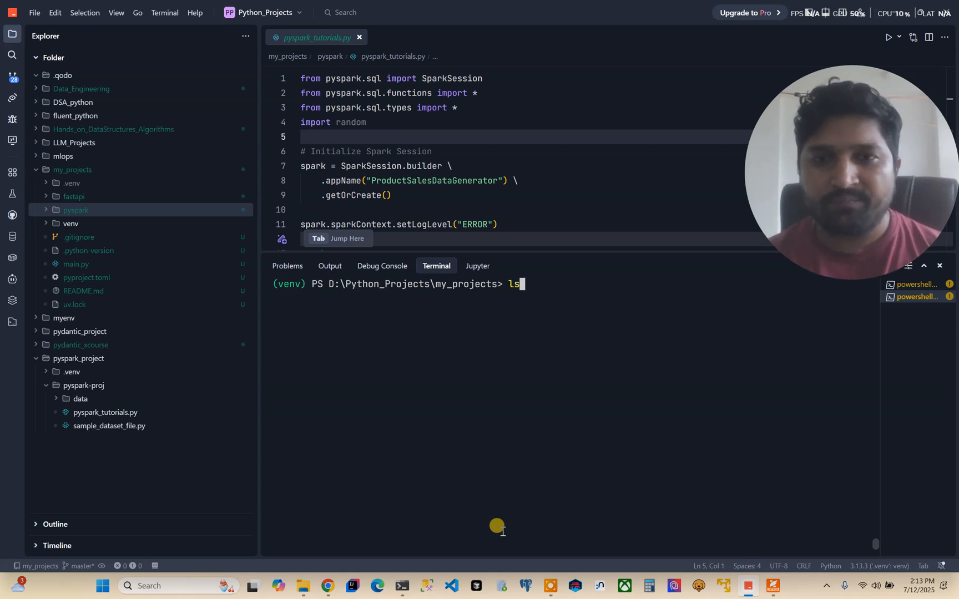
{"action": "type", "text": "pip install pyspark==3.5.6"}
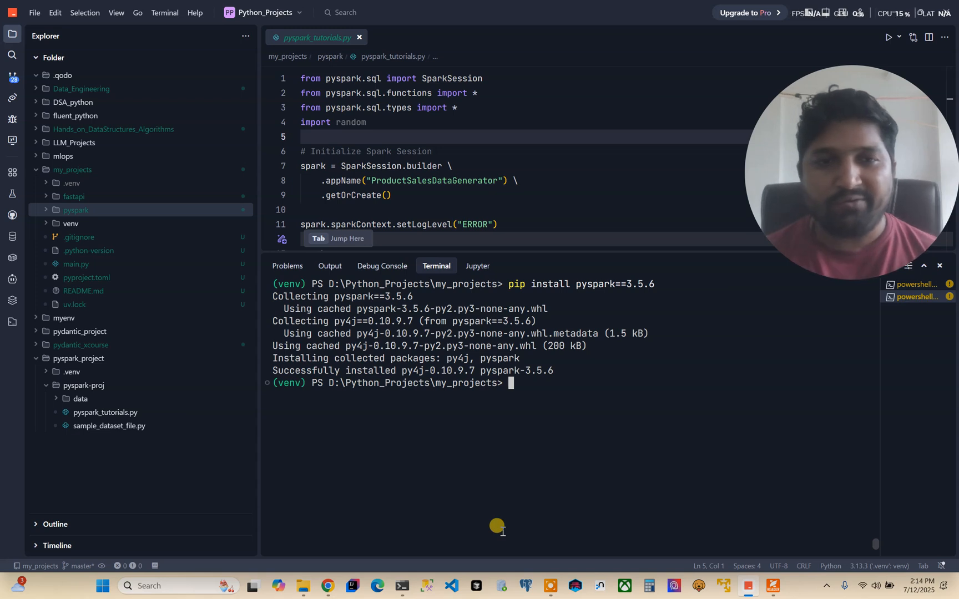
Install ipykernel with its Jupyter dependencies into the activated venv
{"action": "type", "text": "ppi"}
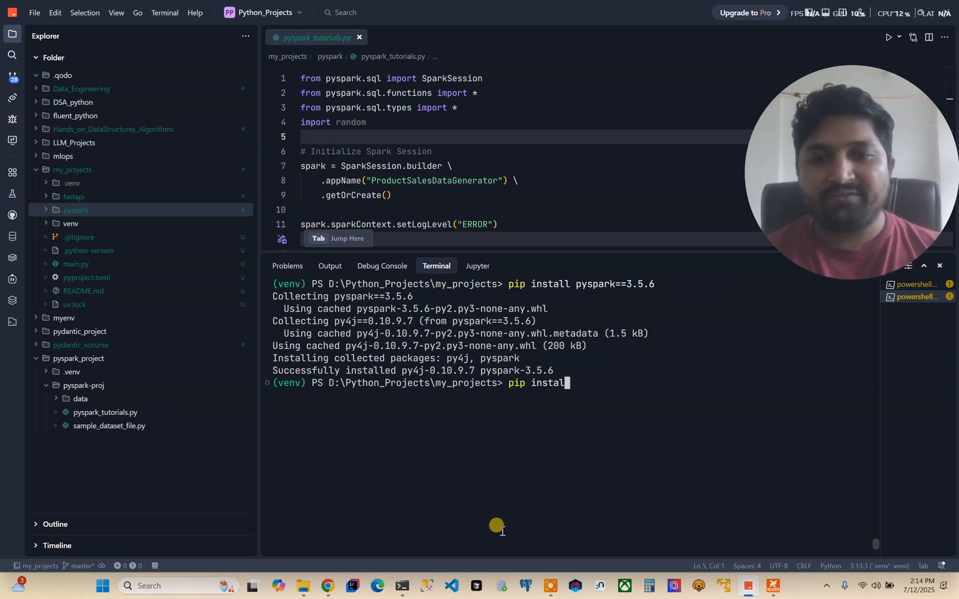
{"action": "type", "text": "ipykernel"}
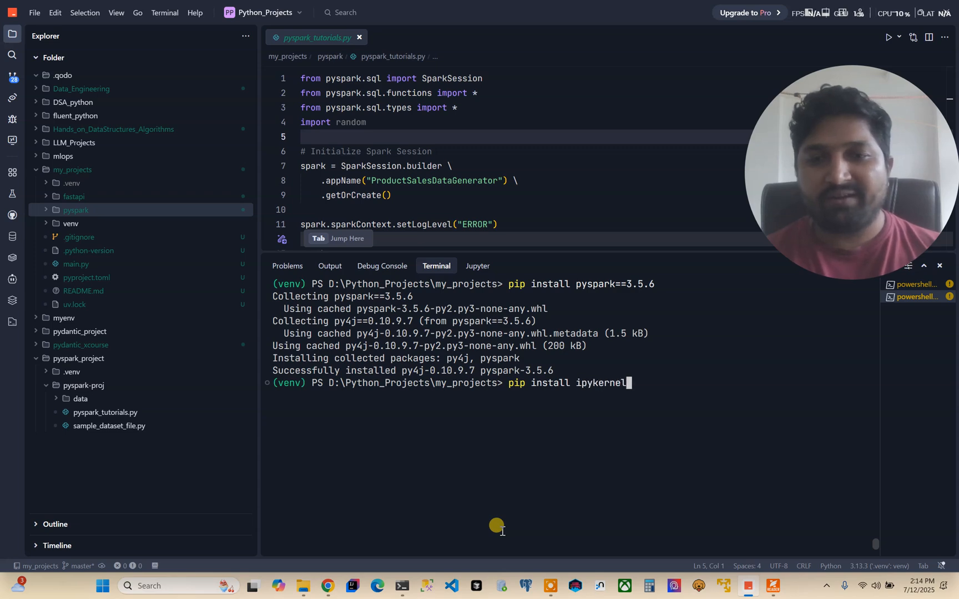
{"action": "key", "text": "Enter"}
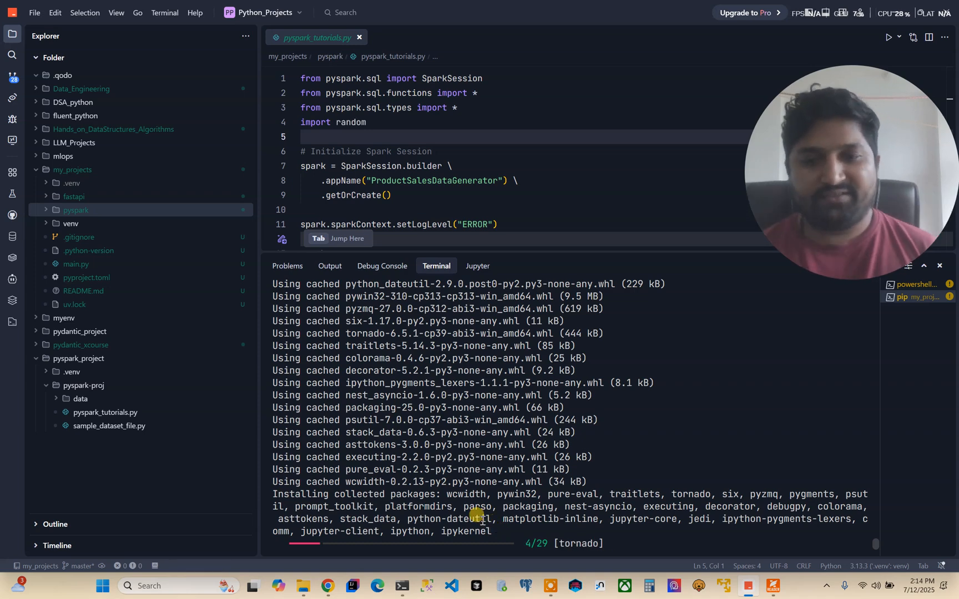
{"action": "mouse_move", "coordinate": [724, 519]}
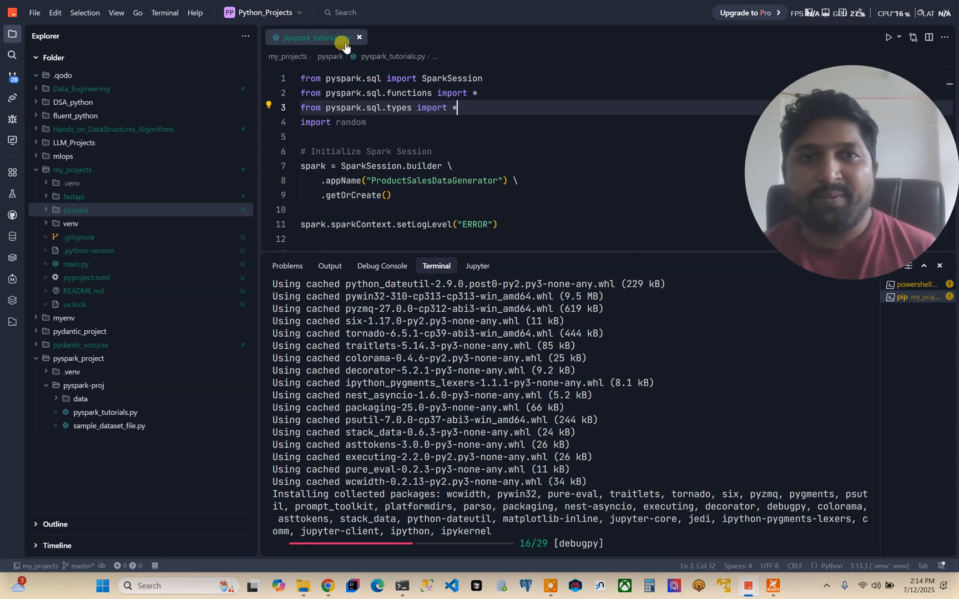
{"action": "mouse_move", "coordinate": [493, 375]}
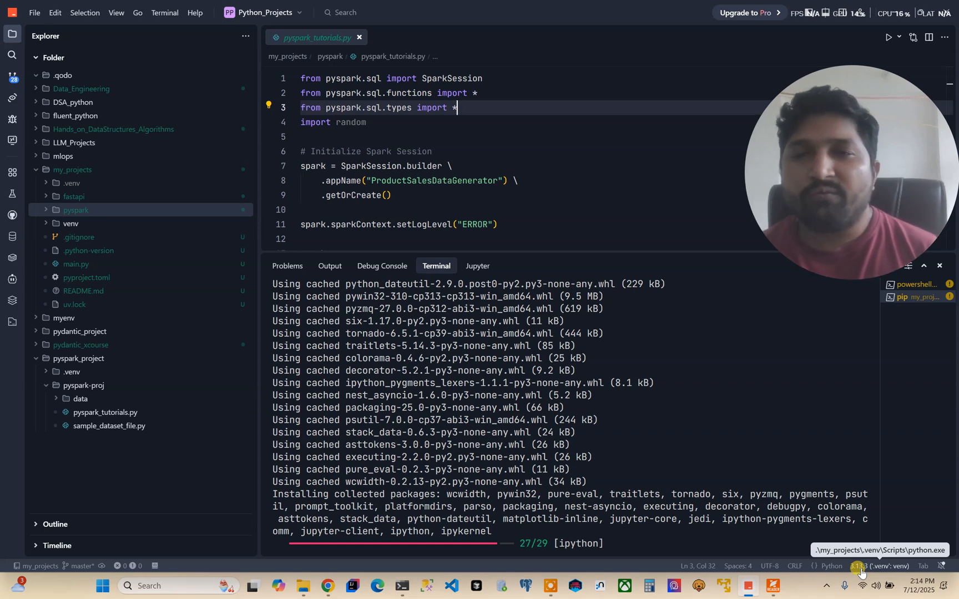
Browse for an interpreter path on disk, starting in the my_projects folder
{"action": "left_click", "coordinate": [881, 566]}
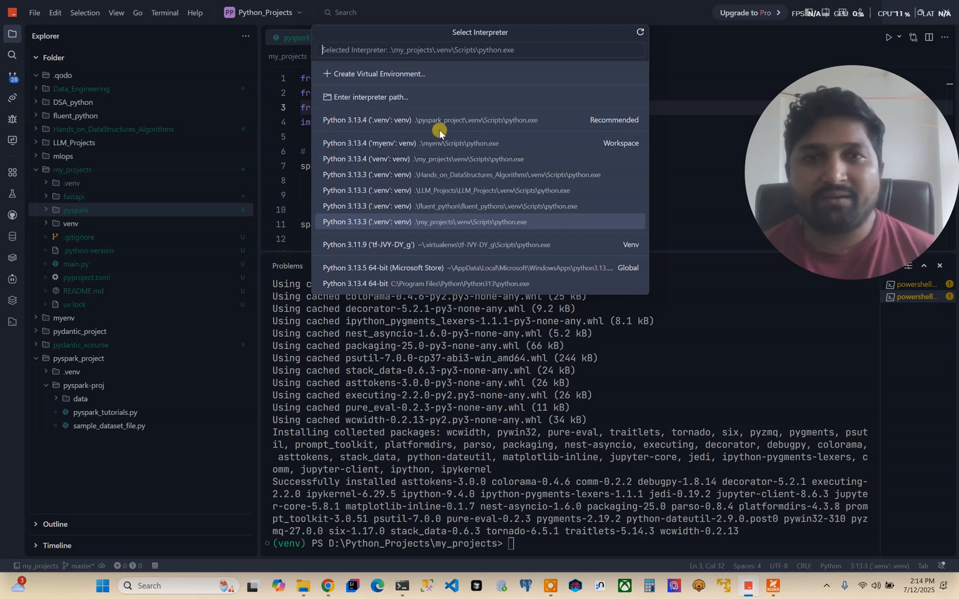
{"action": "mouse_move", "coordinate": [494, 237]}
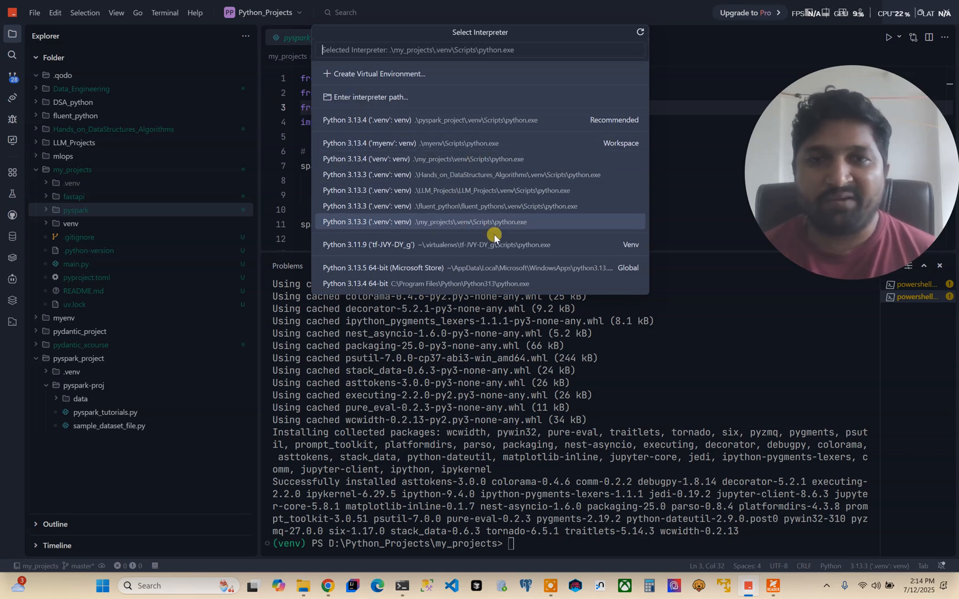
{"action": "mouse_move", "coordinate": [72, 183]}
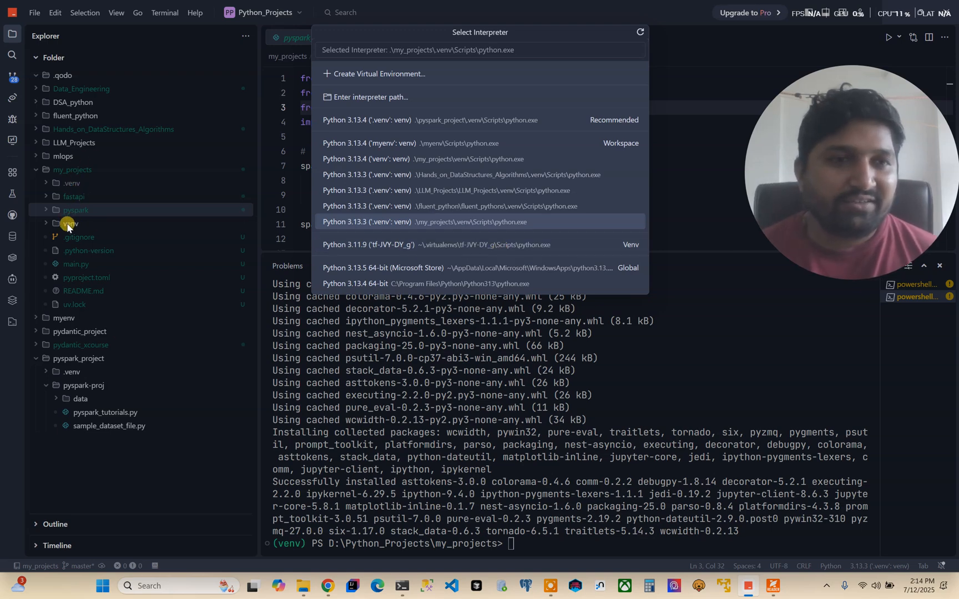
{"action": "mouse_move", "coordinate": [69, 210]}
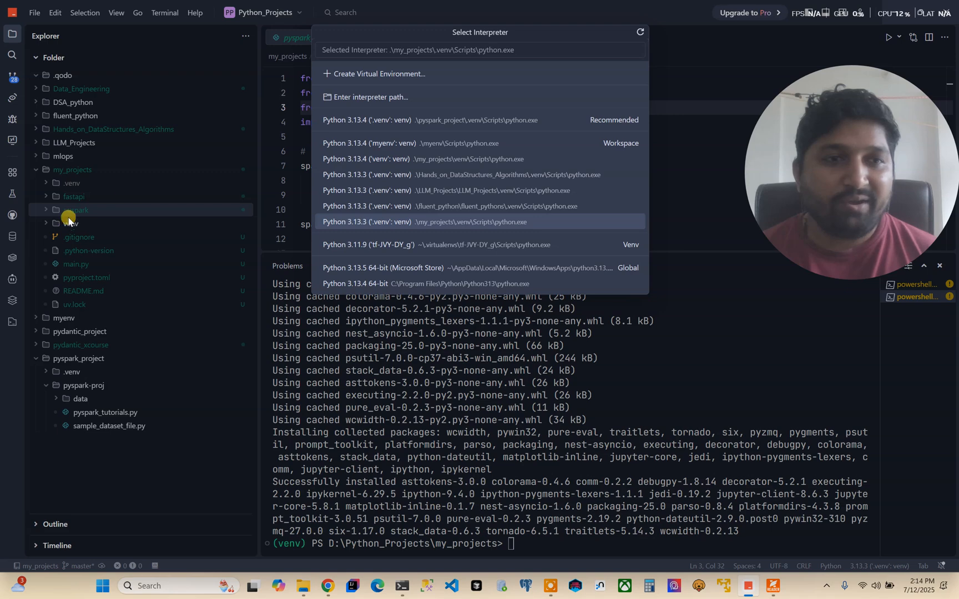
{"action": "left_click", "coordinate": [371, 96]}
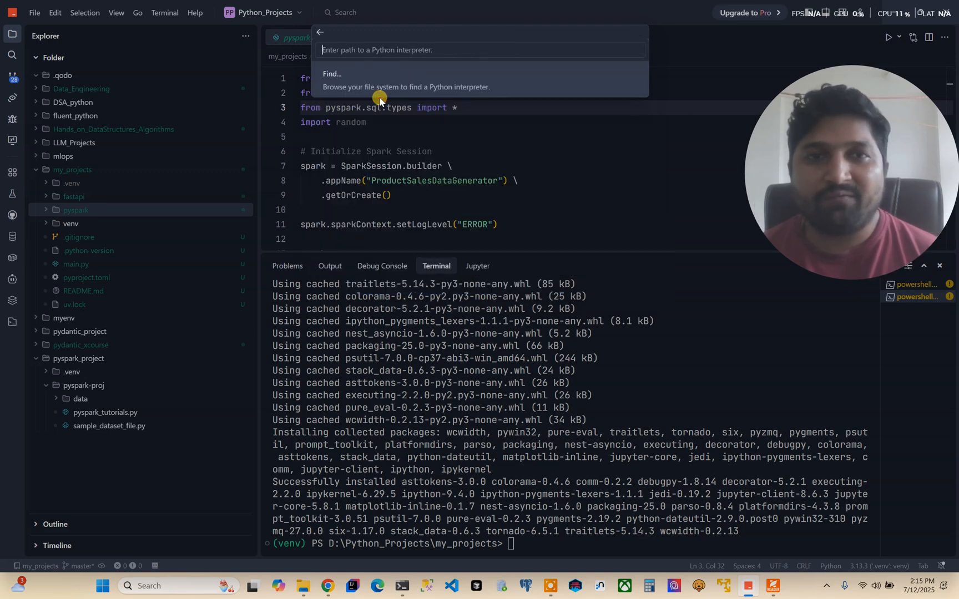
{"action": "left_click", "coordinate": [332, 73]}
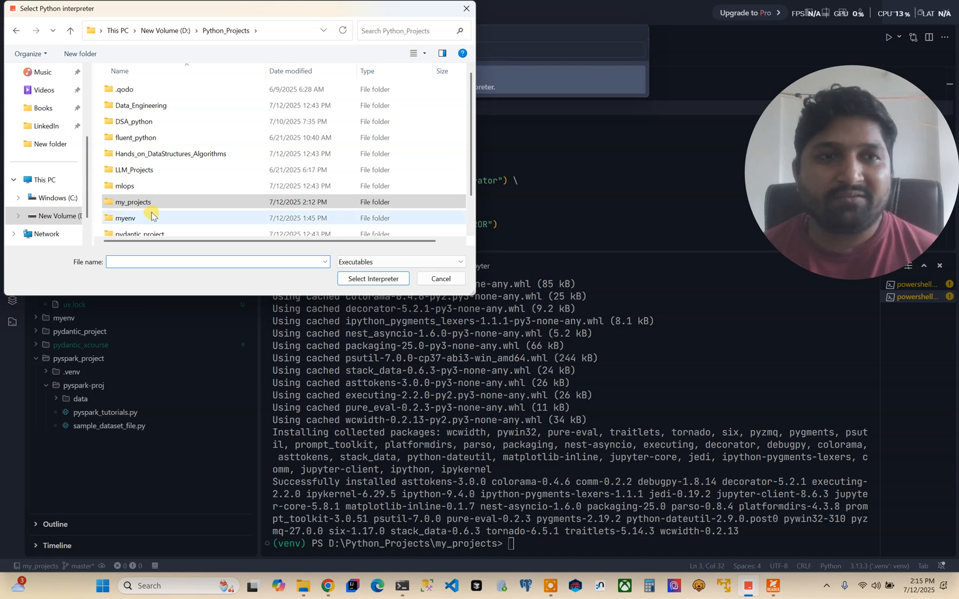
{"action": "double_click", "coordinate": [133, 202]}
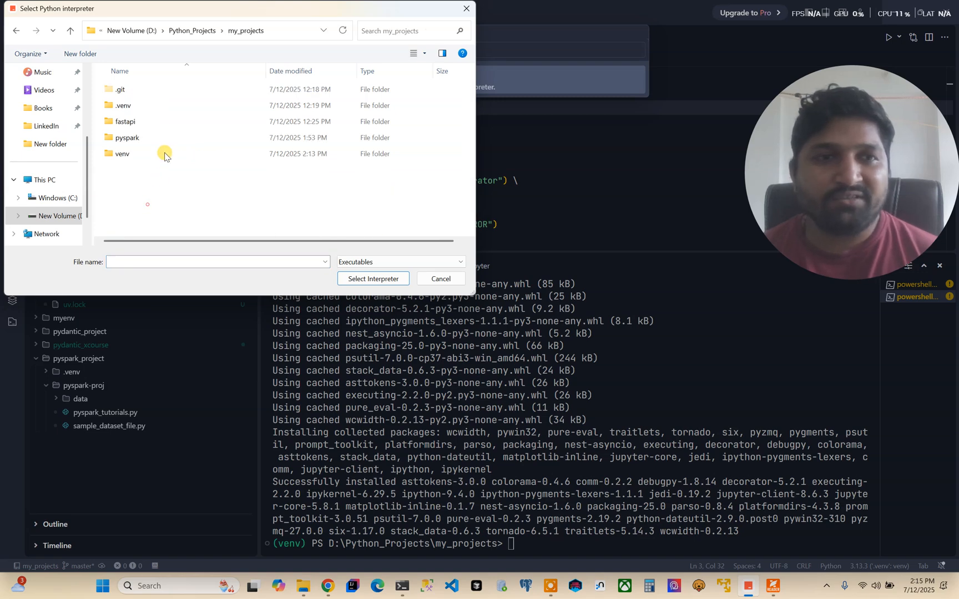
Select my_projects\venv\Scripts\python.exe as the workspace's Python interpreter
{"action": "left_click", "coordinate": [122, 154]}
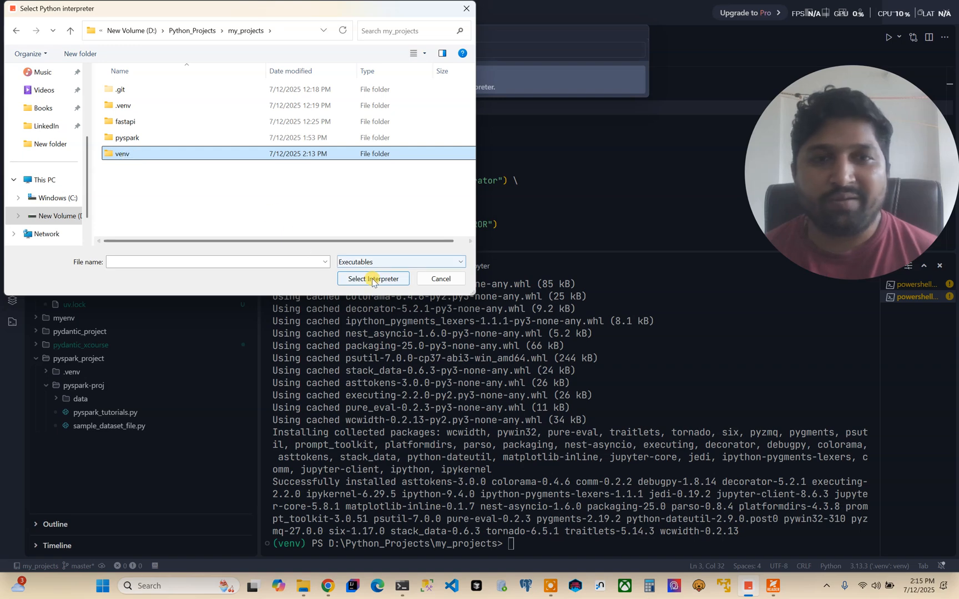
{"action": "double_click", "coordinate": [122, 154]}
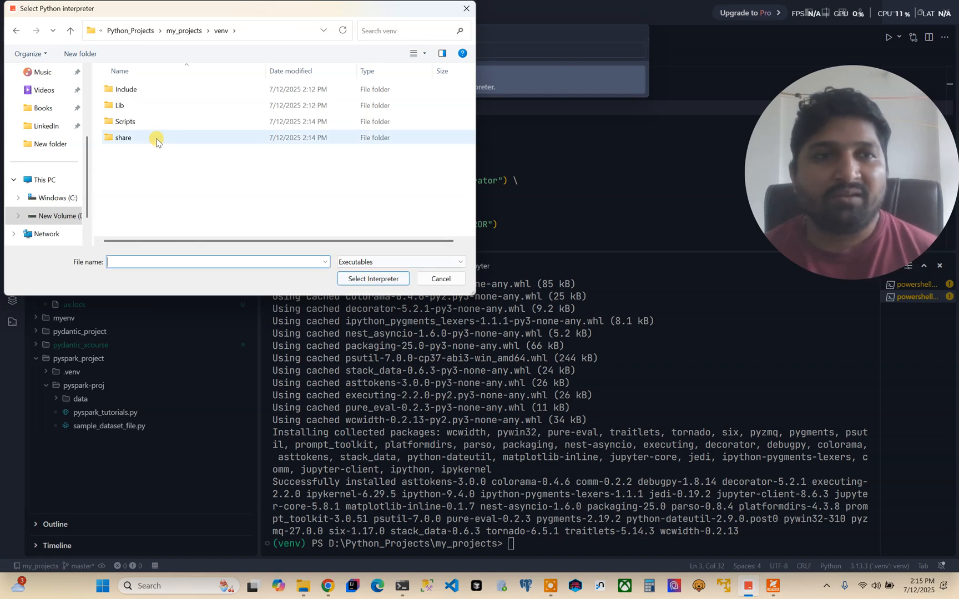
{"action": "double_click", "coordinate": [124, 122]}
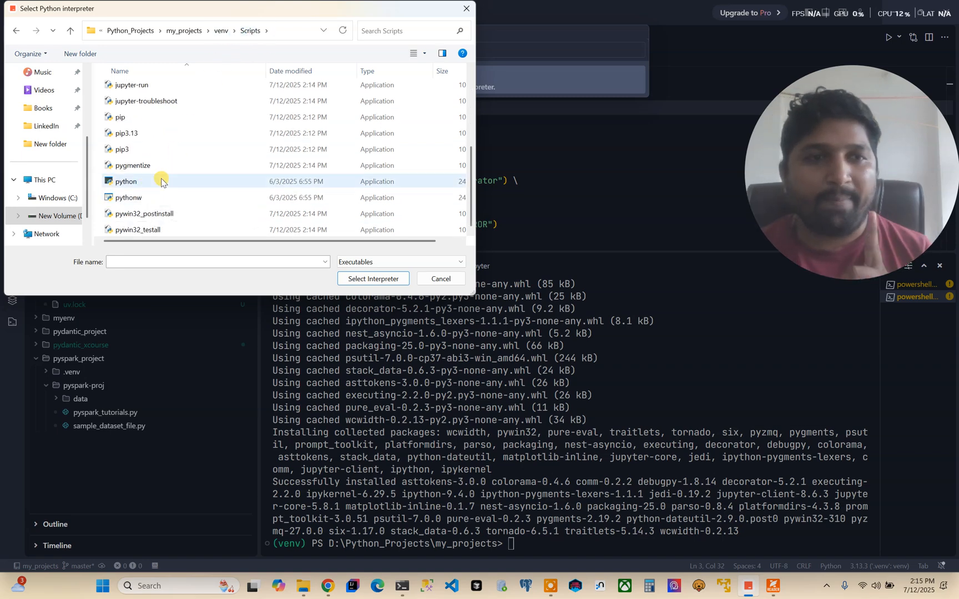
{"action": "left_click", "coordinate": [373, 279]}
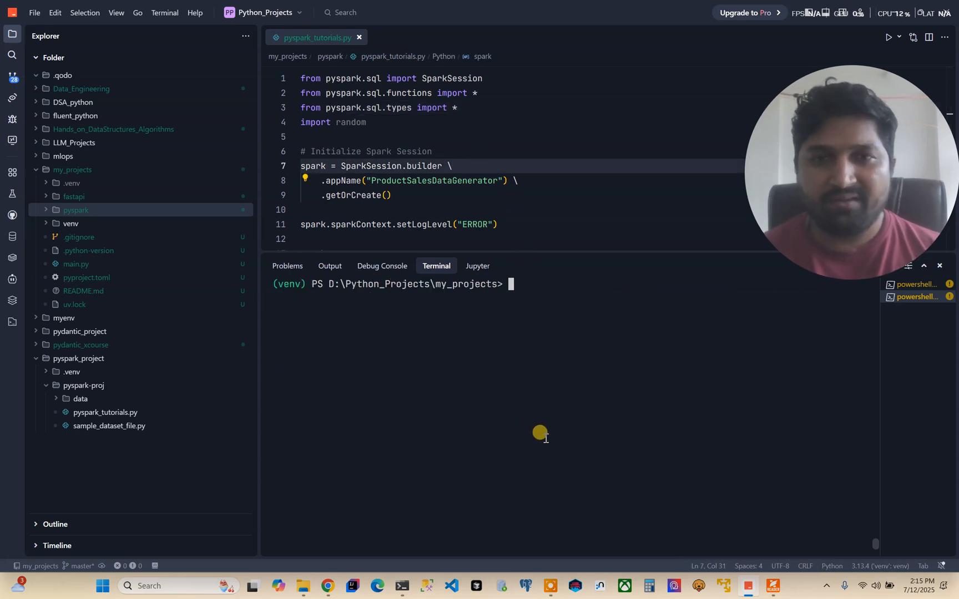
Change into .\pyspark\, list its files, and run python .\pyspark_tutorials.py in the venv terminal
{"action": "type", "text": "cd my"}
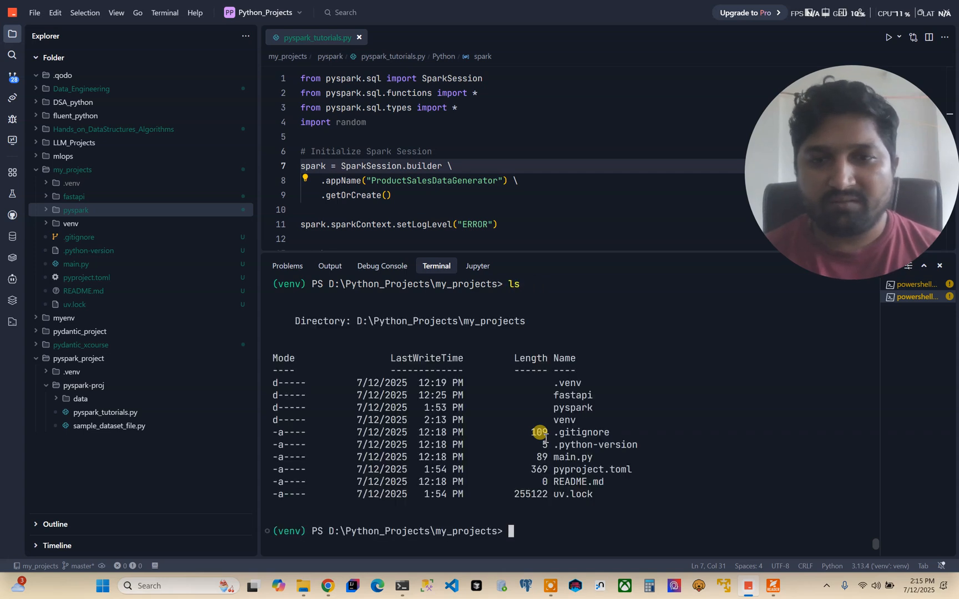
{"action": "type", "text": "cd .\\pyspark\\"}
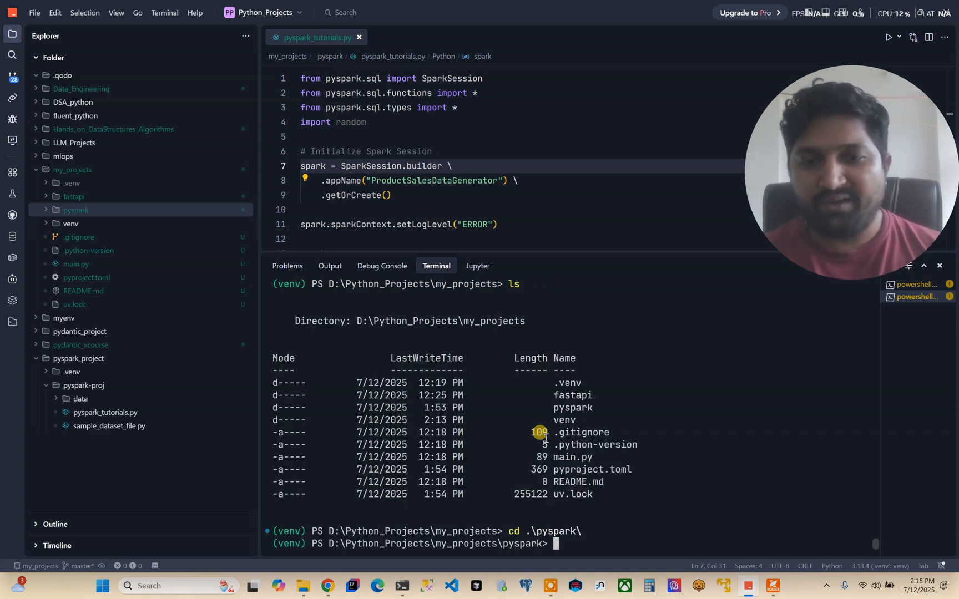
{"action": "type", "text": "ls"}
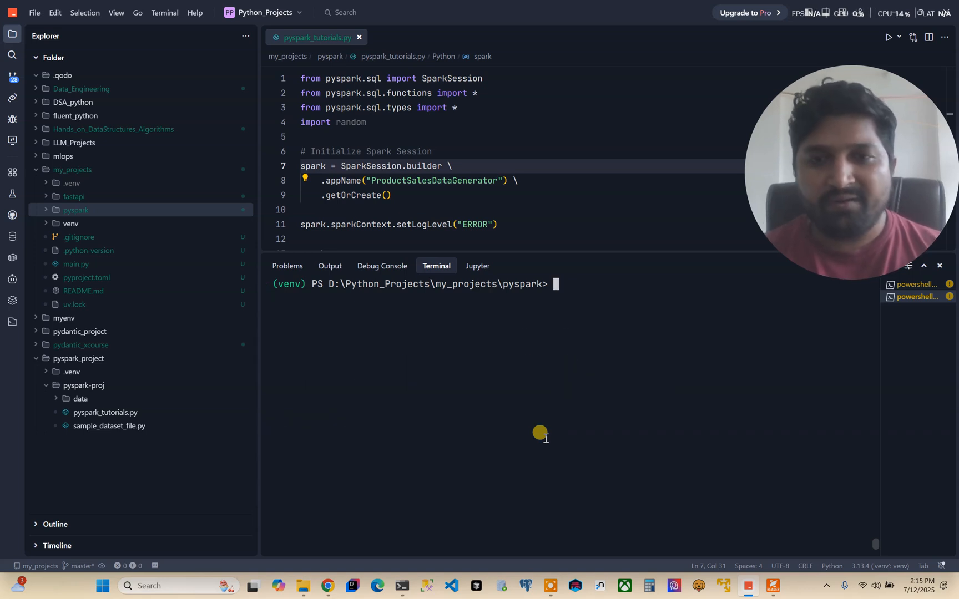
{"action": "type", "text": "python"}
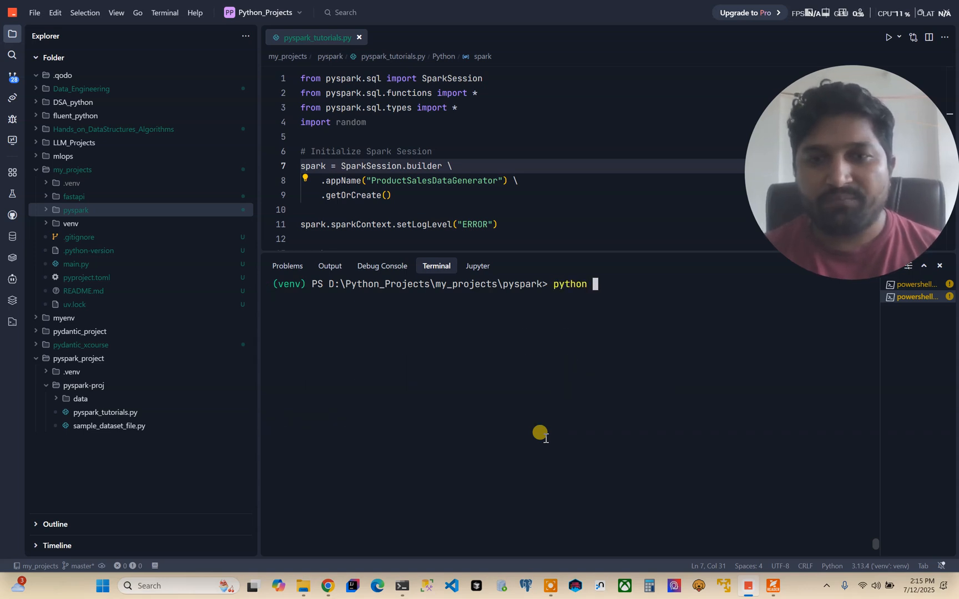
{"action": "type", "text": "p"}
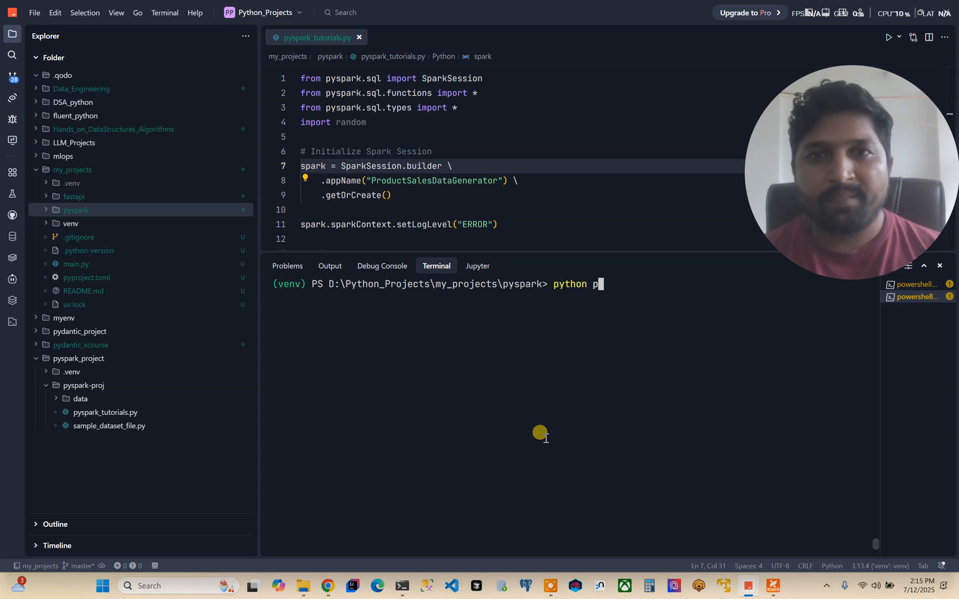
{"action": "type", "text": ".\\pyspark_tutorials.py"}
{"action": "key", "text": "Enter"}
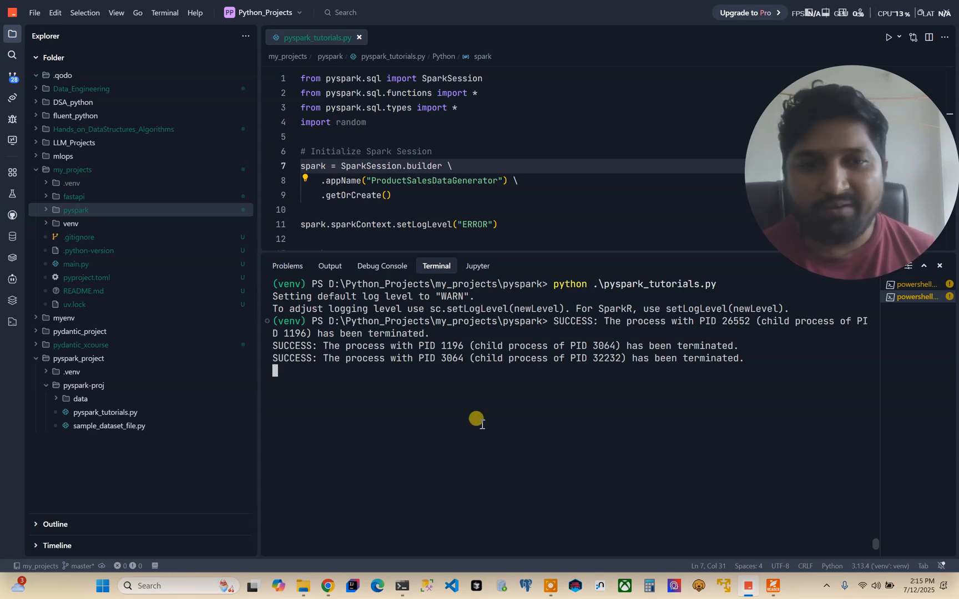
{"action": "mouse_move", "coordinate": [780, 169]}
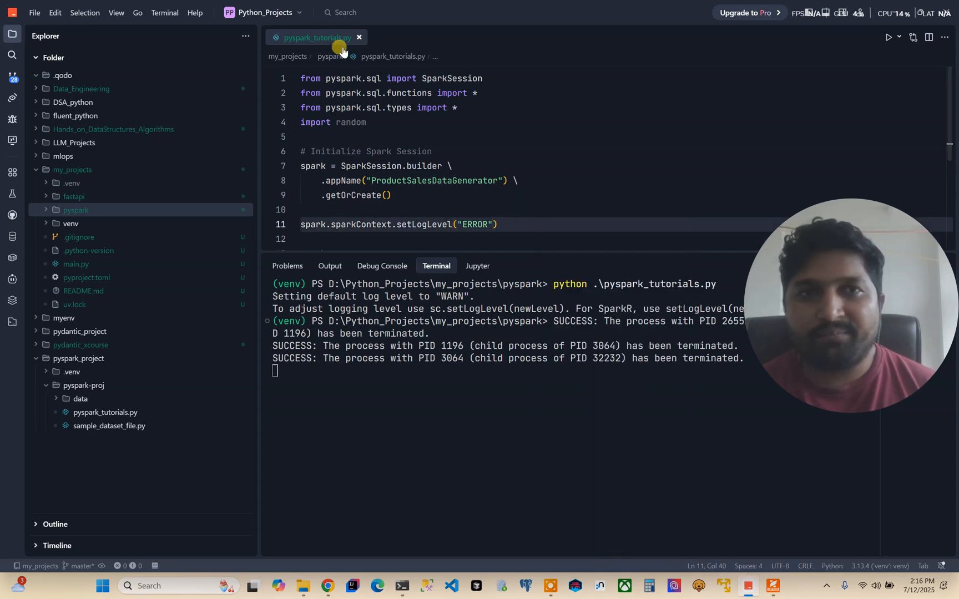
{"action": "mouse_move", "coordinate": [551, 214]}
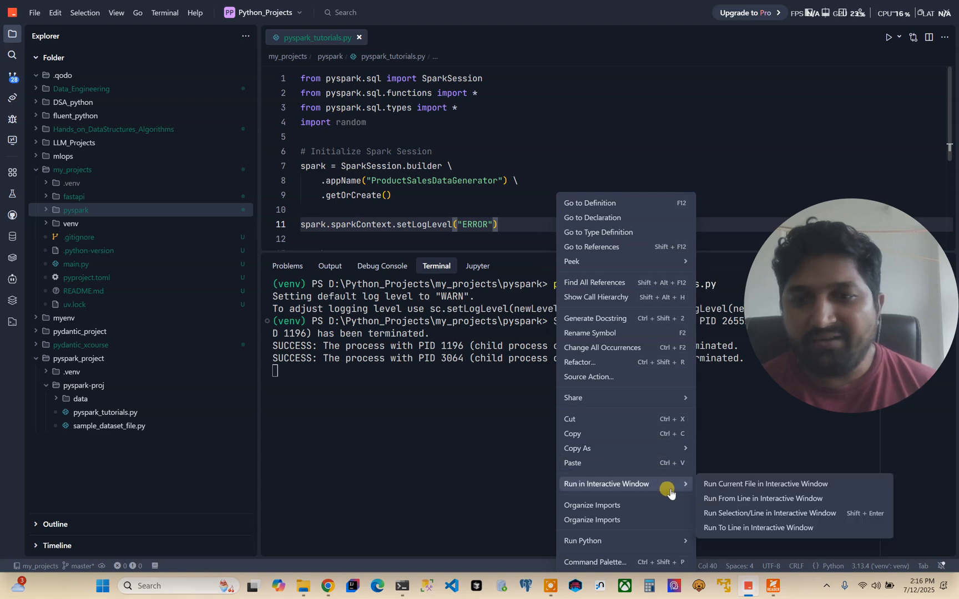
{"action": "mouse_move", "coordinate": [777, 488]}
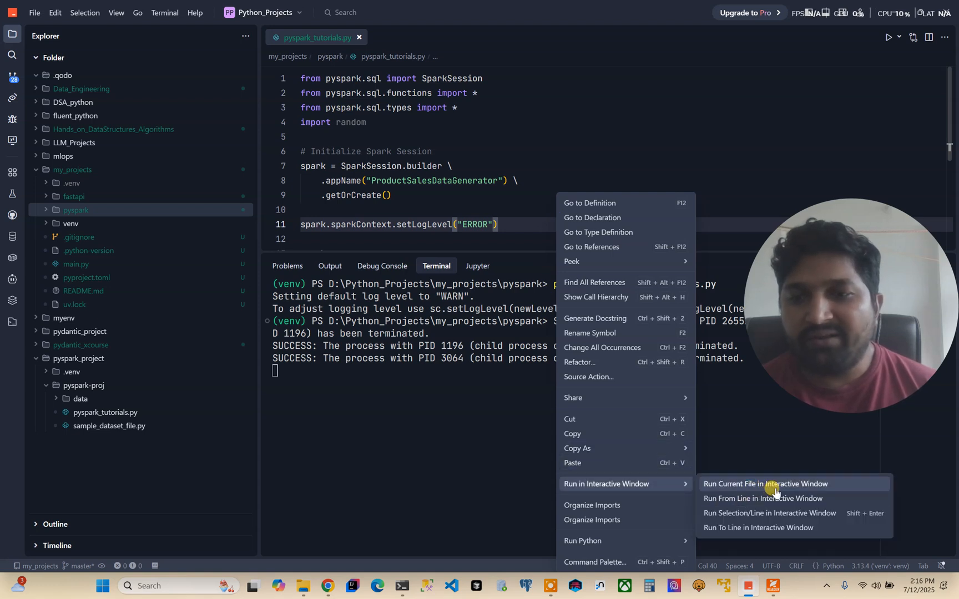
Run pyspark_tutorials.py in an Interactive Window connected to the venv (Python 3.13.4)
{"action": "left_click", "coordinate": [768, 484]}
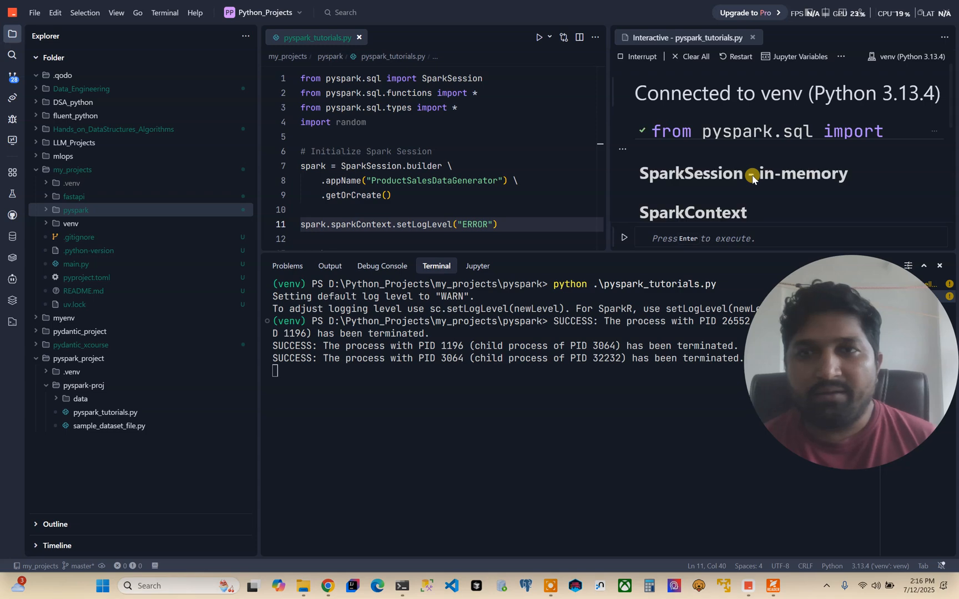
Execute the spark line to display the SparkSession summary: version v3.5.6, master local[*]
{"action": "scroll", "scroll_direction": "down", "scroll_amount": 3}
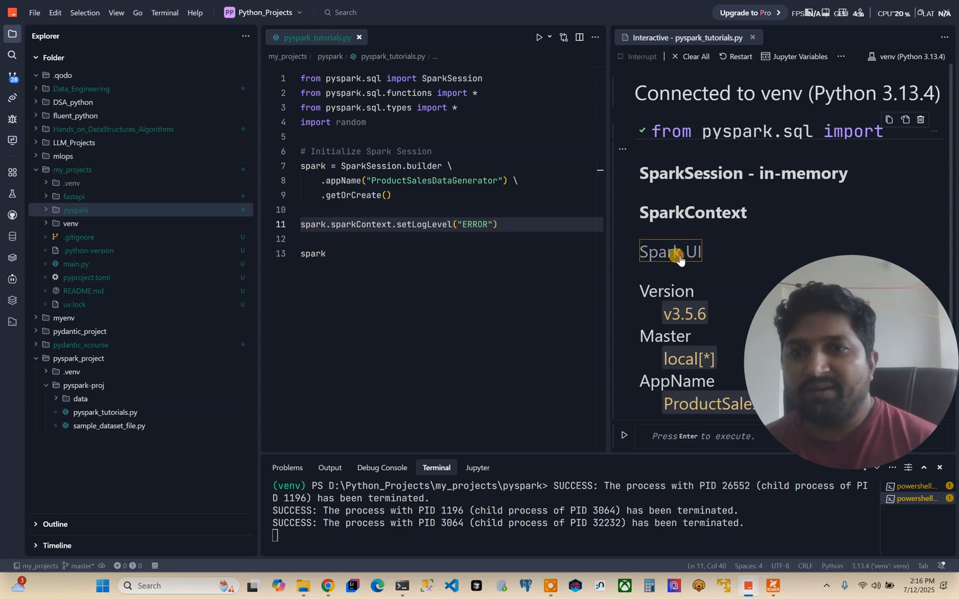
{"action": "left_click", "coordinate": [670, 252]}
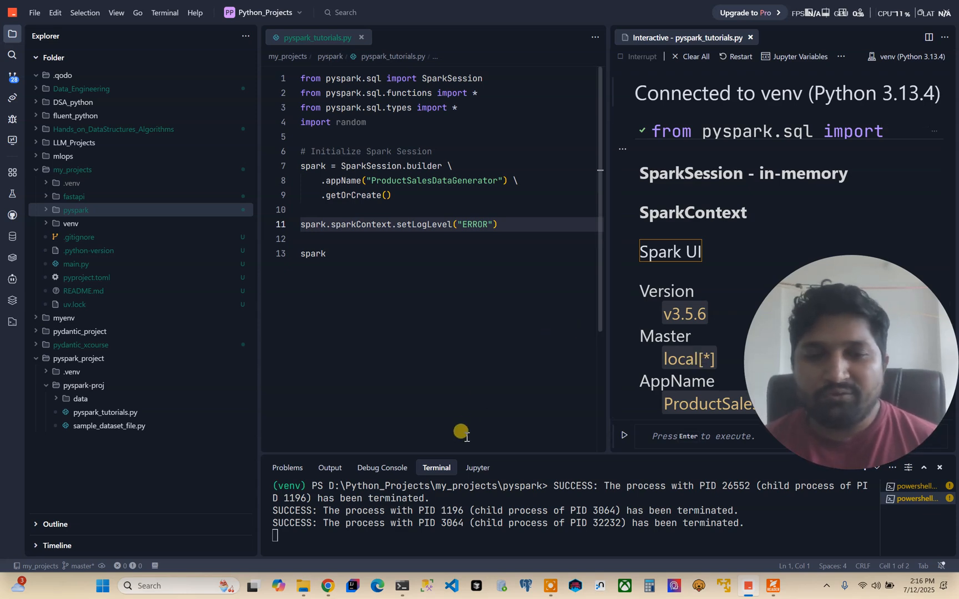
{"action": "left_click", "coordinate": [670, 251]}
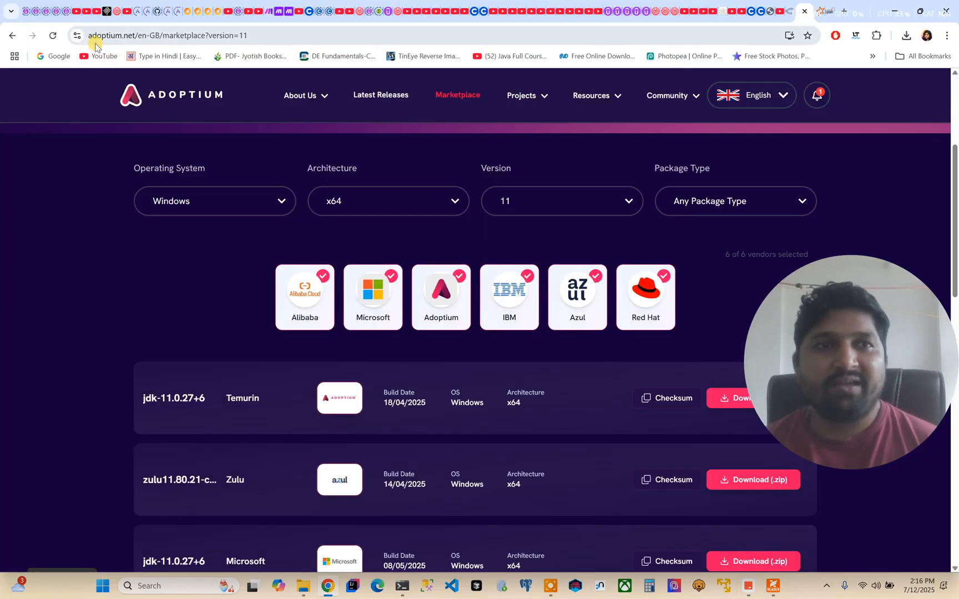
{"action": "mouse_move", "coordinate": [353, 362]}
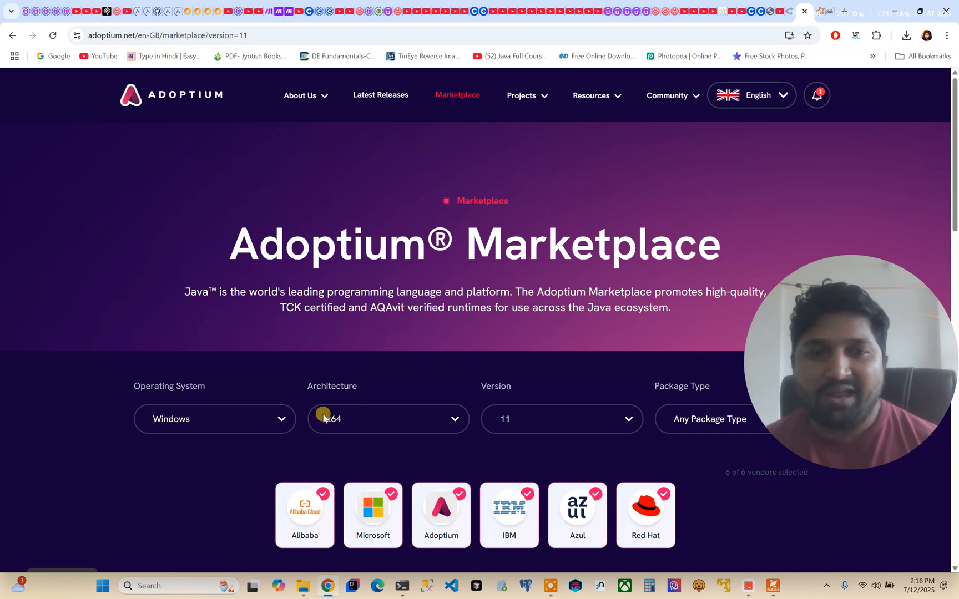
{"action": "scroll", "scroll_direction": "down", "scroll_amount": 3}
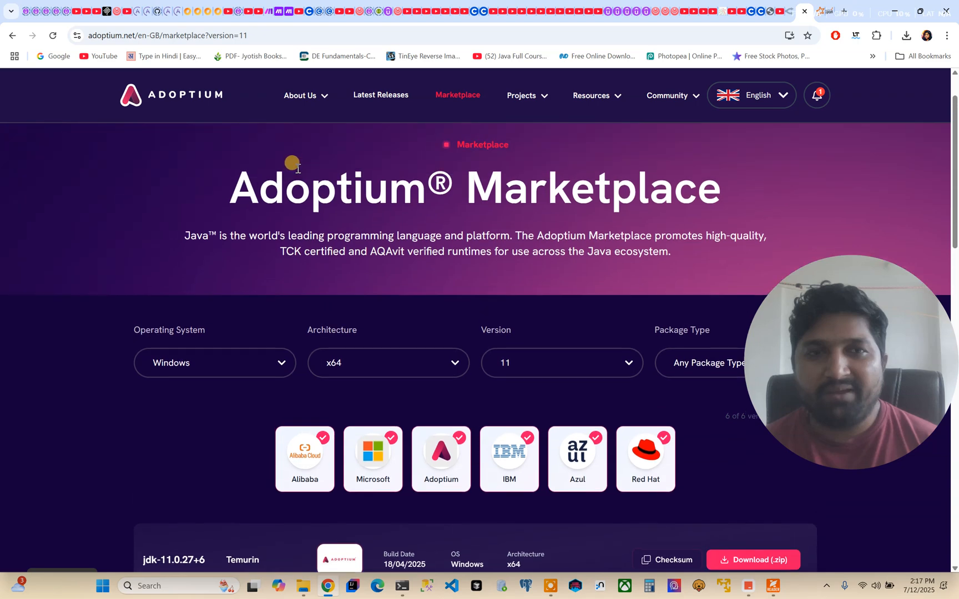
{"action": "scroll", "scroll_direction": "down", "scroll_amount": 3}
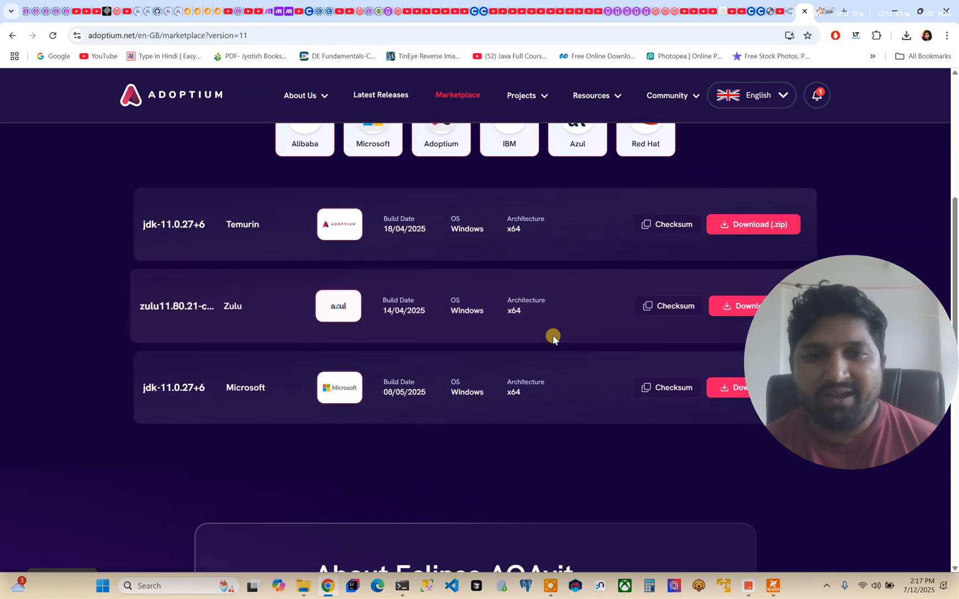
{"action": "mouse_move", "coordinate": [185, 237]}
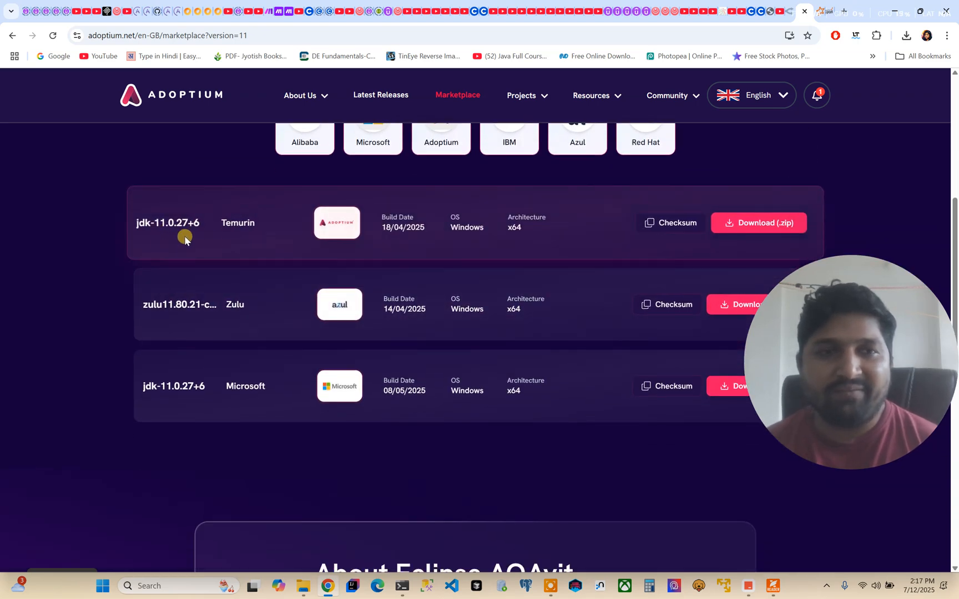
{"action": "mouse_move", "coordinate": [425, 354]}
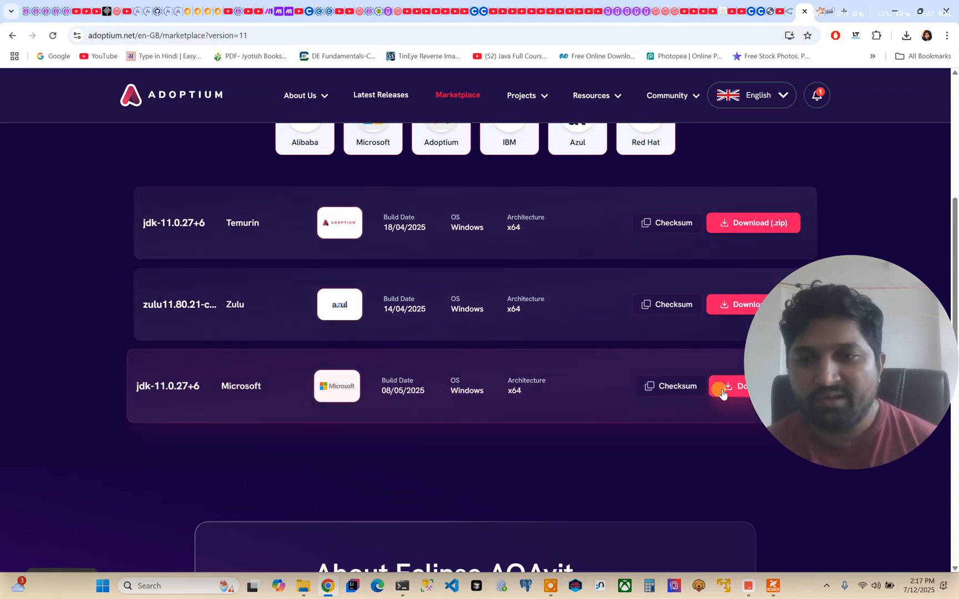
{"action": "scroll", "scroll_direction": "down", "scroll_amount": 3}
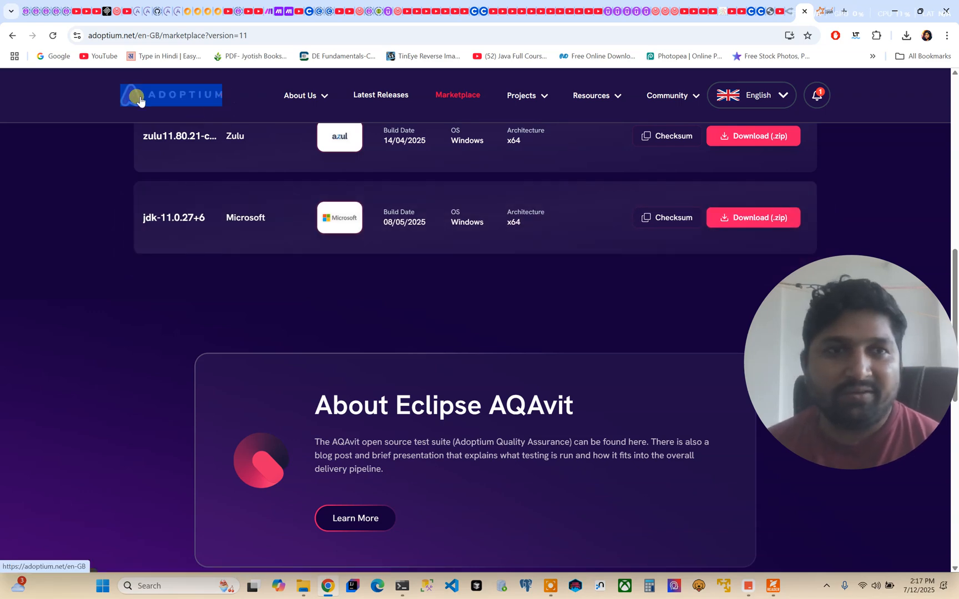
{"action": "right_click", "coordinate": [140, 100]}
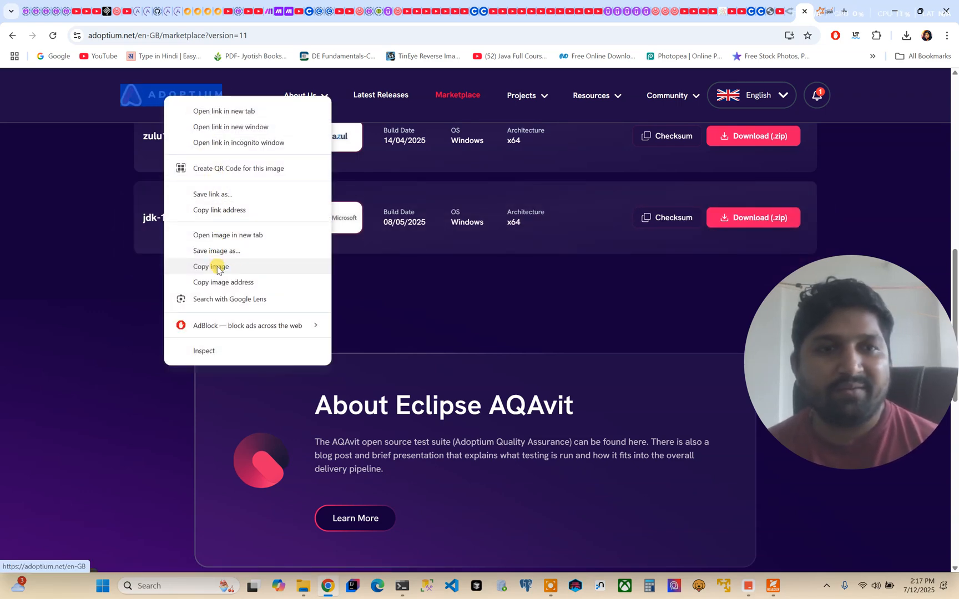
{"action": "mouse_move", "coordinate": [94, 169]}
{"action": "type", "text": "adopeam"}
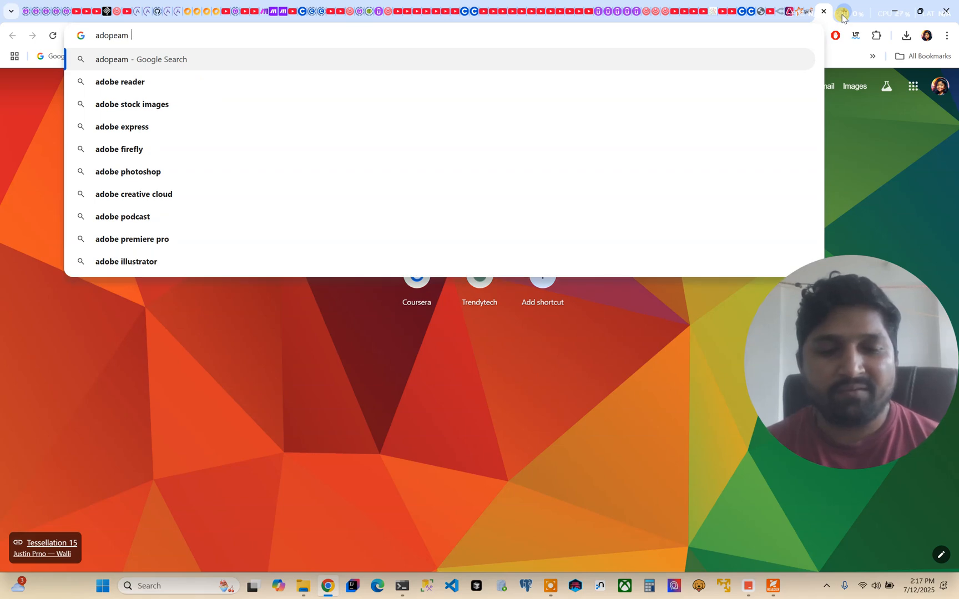
Search Google for the Java 11 MSI download and open the Download Temurin® JDK result
{"action": "type", "text": "java 11 ms"}
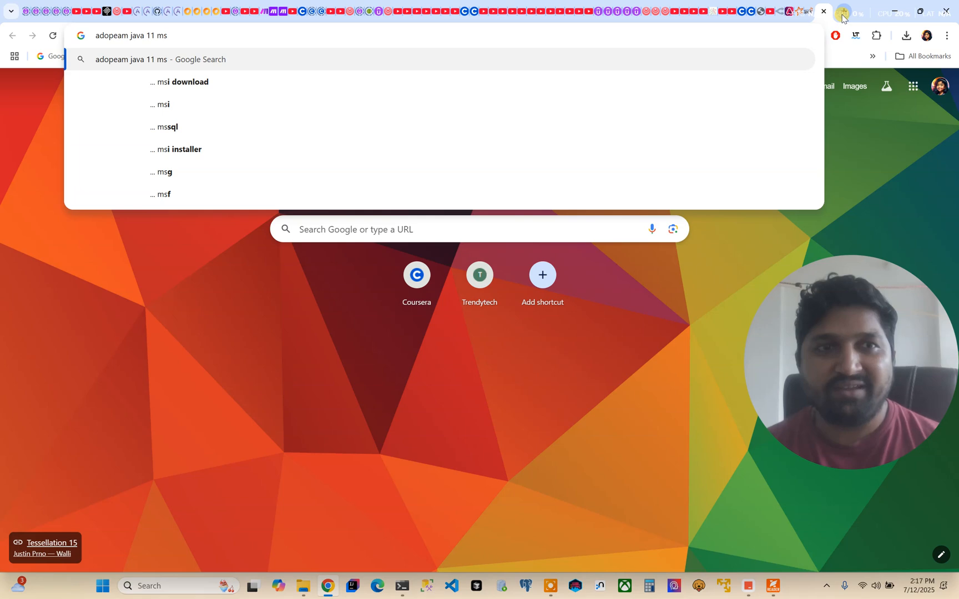
{"action": "left_click", "coordinate": [179, 82]}
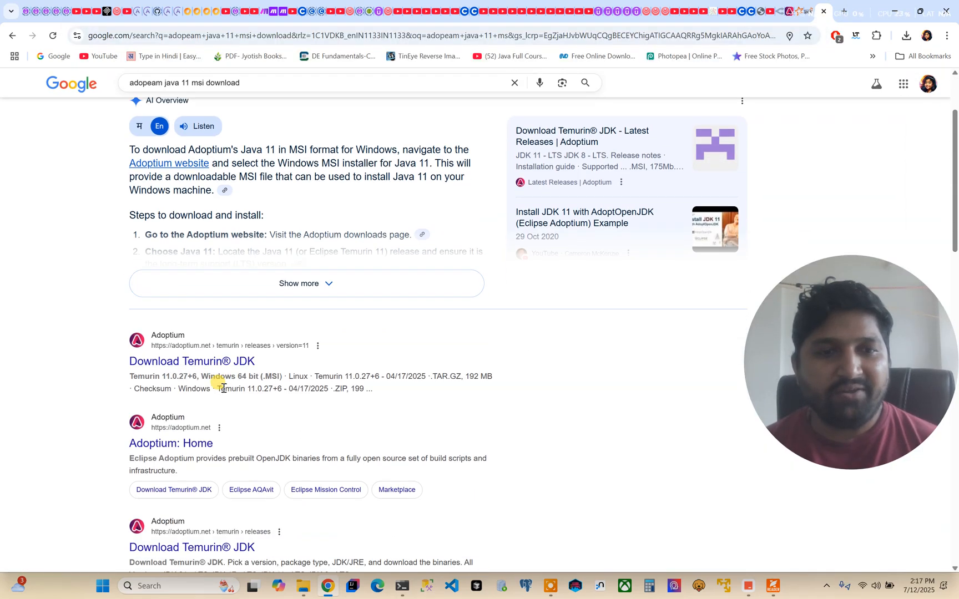
{"action": "left_click", "coordinate": [192, 360]}
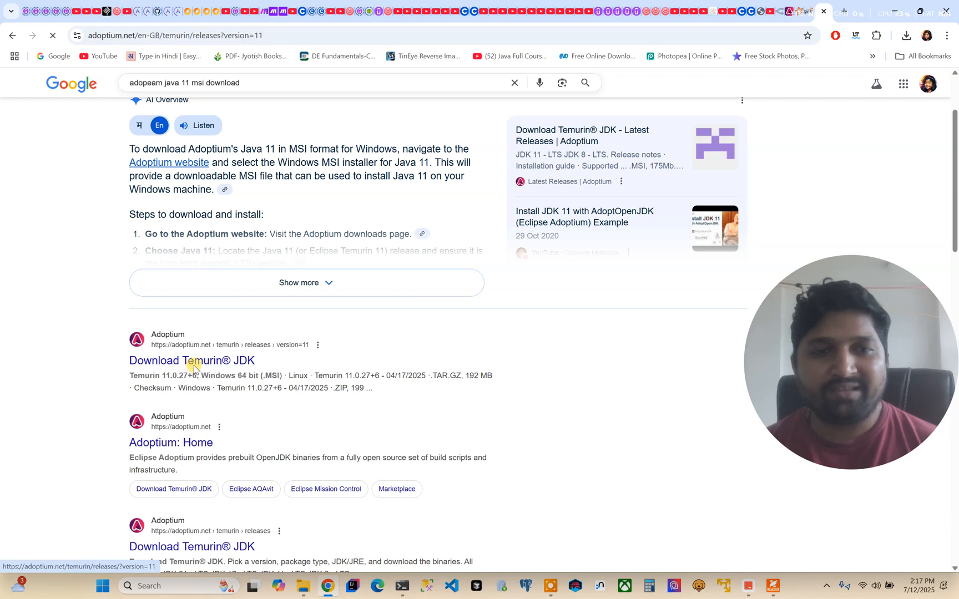
Return to the Temurin JDK 11 releases page and scroll to the Windows x64 .ZIP and .MSI downloads
{"action": "left_click", "coordinate": [192, 361]}
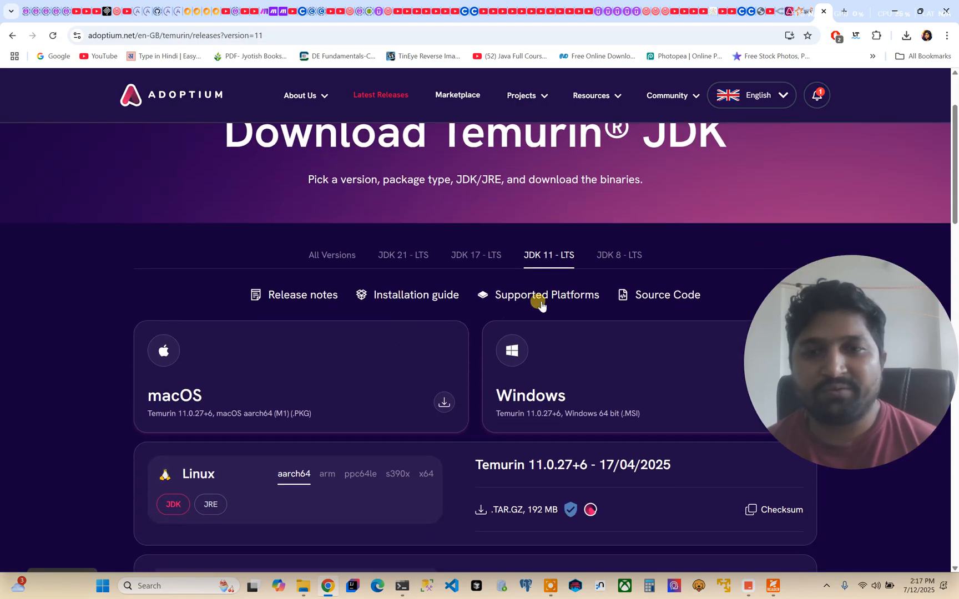
{"action": "scroll", "scroll_direction": "down", "scroll_amount": 3}
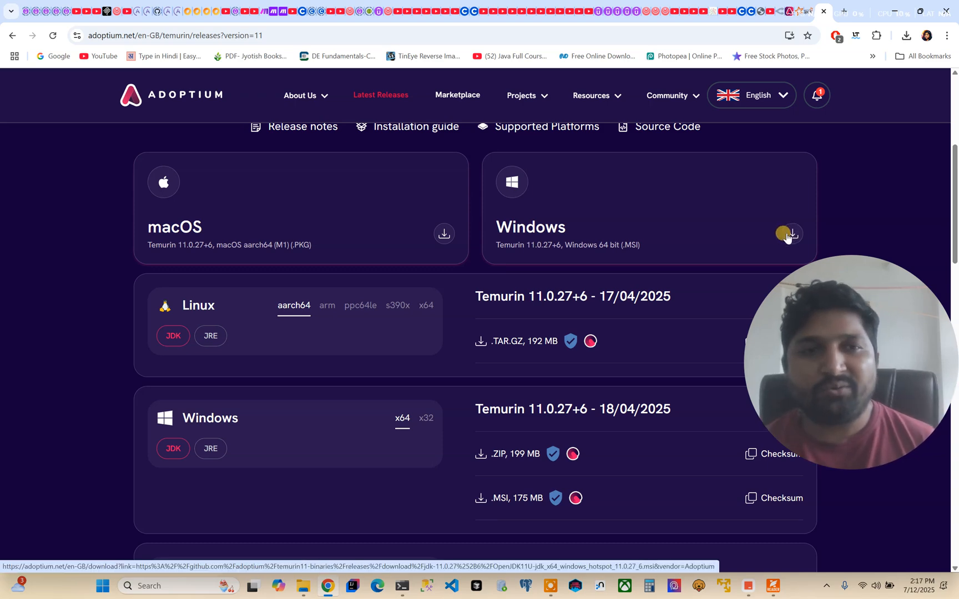
{"action": "scroll", "scroll_direction": "down", "scroll_amount": 3}
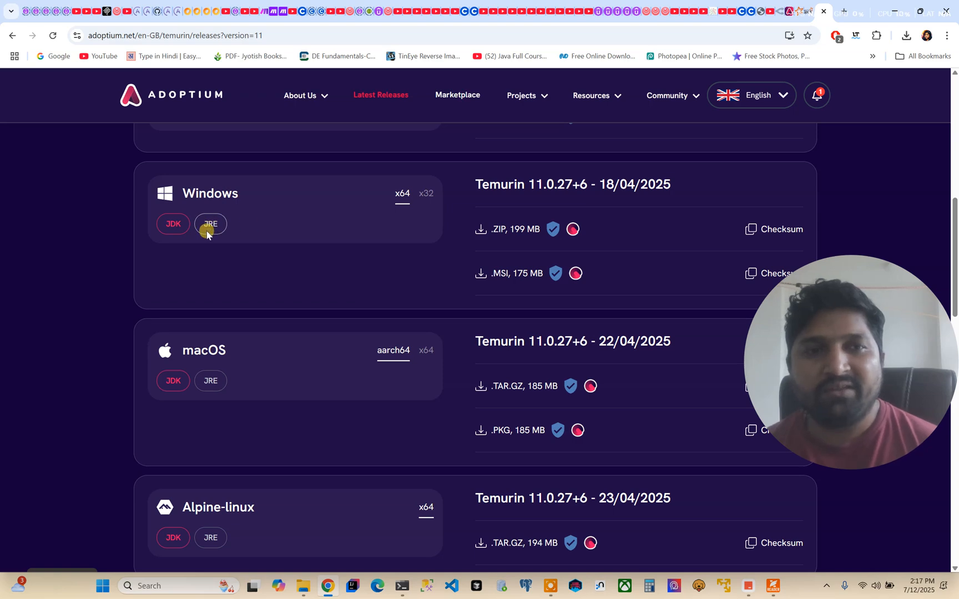
{"action": "mouse_move", "coordinate": [480, 275]}
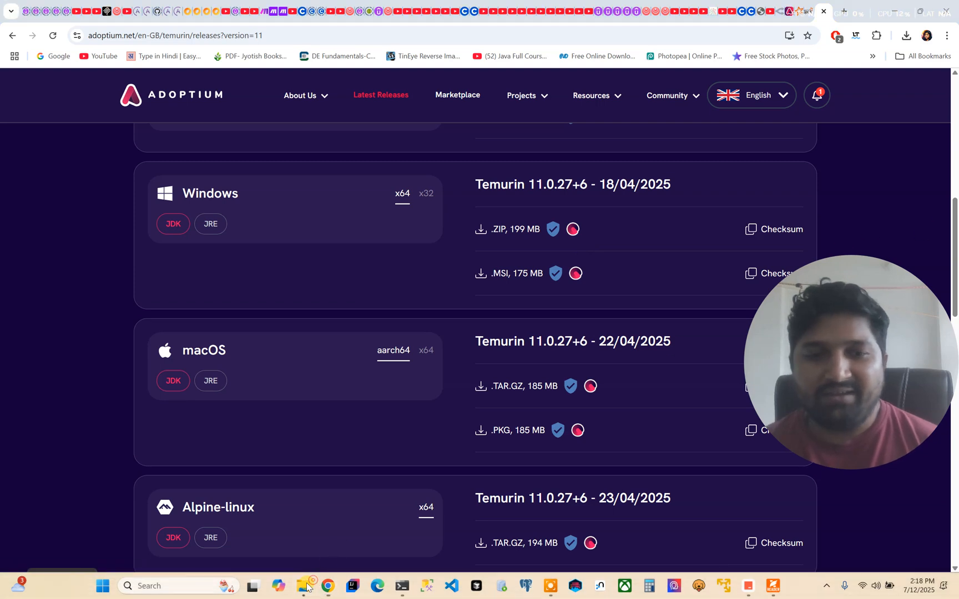
Navigate to Program Files\Eclipse Adoptium and select the jdk-11.0.27.6-hotspot folder
{"action": "left_click", "coordinate": [303, 586]}
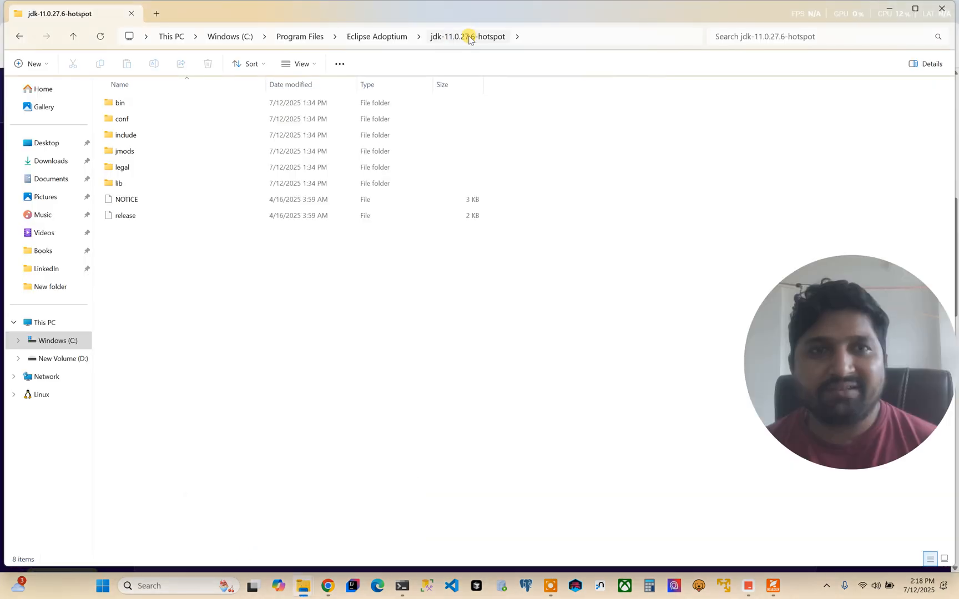
{"action": "left_click", "coordinate": [300, 35]}
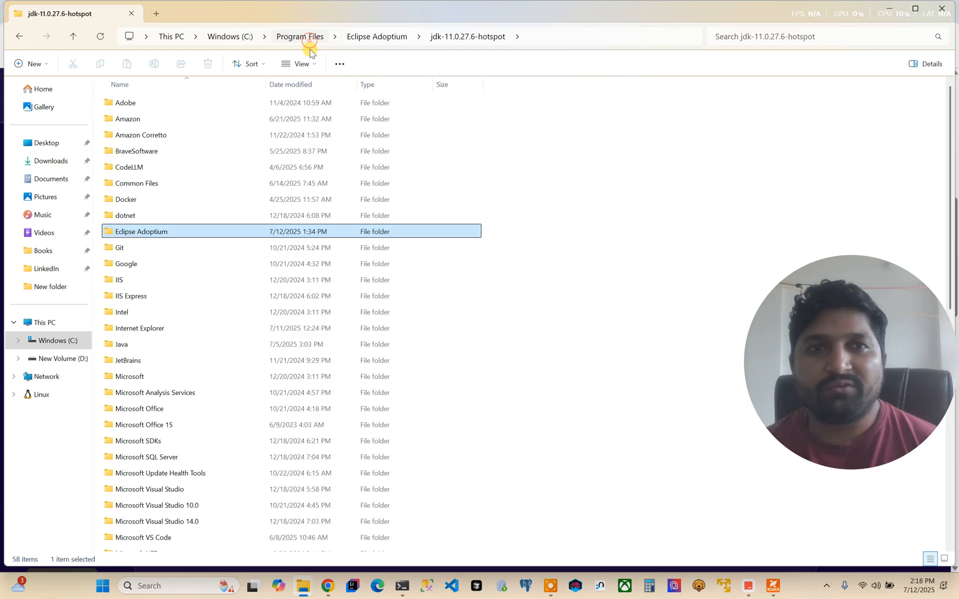
{"action": "left_click", "coordinate": [377, 35]}
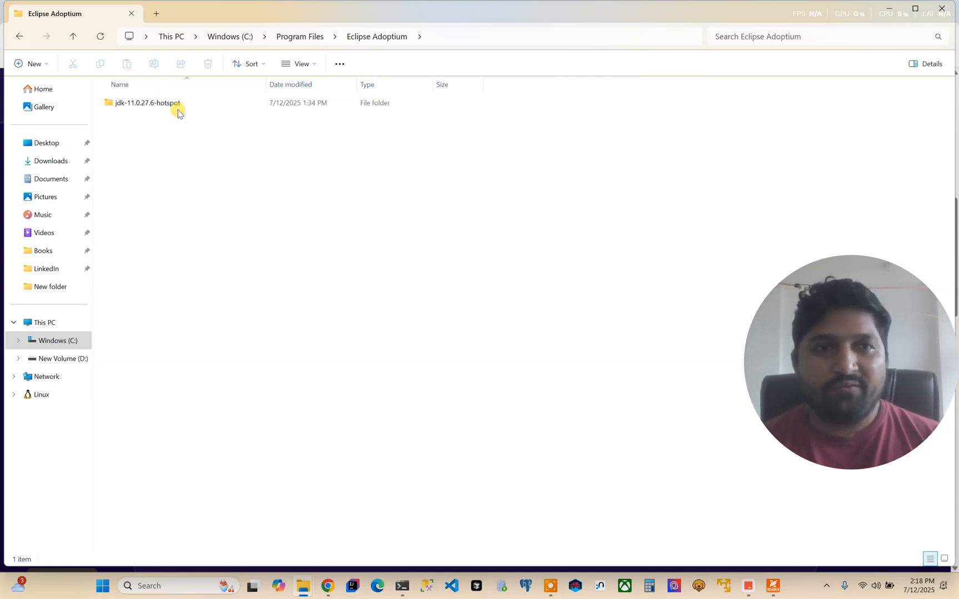
{"action": "left_click", "coordinate": [147, 105]}
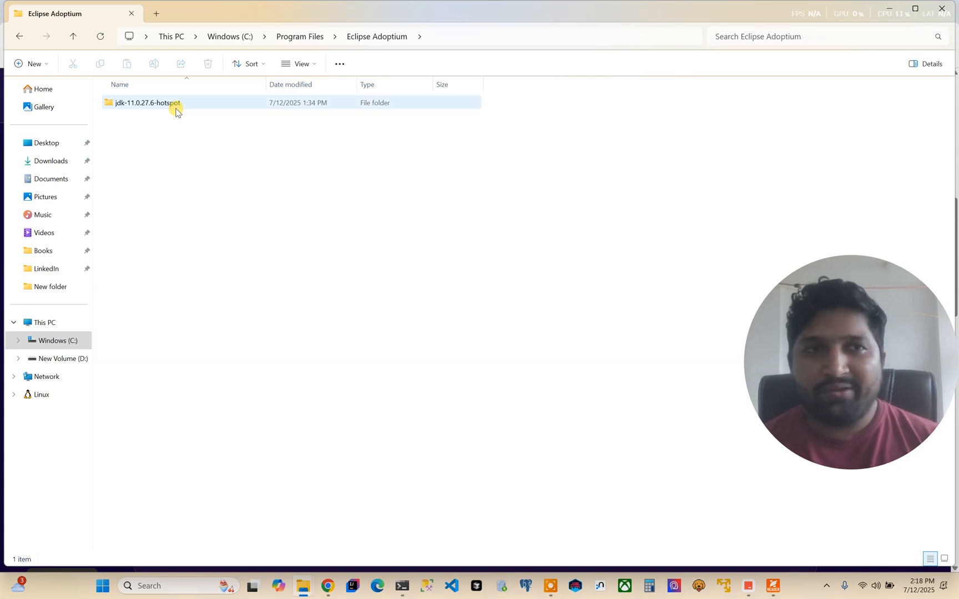
{"action": "mouse_move", "coordinate": [176, 106]}
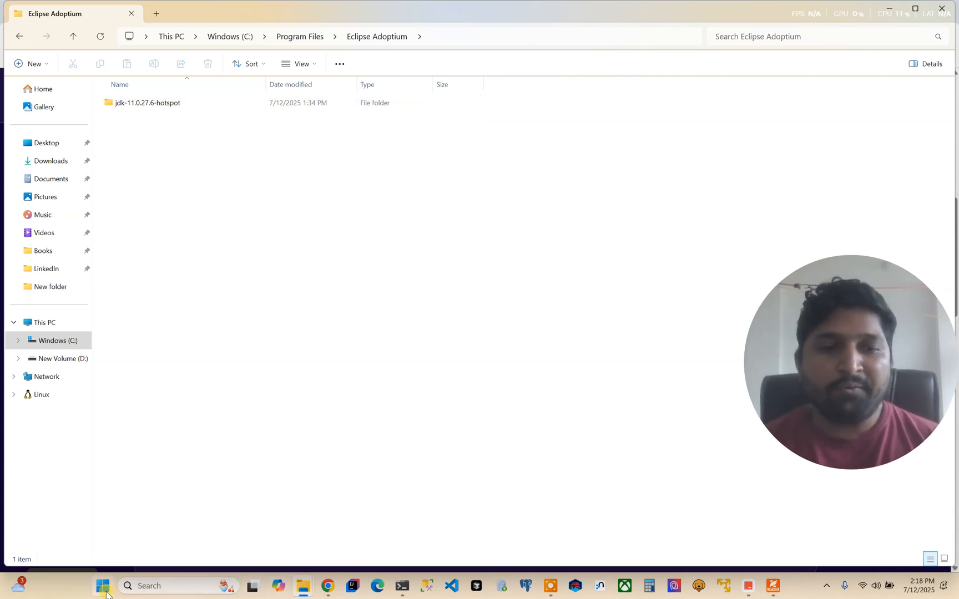
Search Start for env and bring up the system Environment Variables list
{"action": "type", "text": "env"}
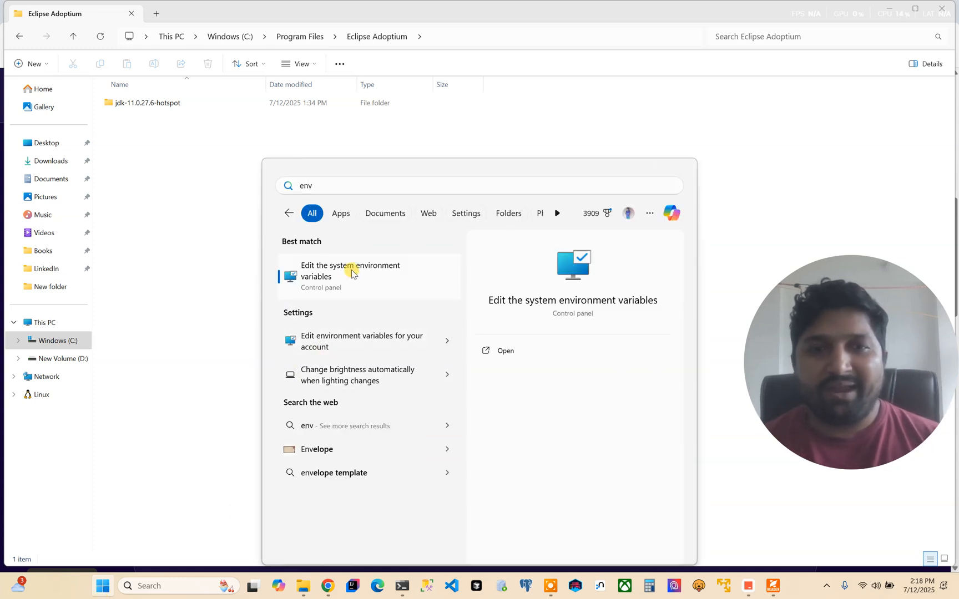
{"action": "left_click", "coordinate": [351, 271]}
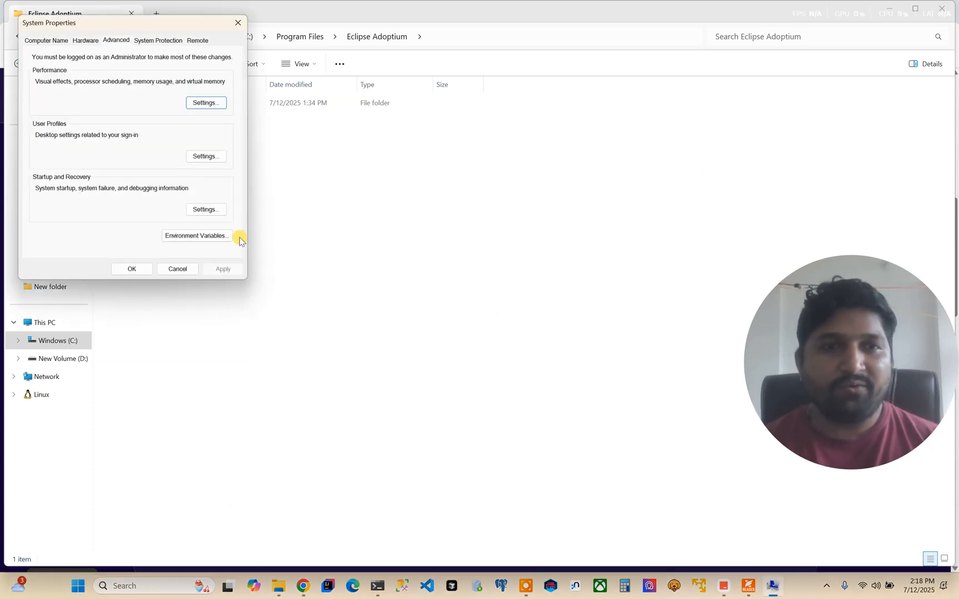
{"action": "left_click", "coordinate": [197, 237]}
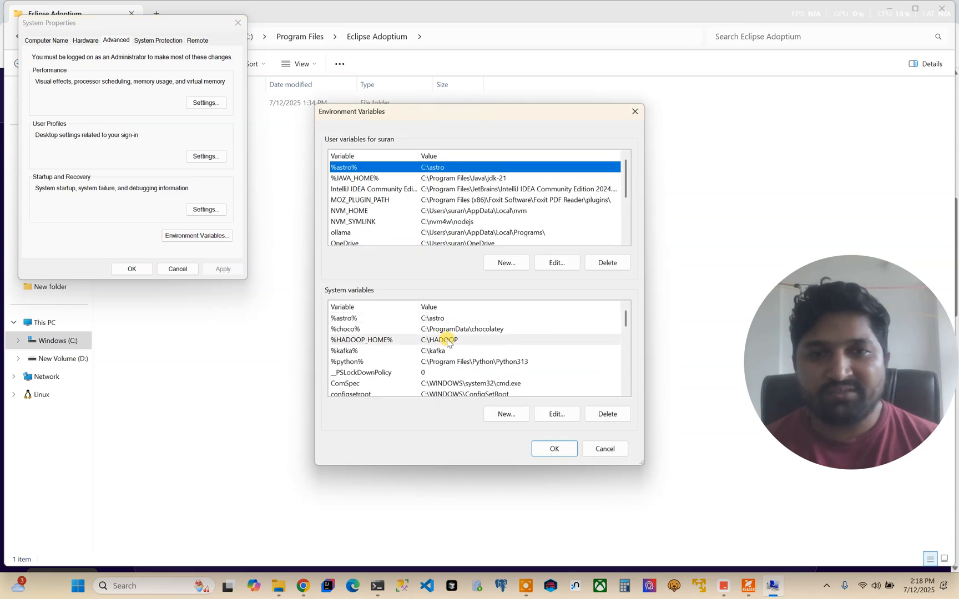
{"action": "scroll", "scroll_direction": "down", "scroll_amount": 3}
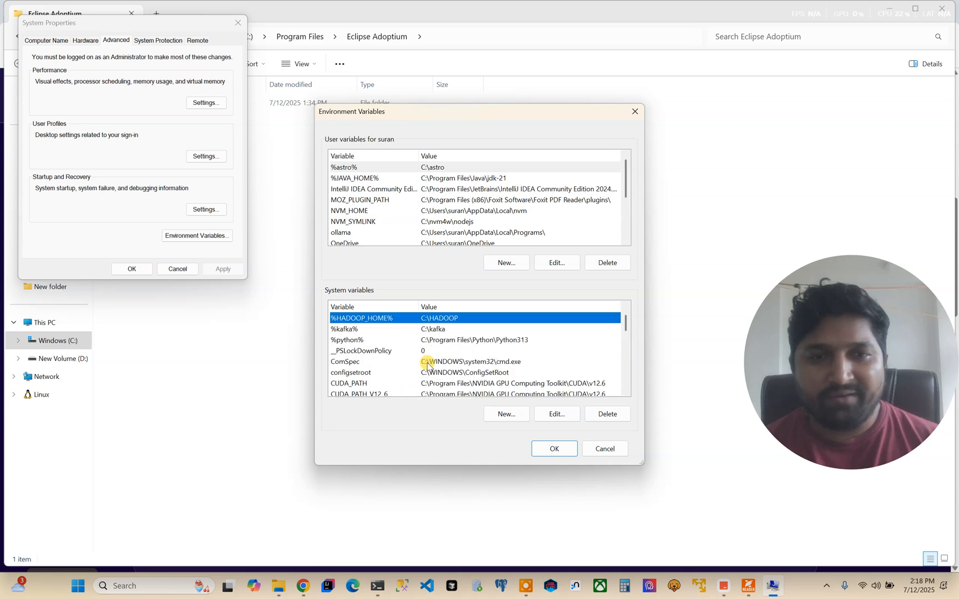
{"action": "scroll", "scroll_direction": "down", "scroll_amount": 3}
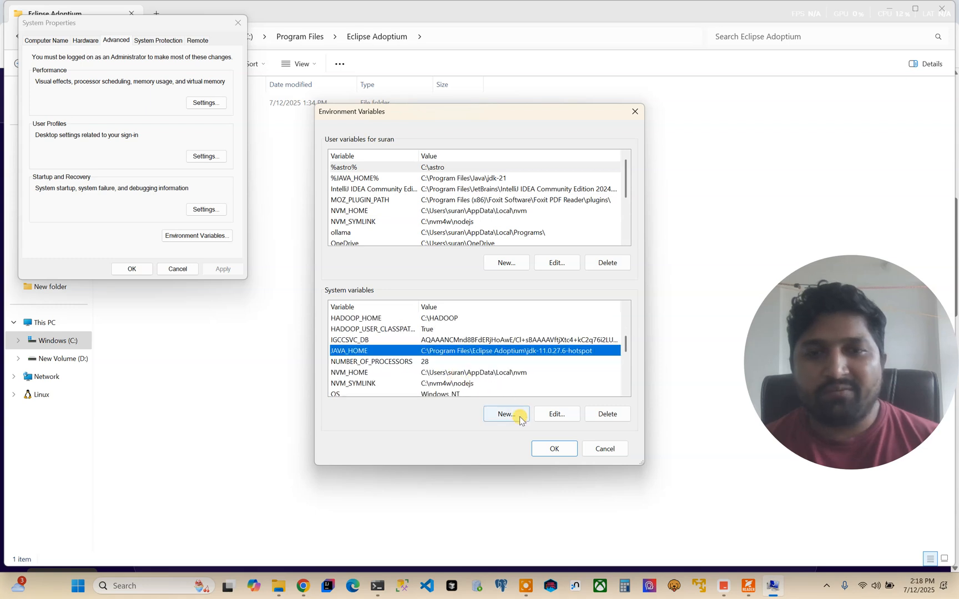
Set JAVA_HOME to C:\Program Files\Eclipse Adoptium\jdk-11.0.27.6-hotspot and confirm
{"action": "left_click", "coordinate": [557, 414]}
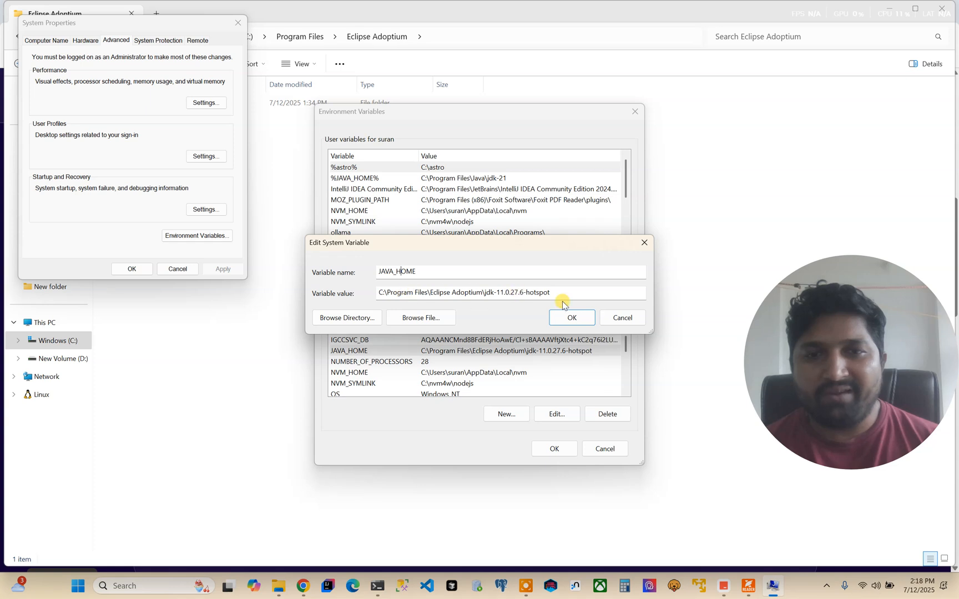
{"action": "triple_click", "coordinate": [474, 293]}
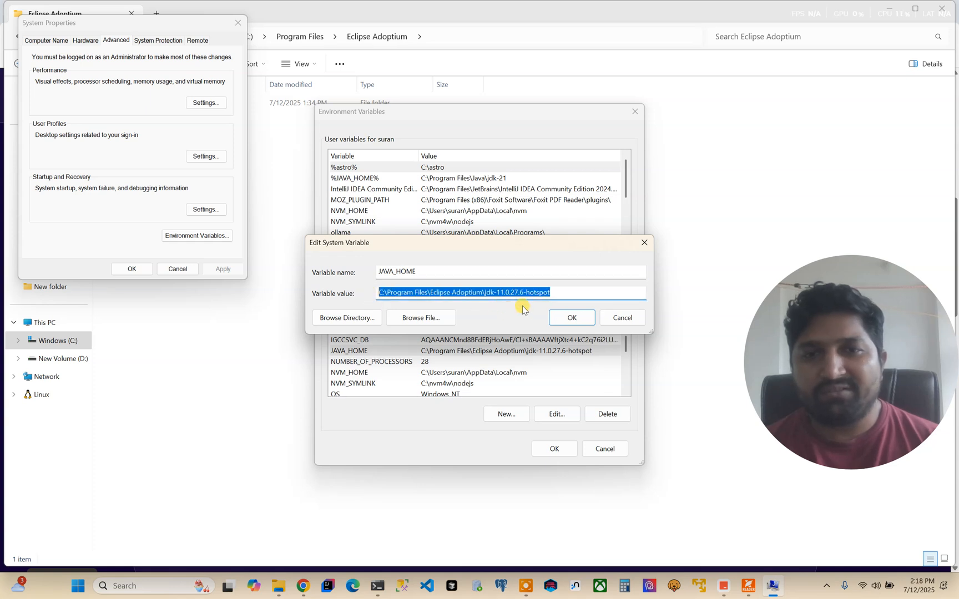
{"action": "left_click", "coordinate": [572, 317]}
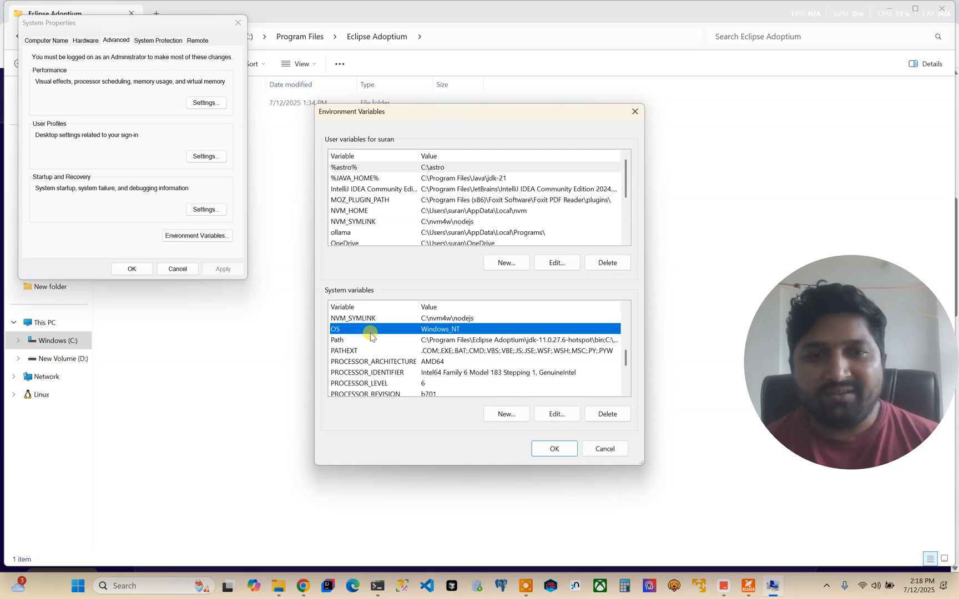
Verify the system Path contains %JAVA_HOME%\bin, then confirm and close System Properties
{"action": "left_click", "coordinate": [358, 340]}
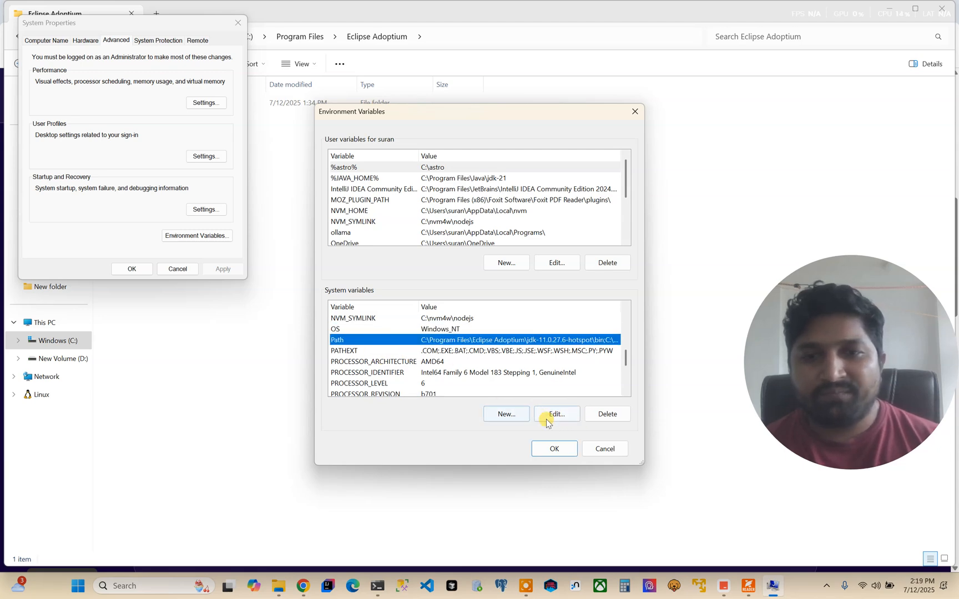
{"action": "left_click", "coordinate": [557, 414]}
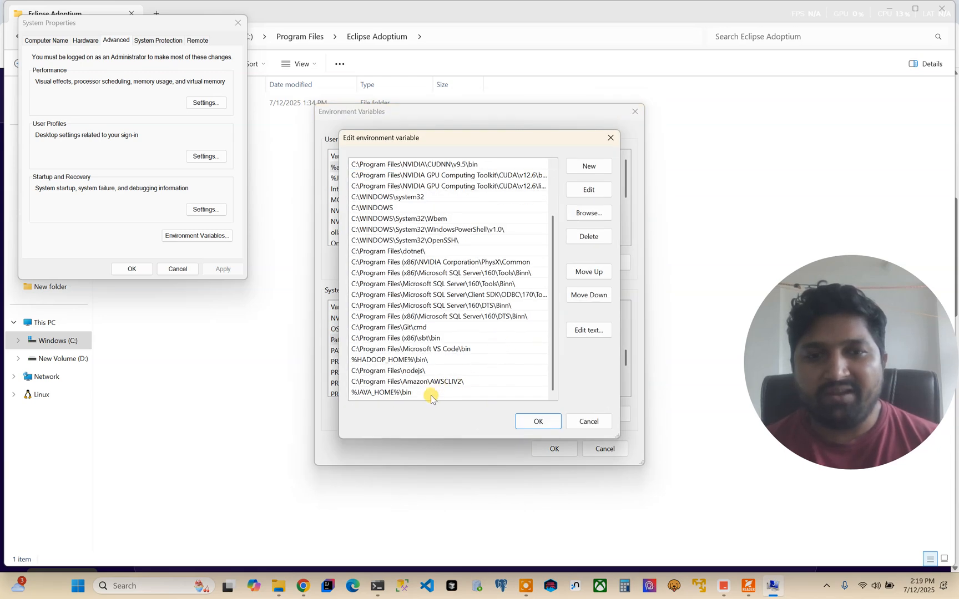
{"action": "left_click", "coordinate": [380, 393]}
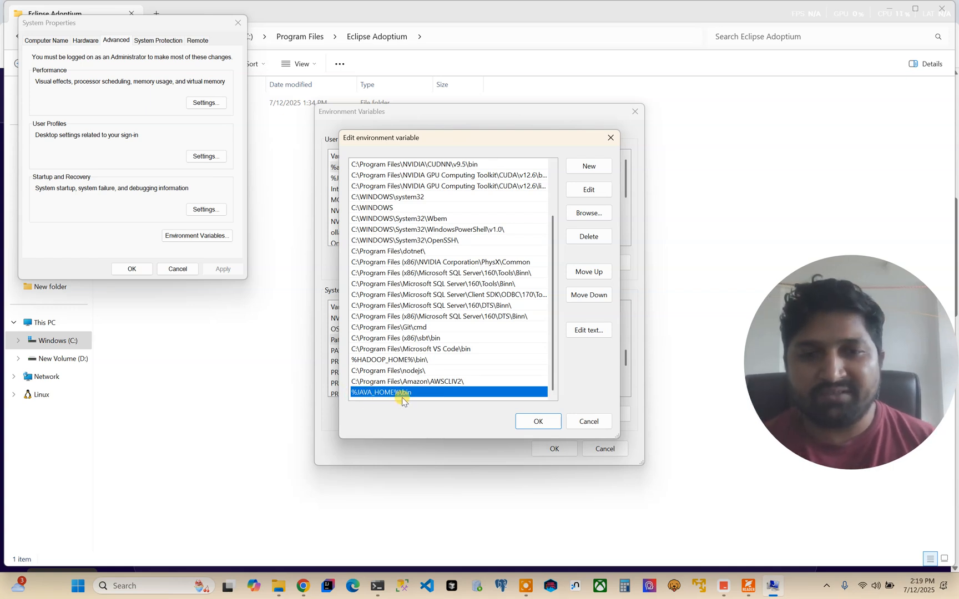
{"action": "left_click", "coordinate": [538, 422]}
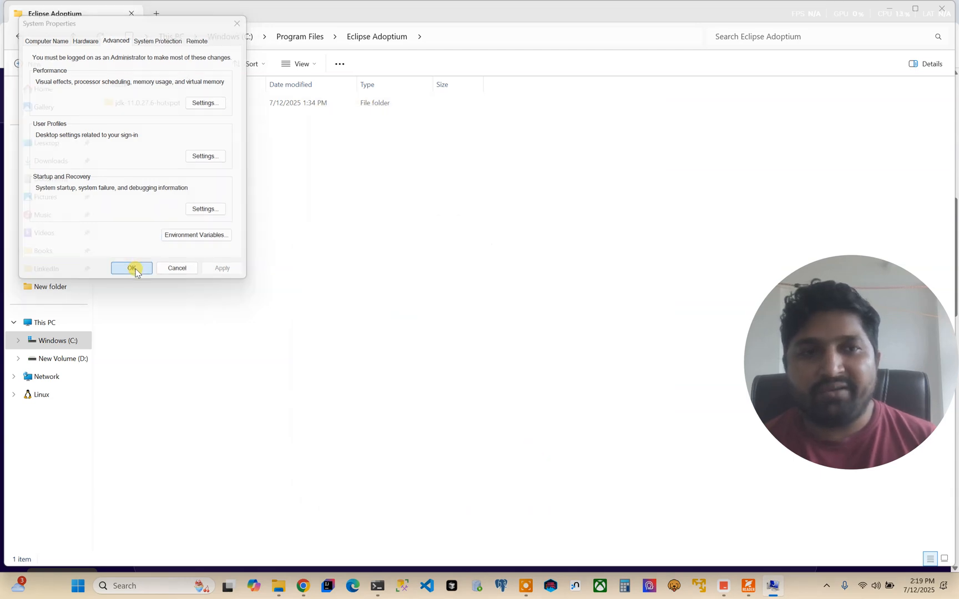
{"action": "left_click", "coordinate": [132, 268]}
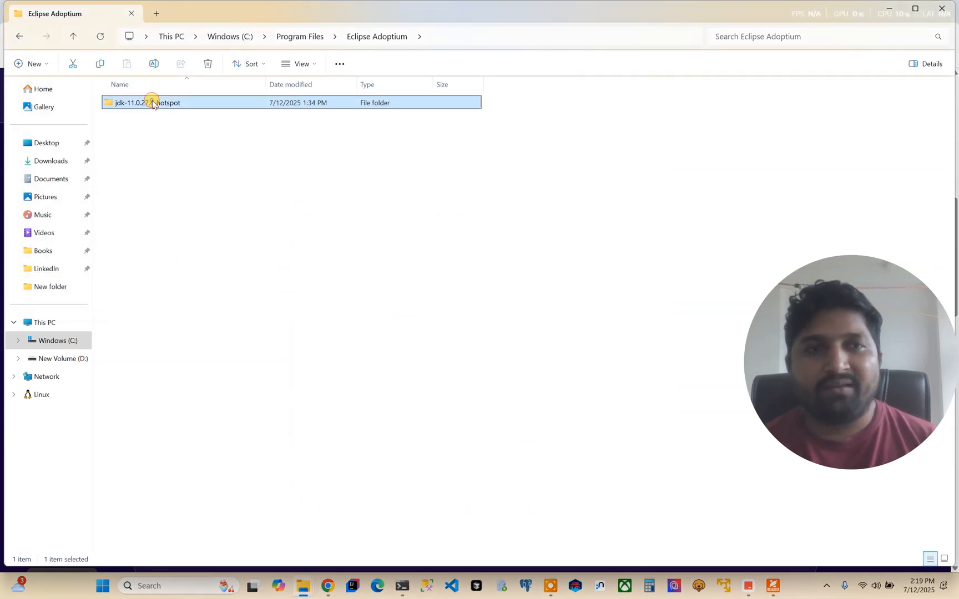
{"action": "mouse_move", "coordinate": [748, 586]}
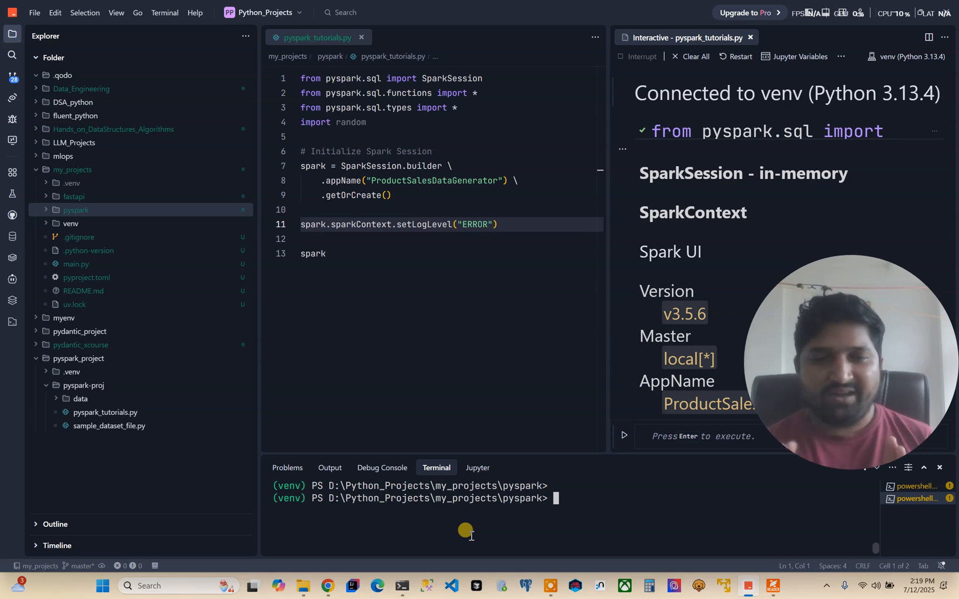
{"action": "mouse_move", "coordinate": [555, 533]}
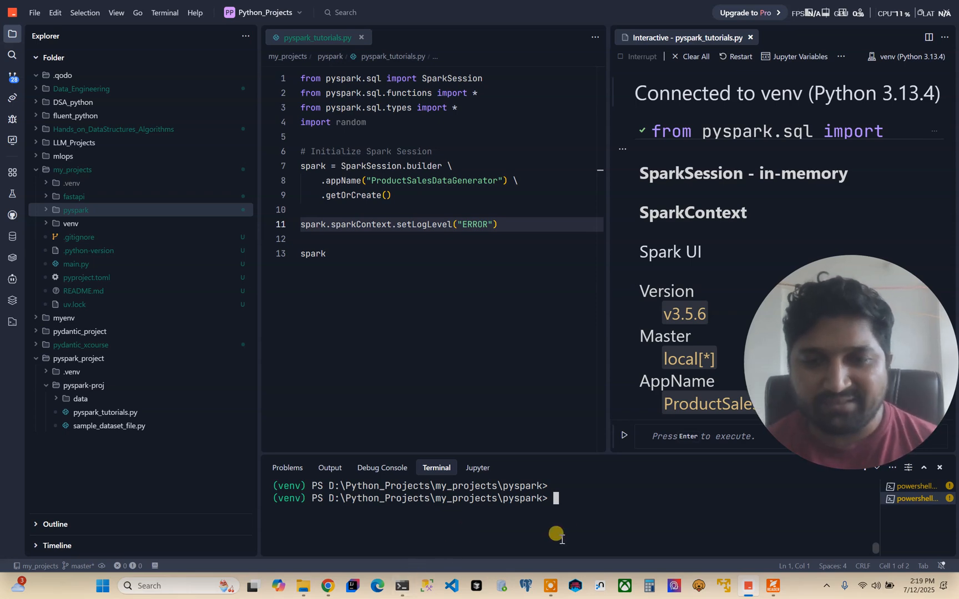
Run java -version in the venv terminal to confirm OpenJDK 11.0.27 Temurin
{"action": "type", "text": "java -"}
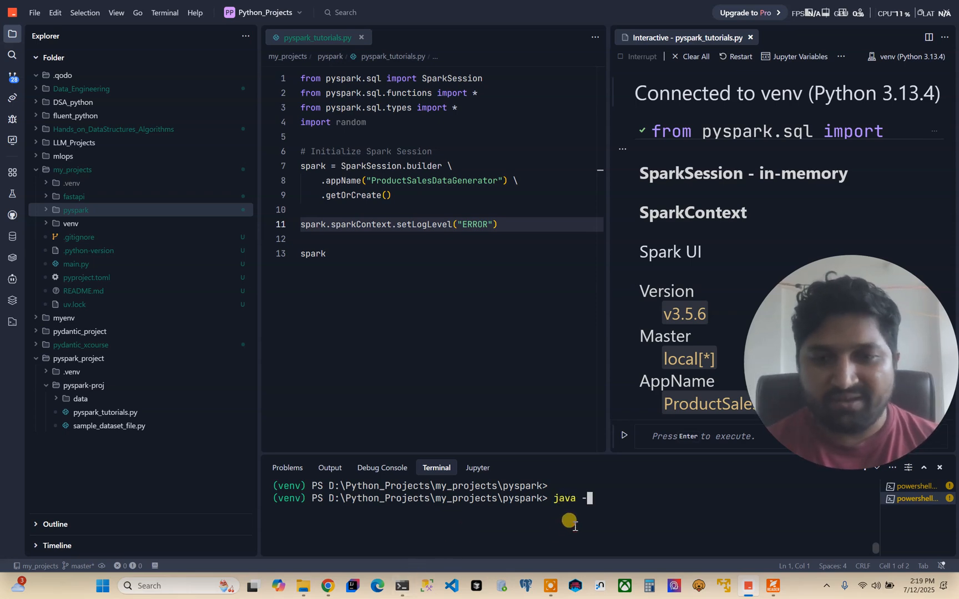
{"action": "key", "text": "Enter"}
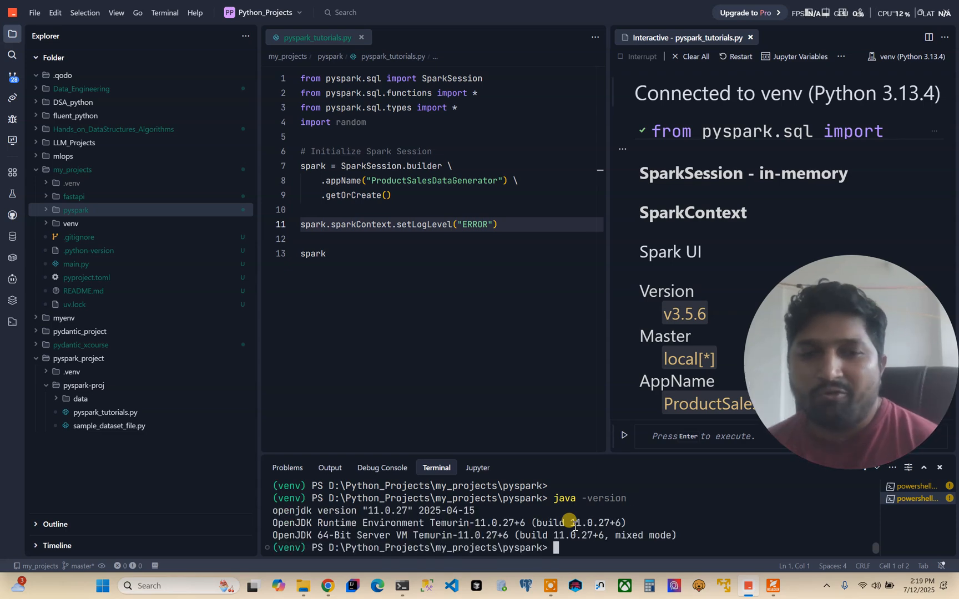
{"action": "mouse_move", "coordinate": [388, 512]}
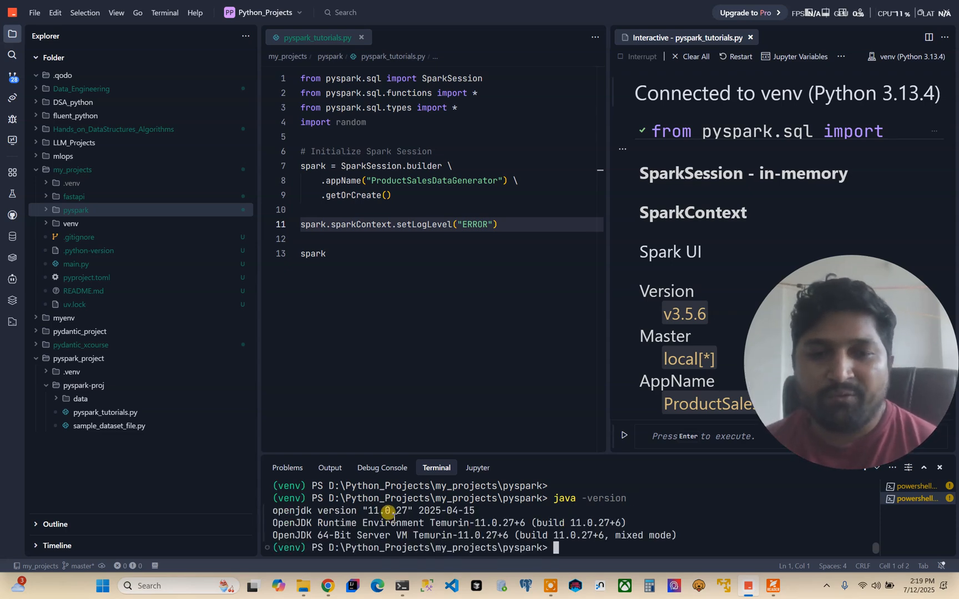